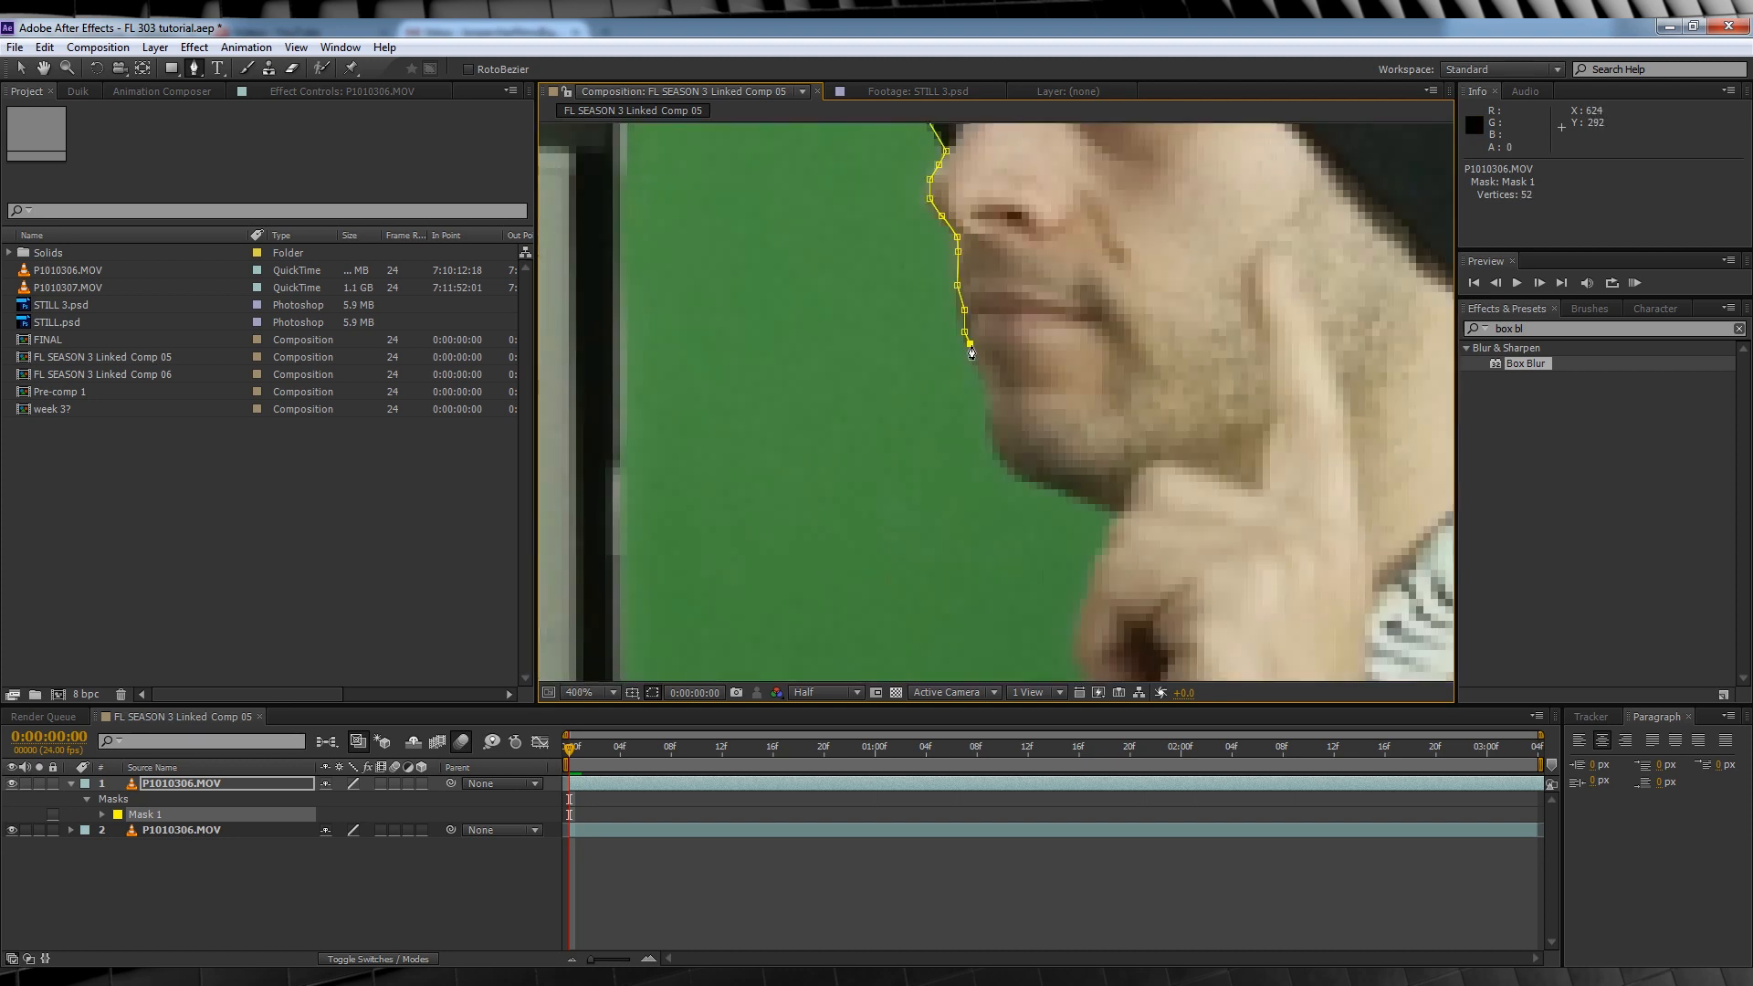
Step: Add outline points down the actor's side to close the mask isolating him on black
left_click(584, 692)
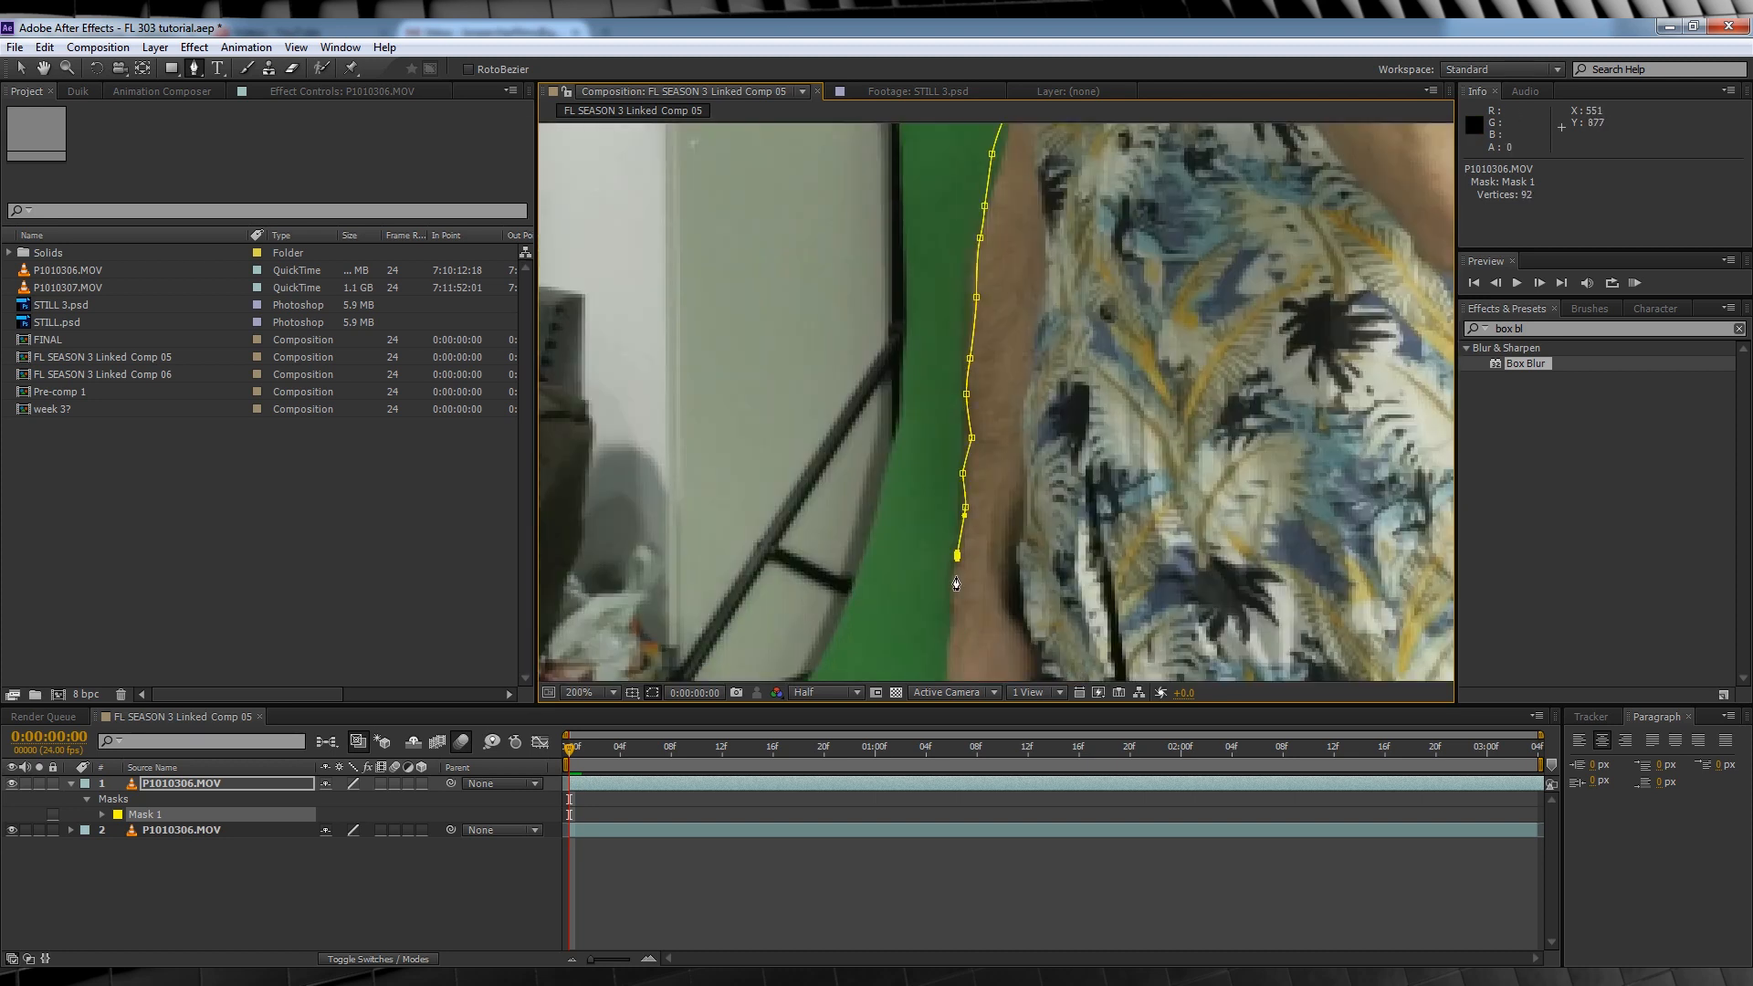
left_click(581, 692)
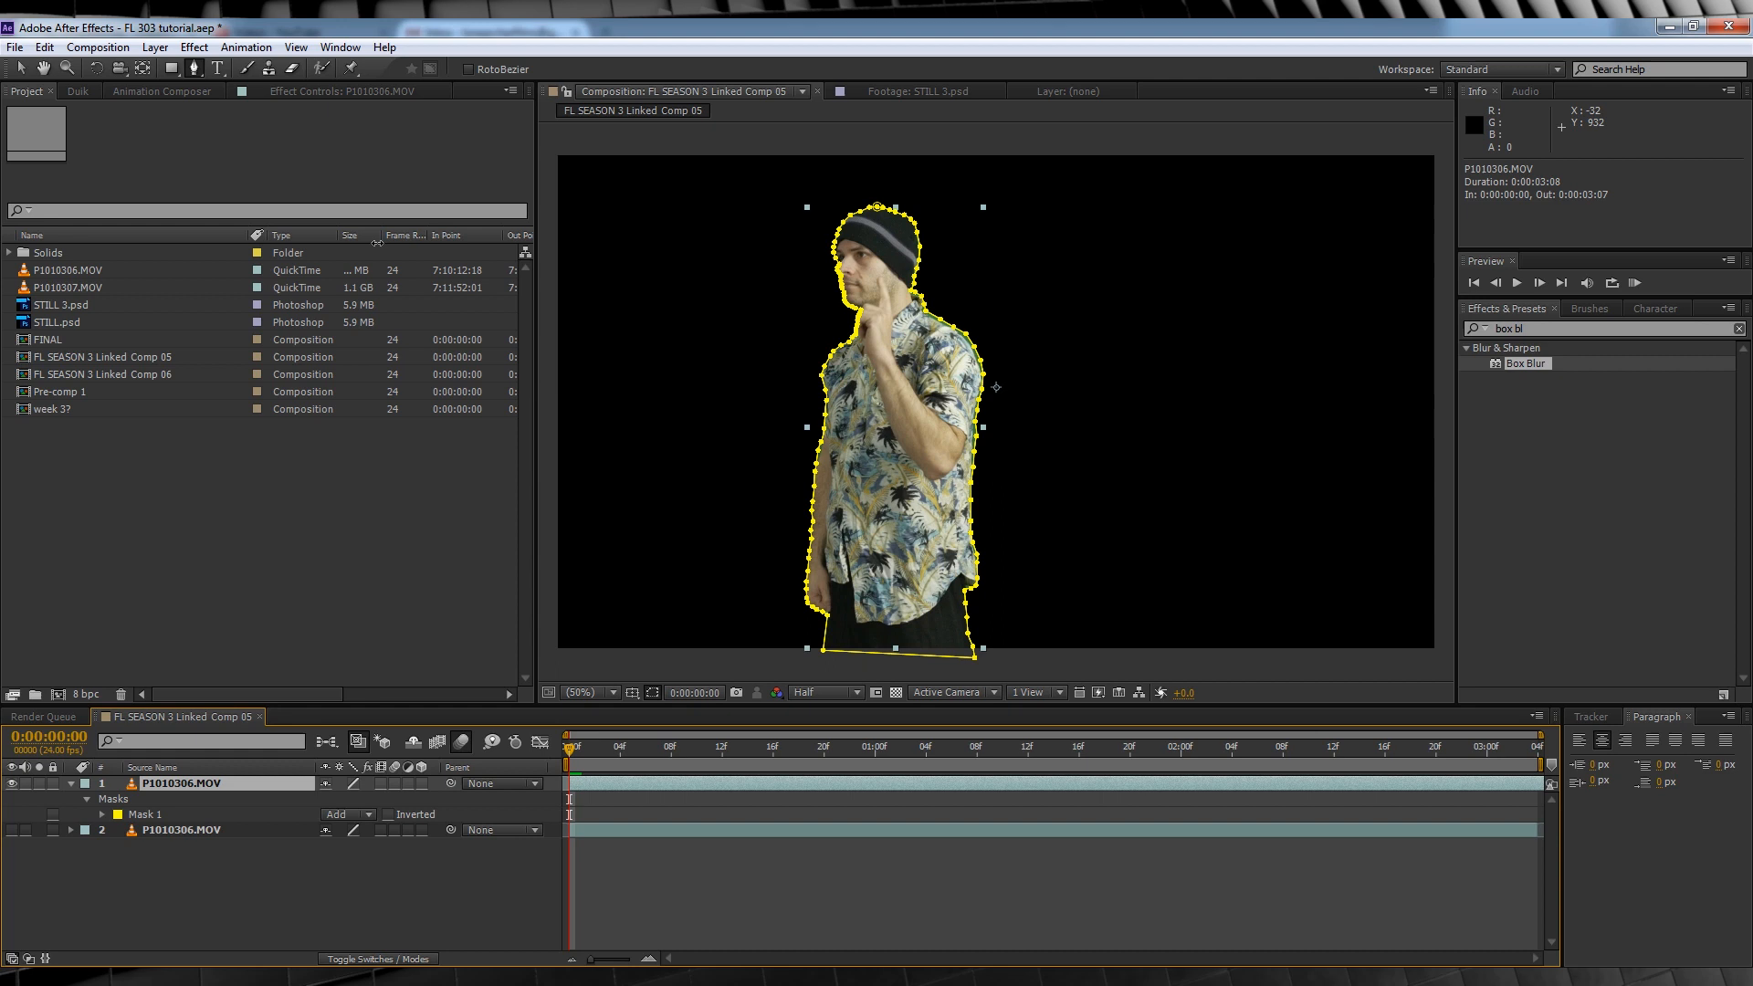
Step: Queue the masked frame as a Photoshop still and view the saved STILL.psd of the actor
left_click(96, 47)
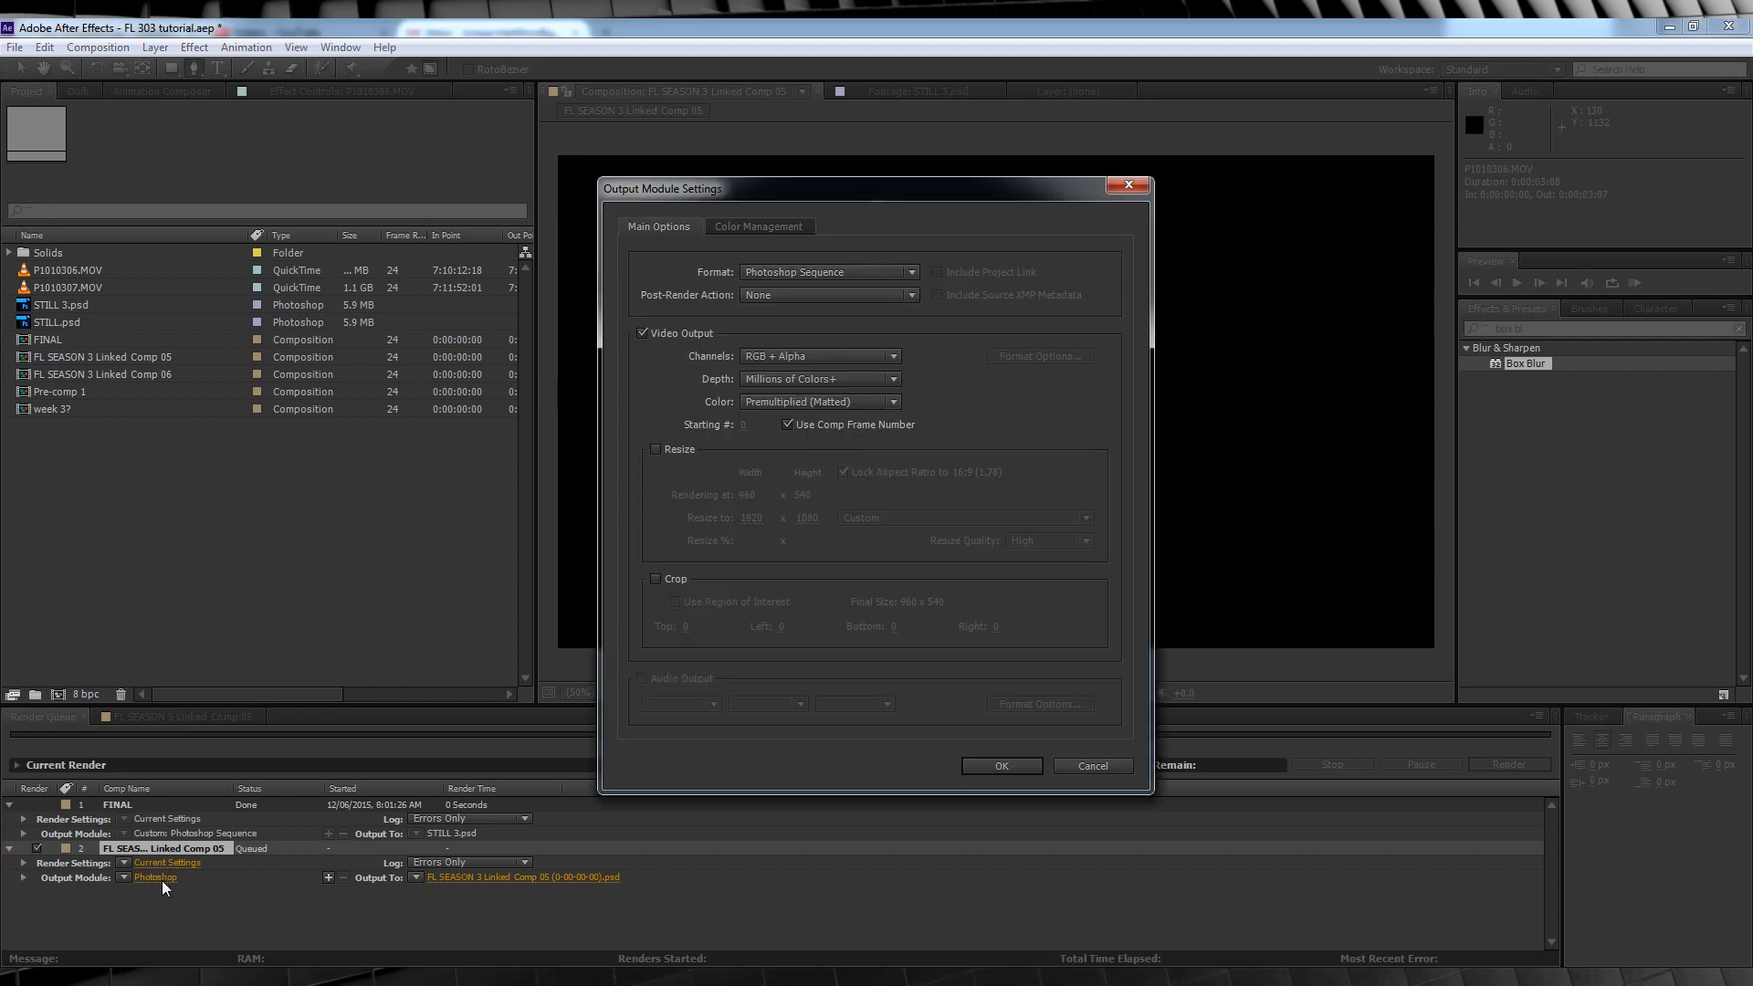
left_click(999, 764)
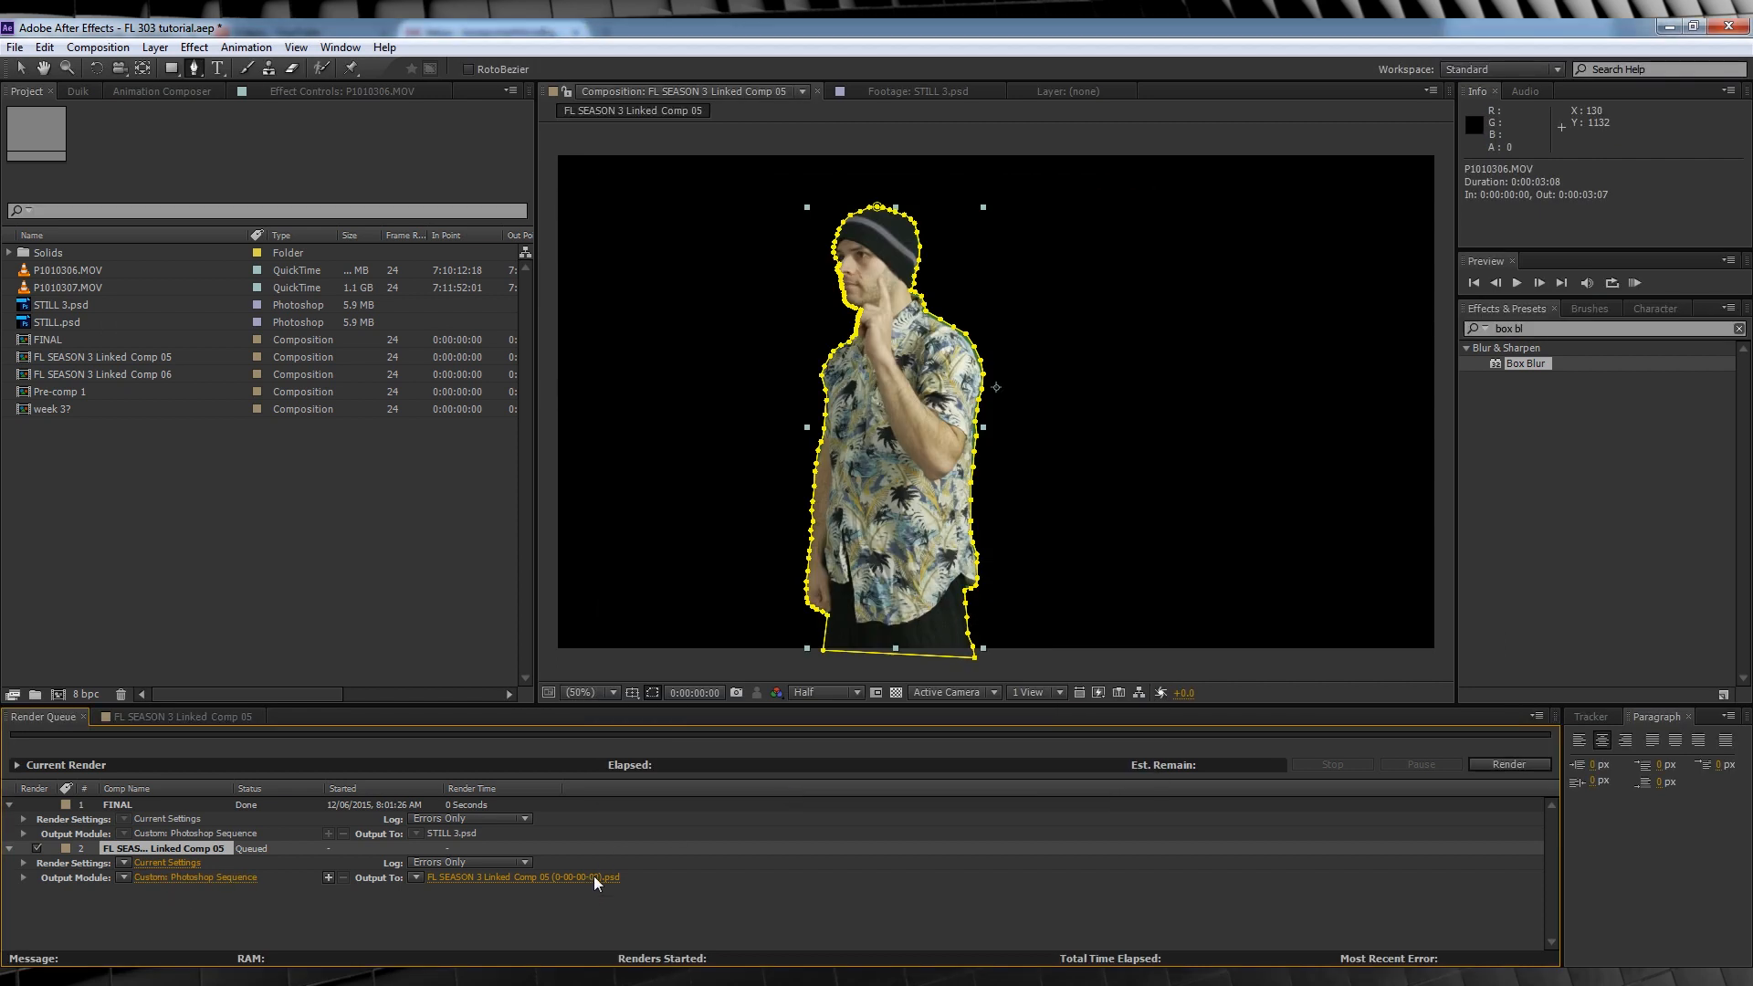
left_click(179, 716)
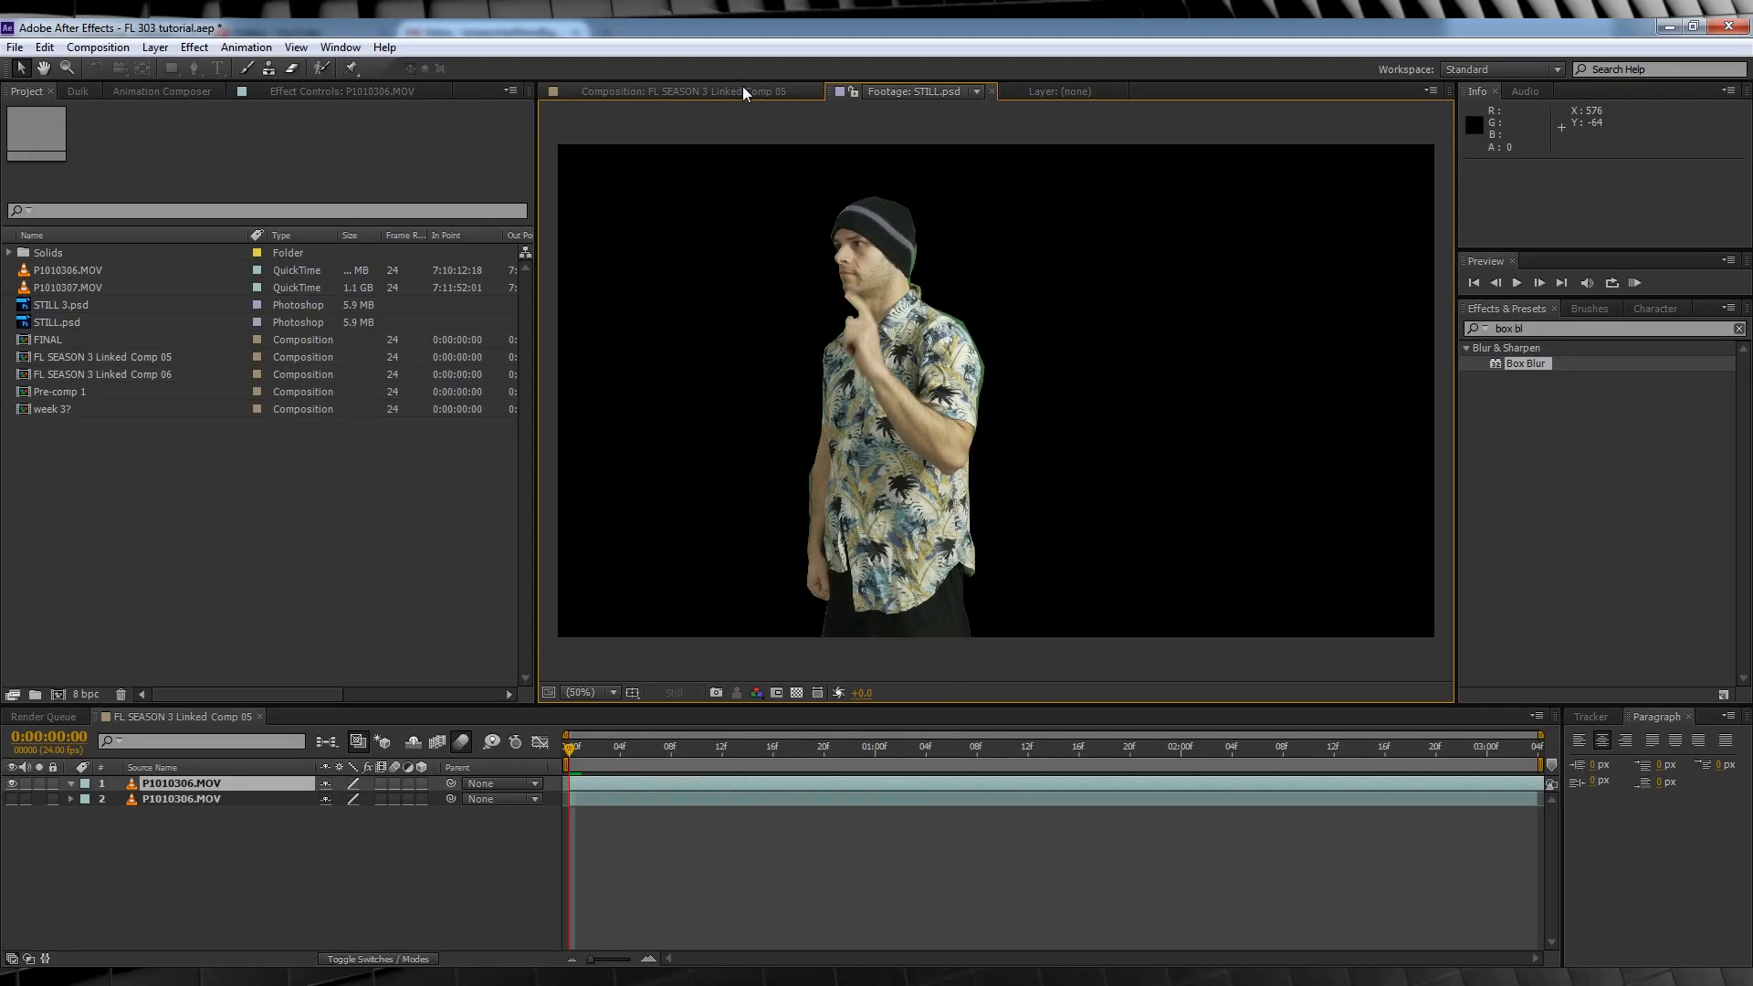
Step: Return to the comp holding the two actor clips
left_click(670, 92)
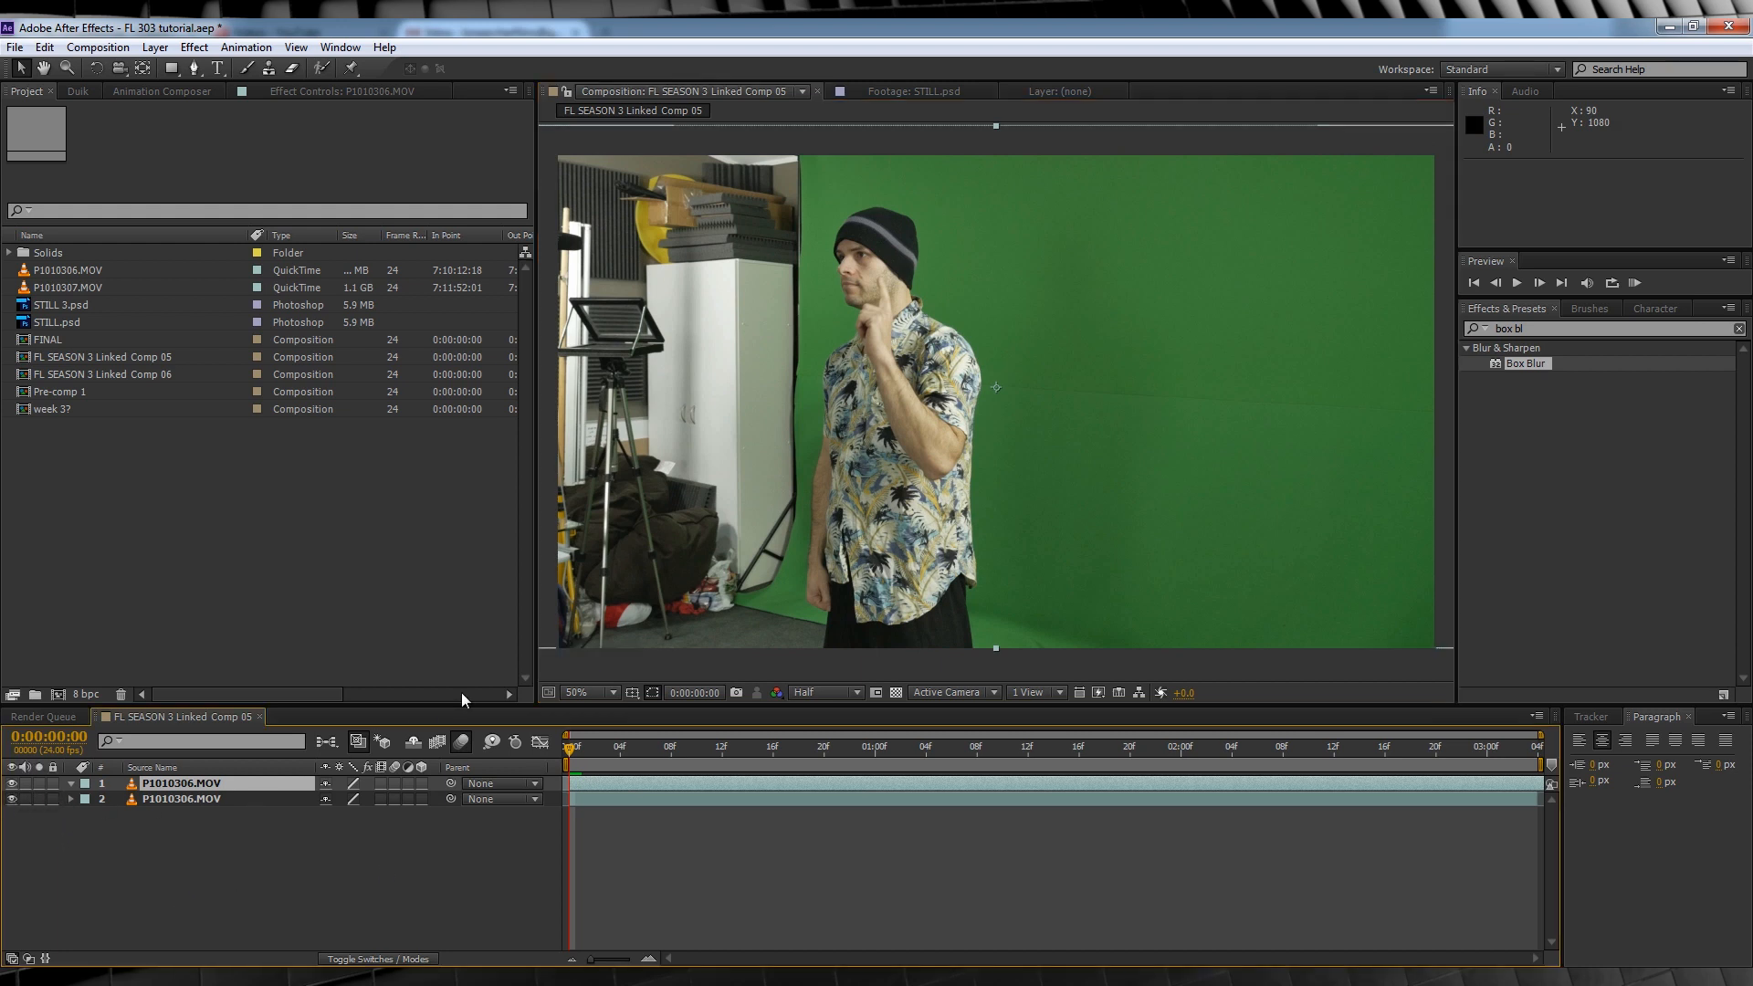
mouse_move(928, 461)
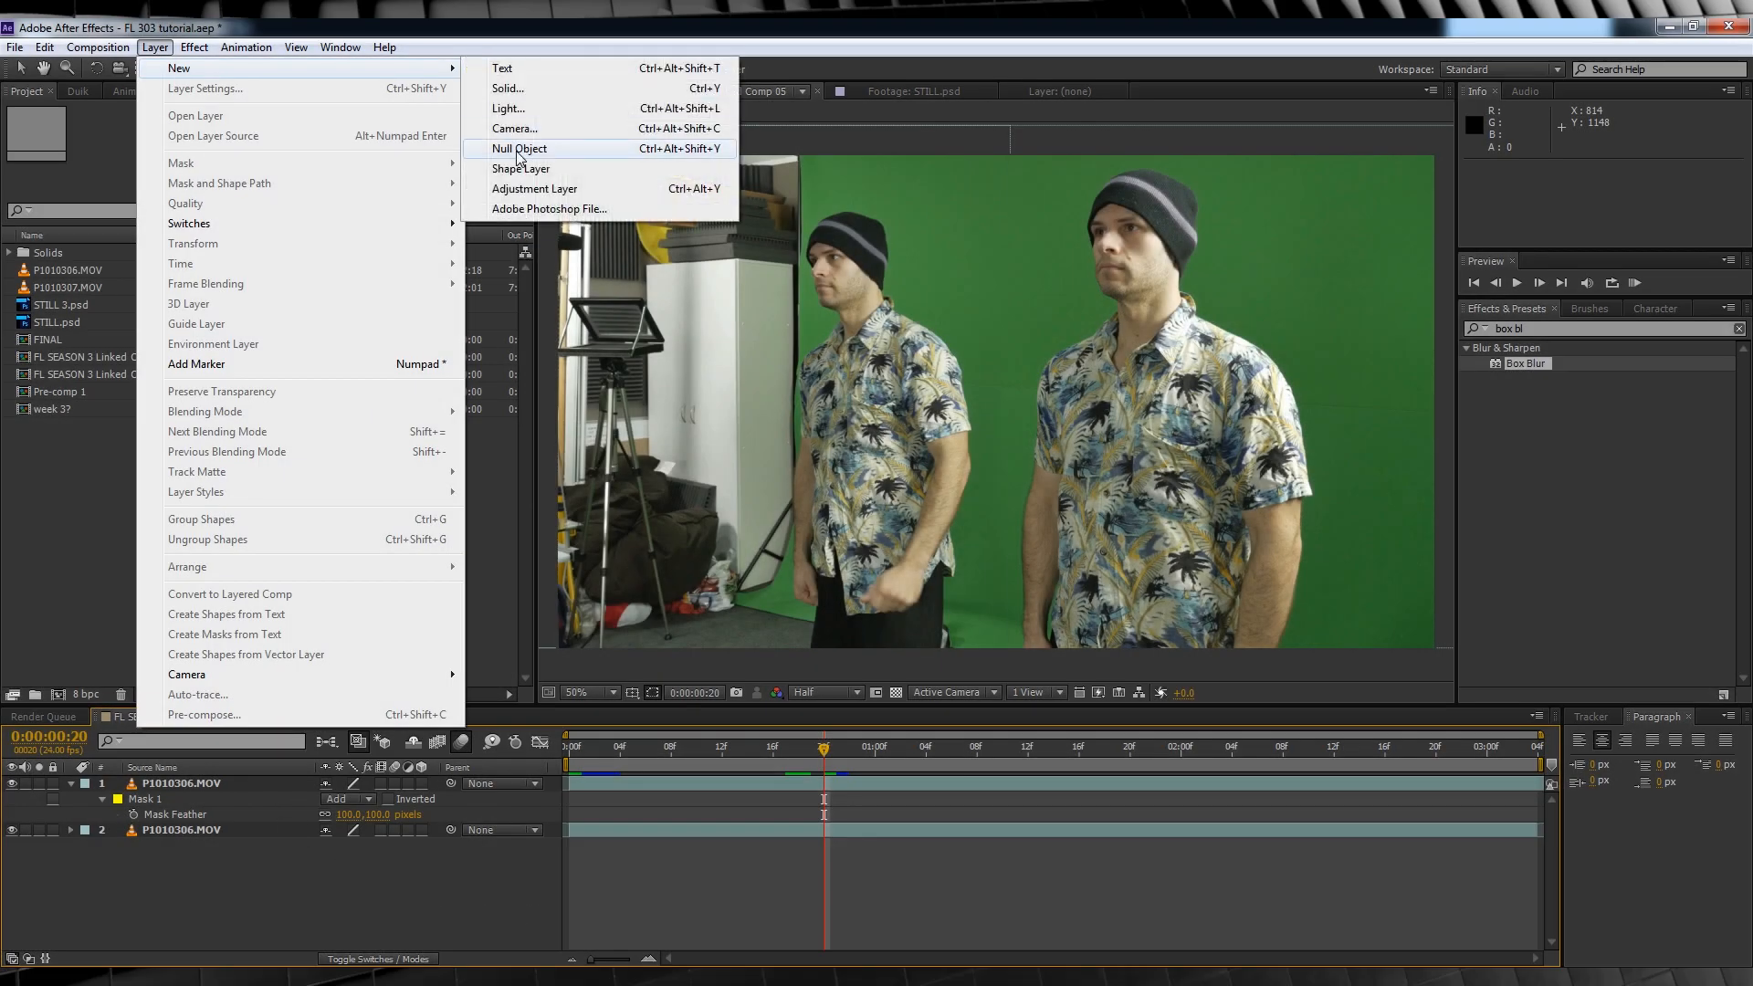
Step: Add an adjustment layer on top with a Box Blur effect from Blur & Sharpen
left_click(535, 188)
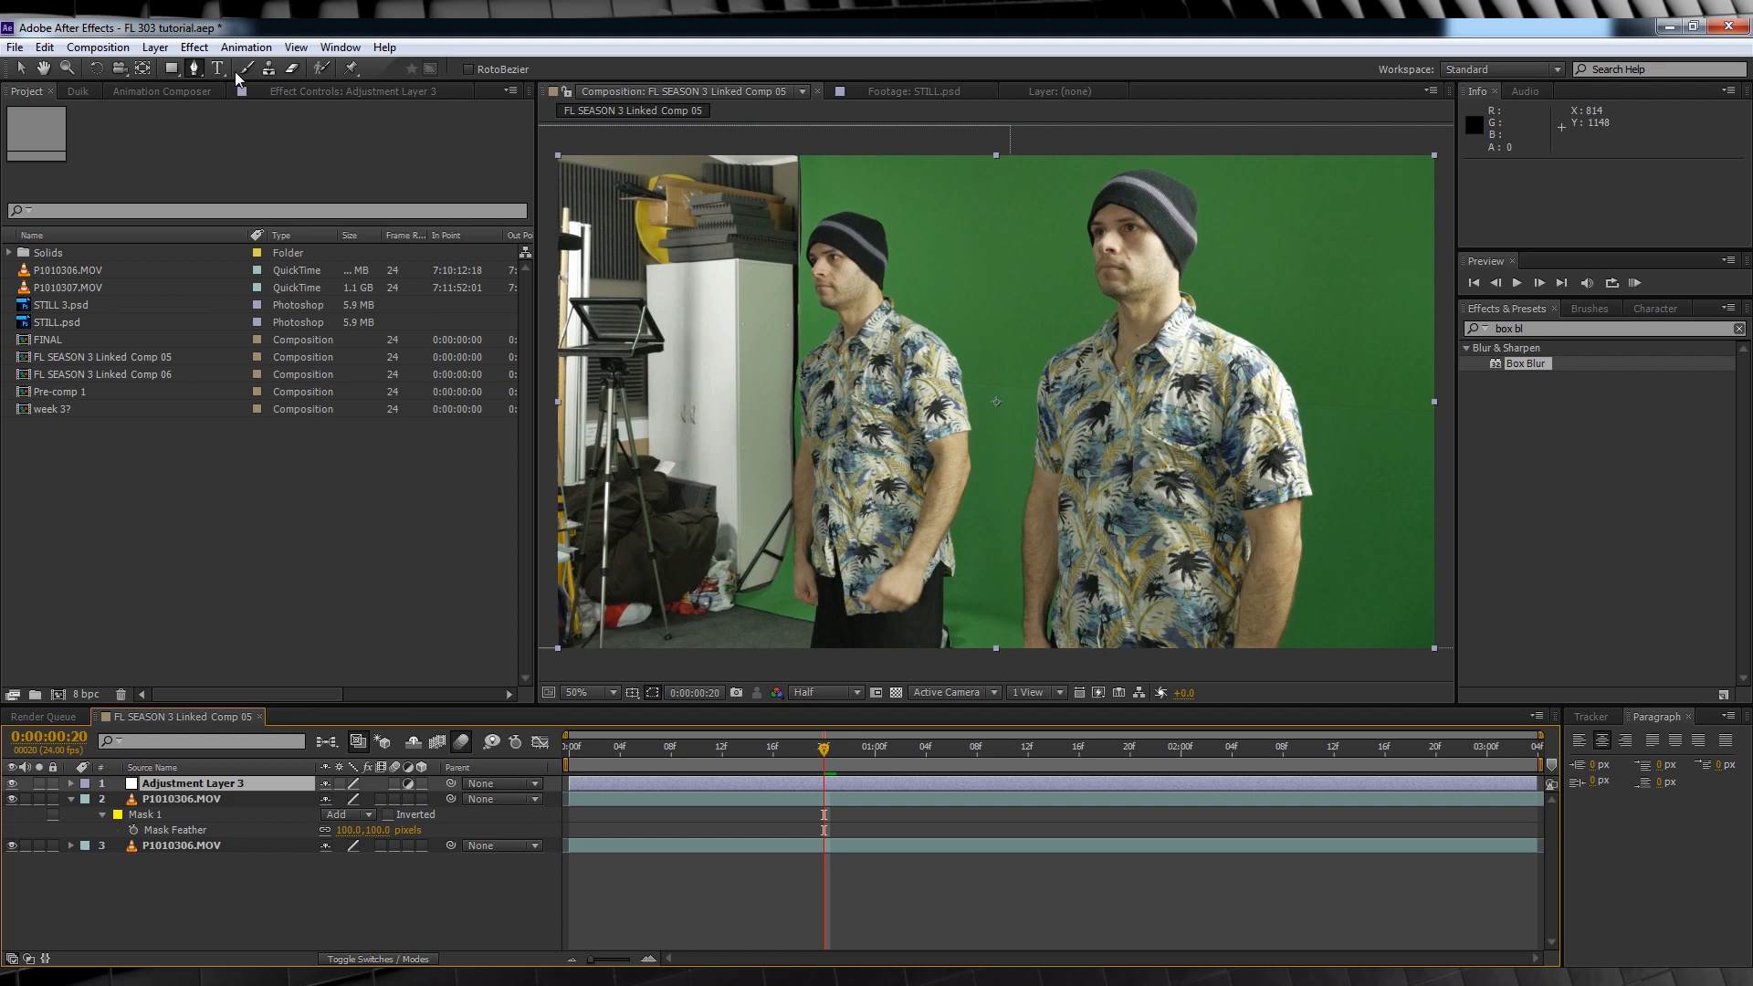
left_click(192, 47)
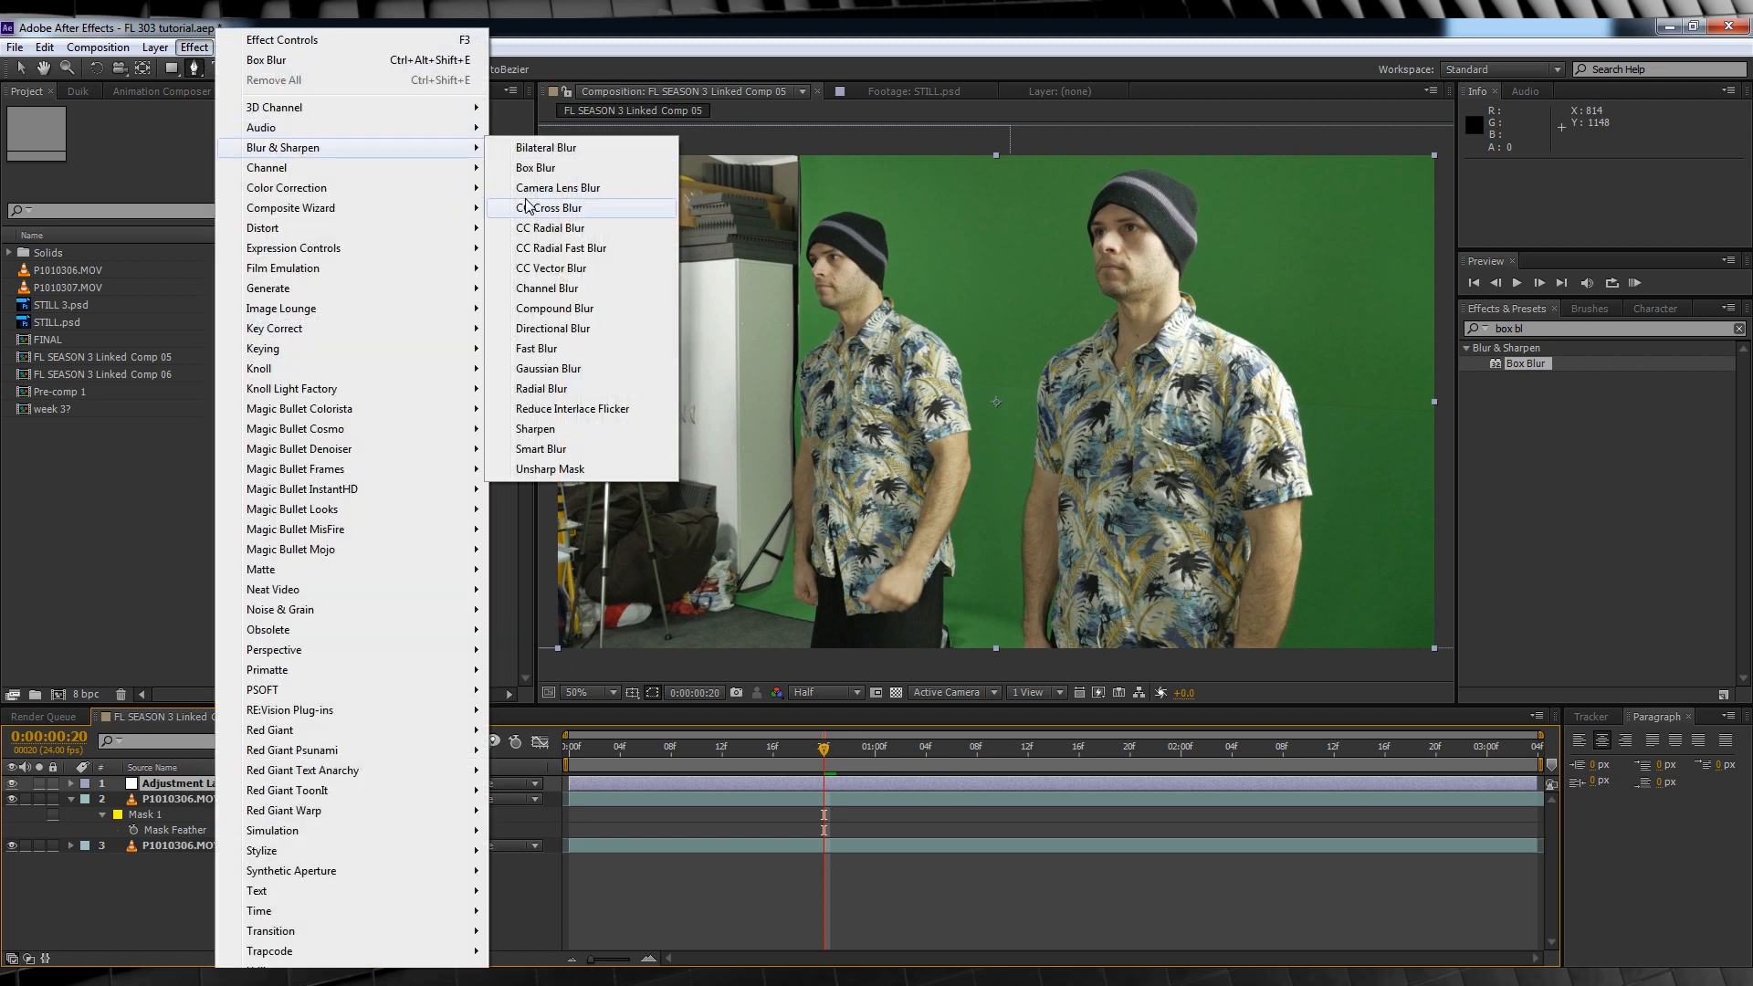
left_click(535, 166)
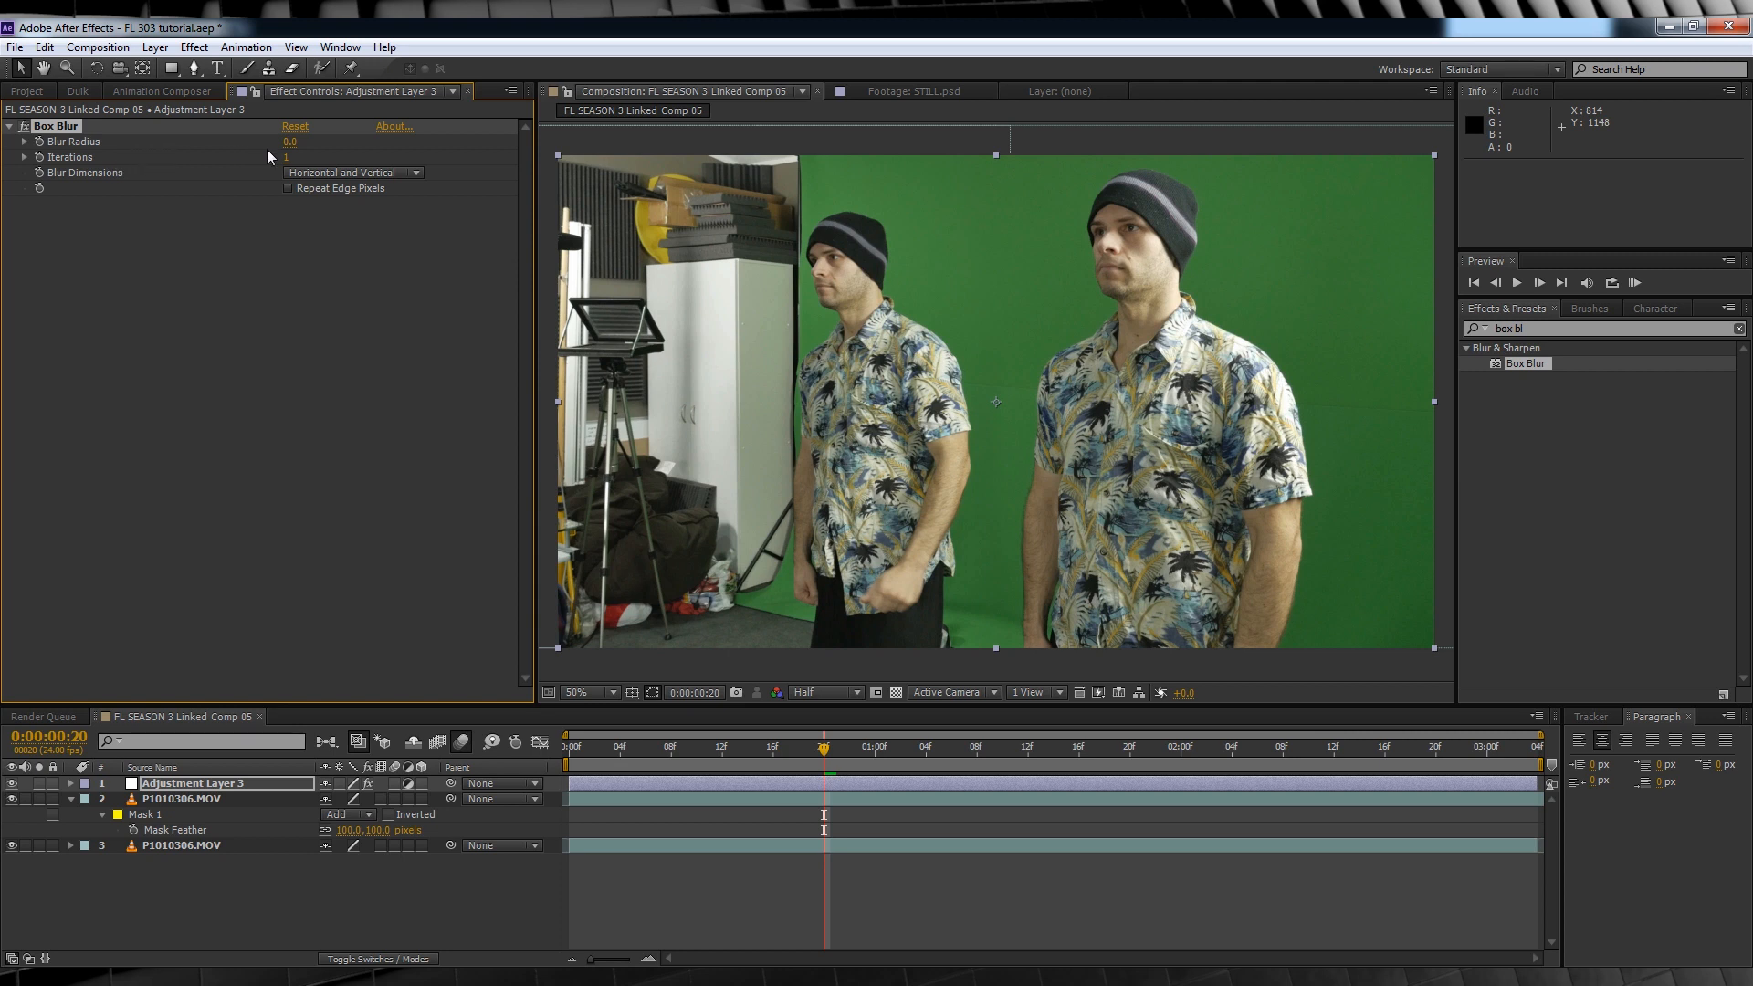
mouse_move(288, 148)
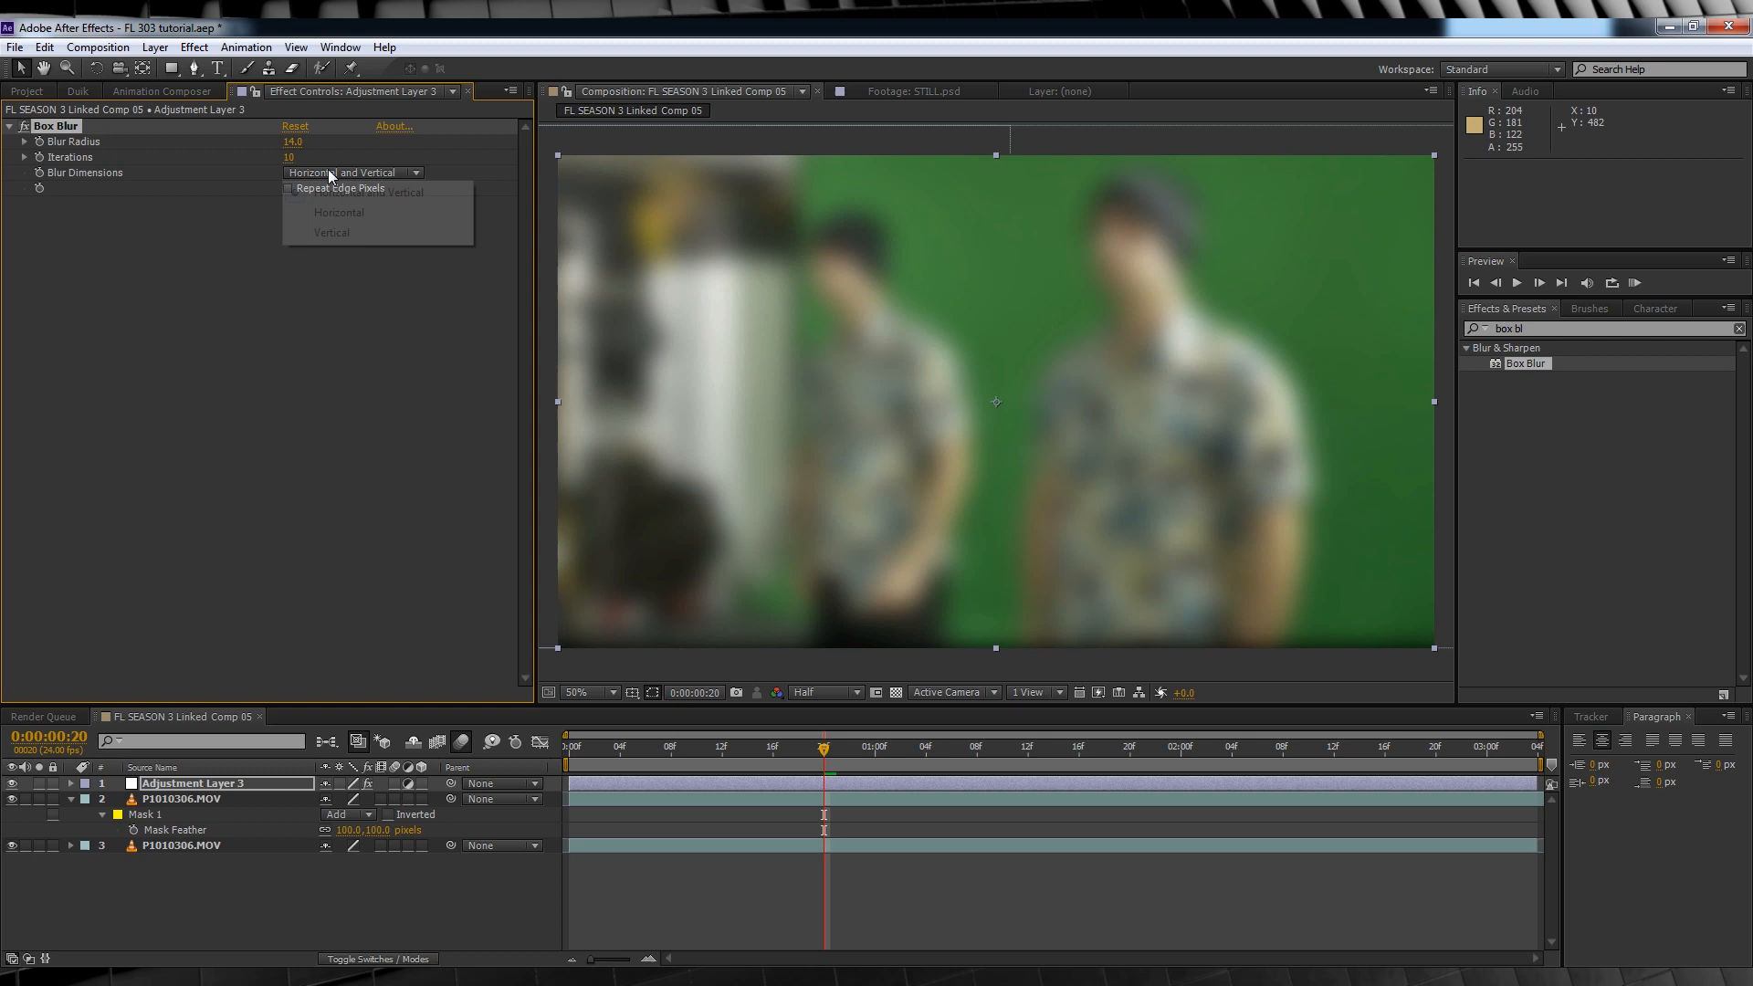
Step: Restrict the Box Blur to horizontal and hide the blur layers to see the actors
left_click(340, 212)
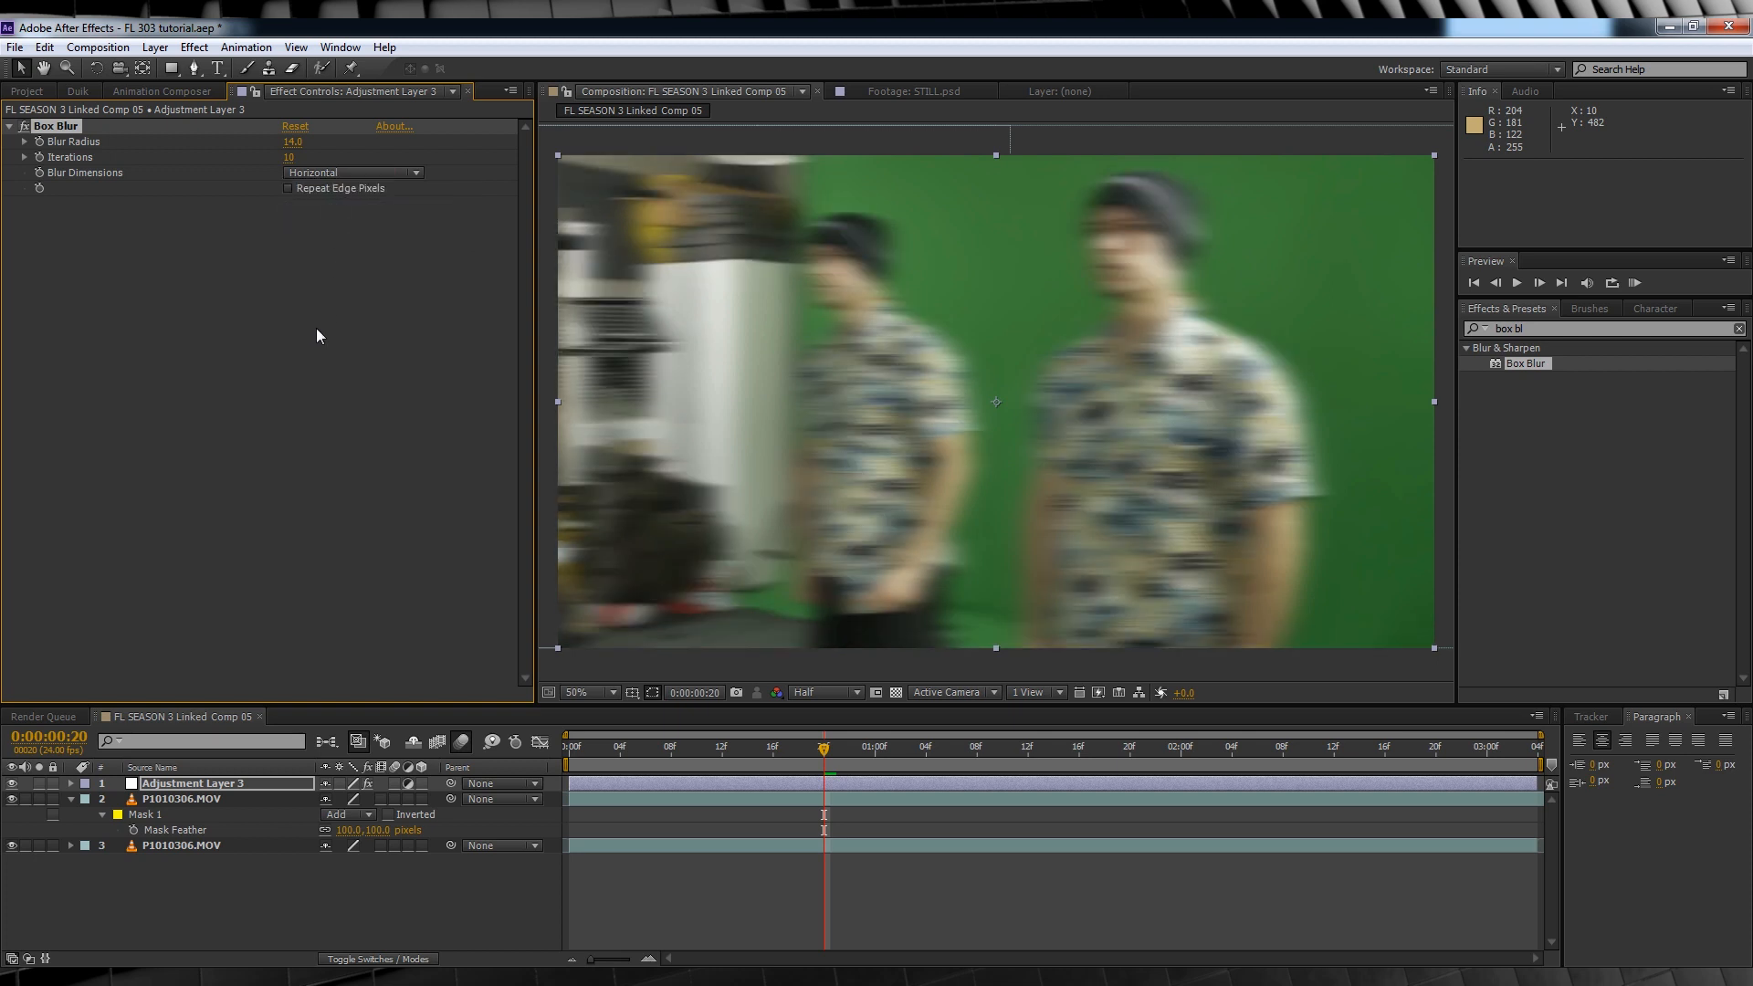
mouse_move(38, 162)
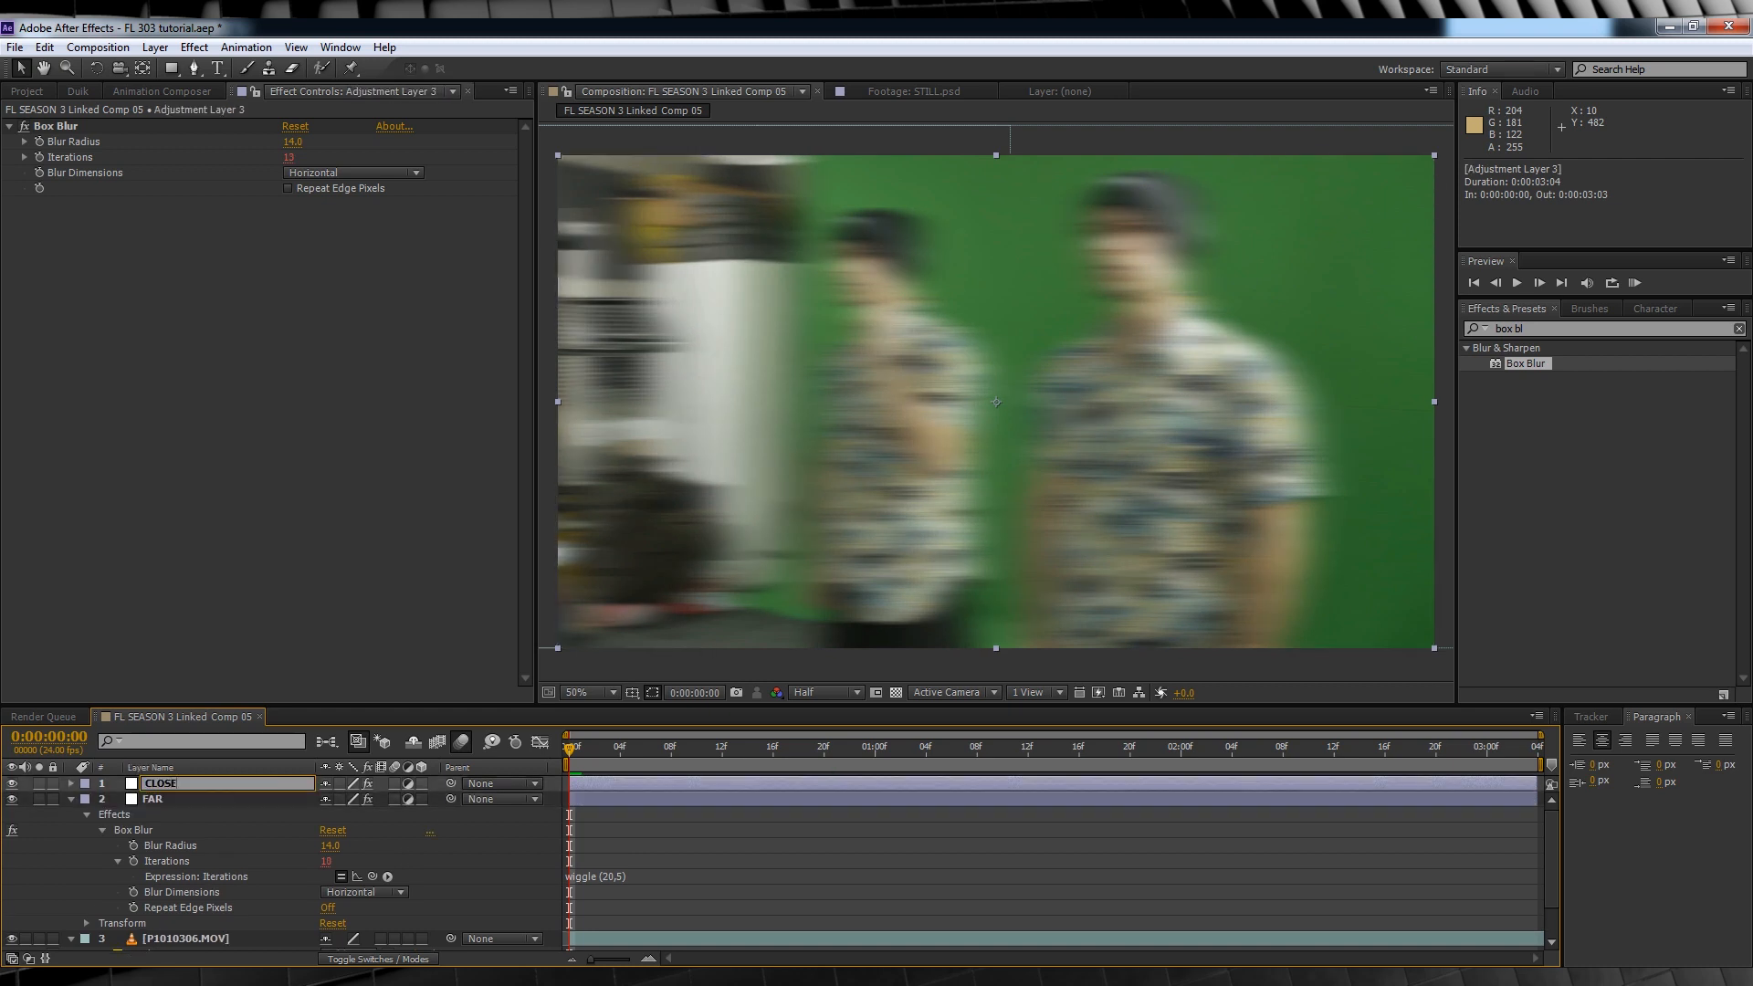
left_click(152, 797)
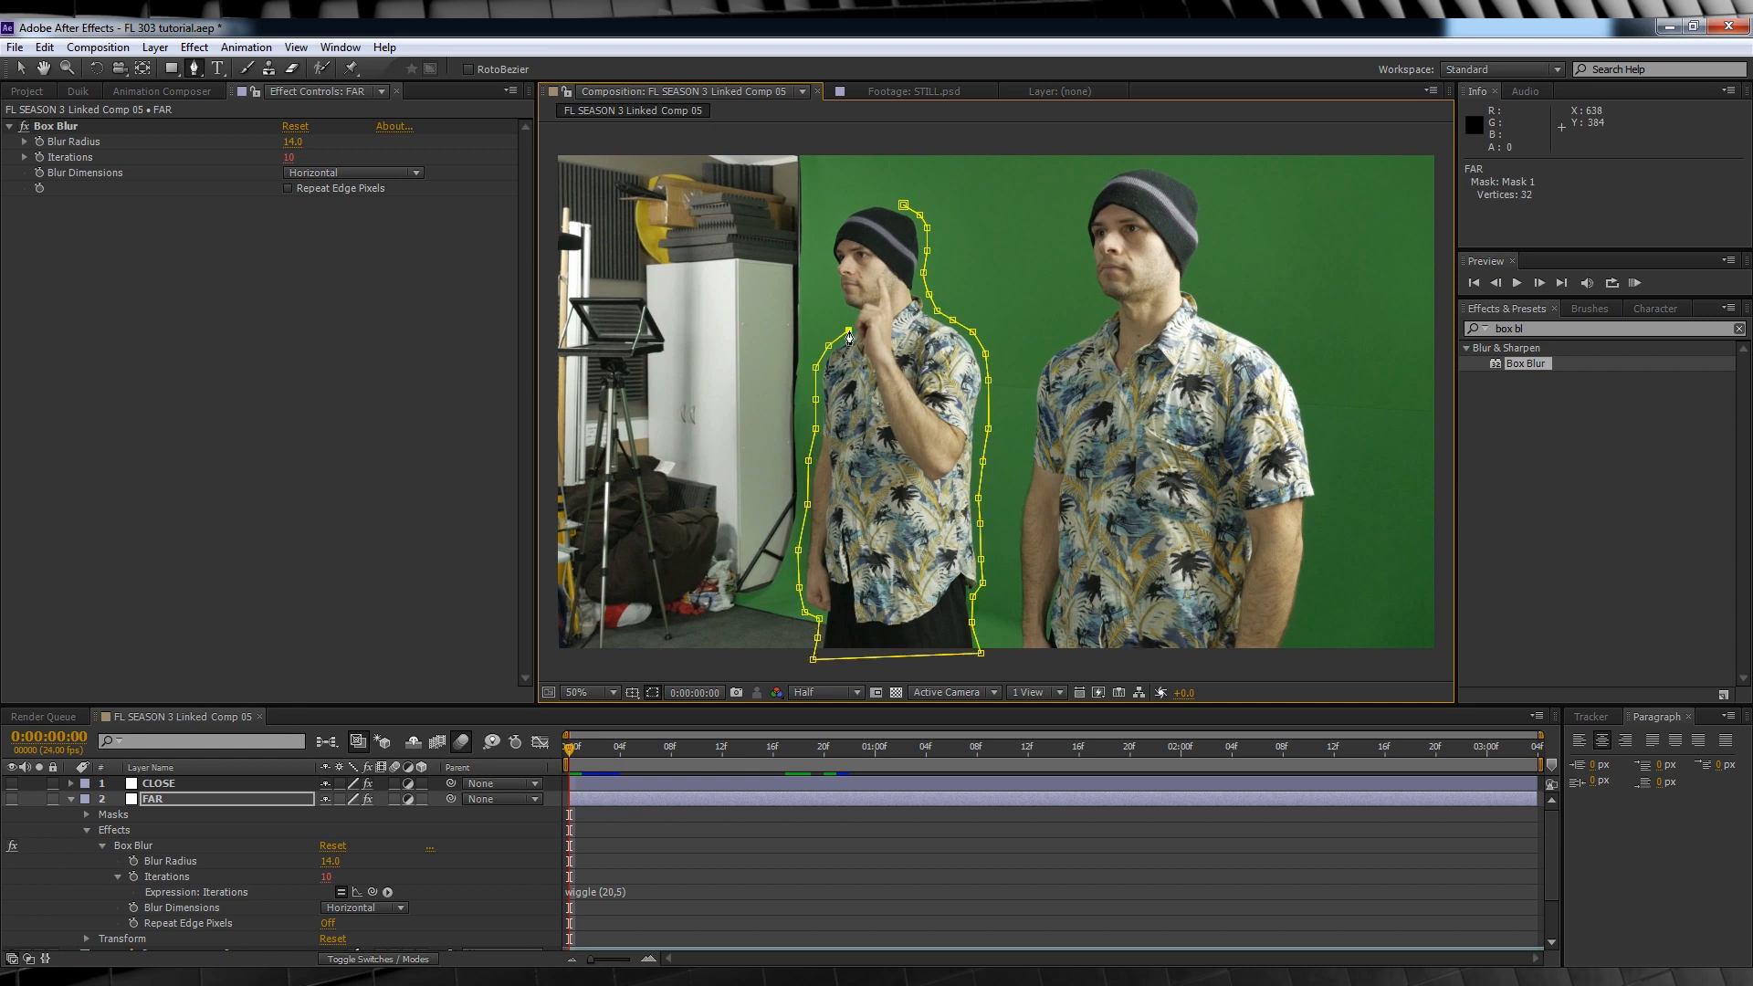
Step: Select CLOSE, reveal the blur layers and feather the FAR mask to 45 pixels
left_click(158, 783)
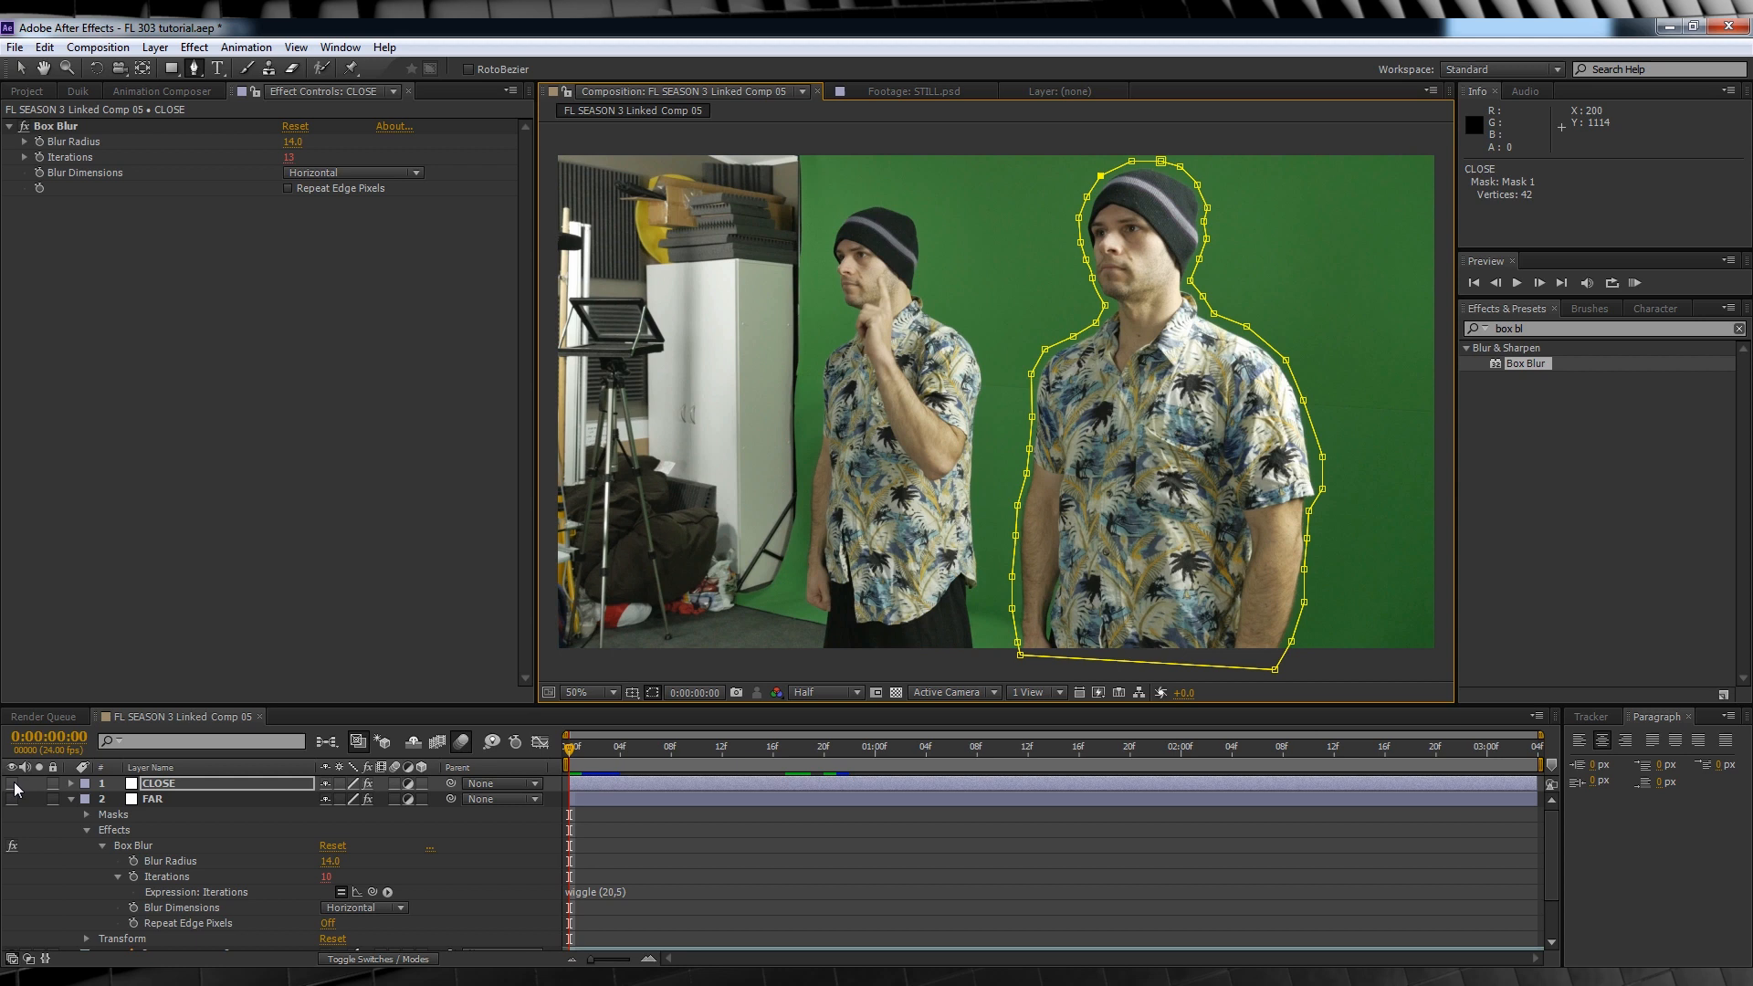
left_click(157, 798)
type("45")
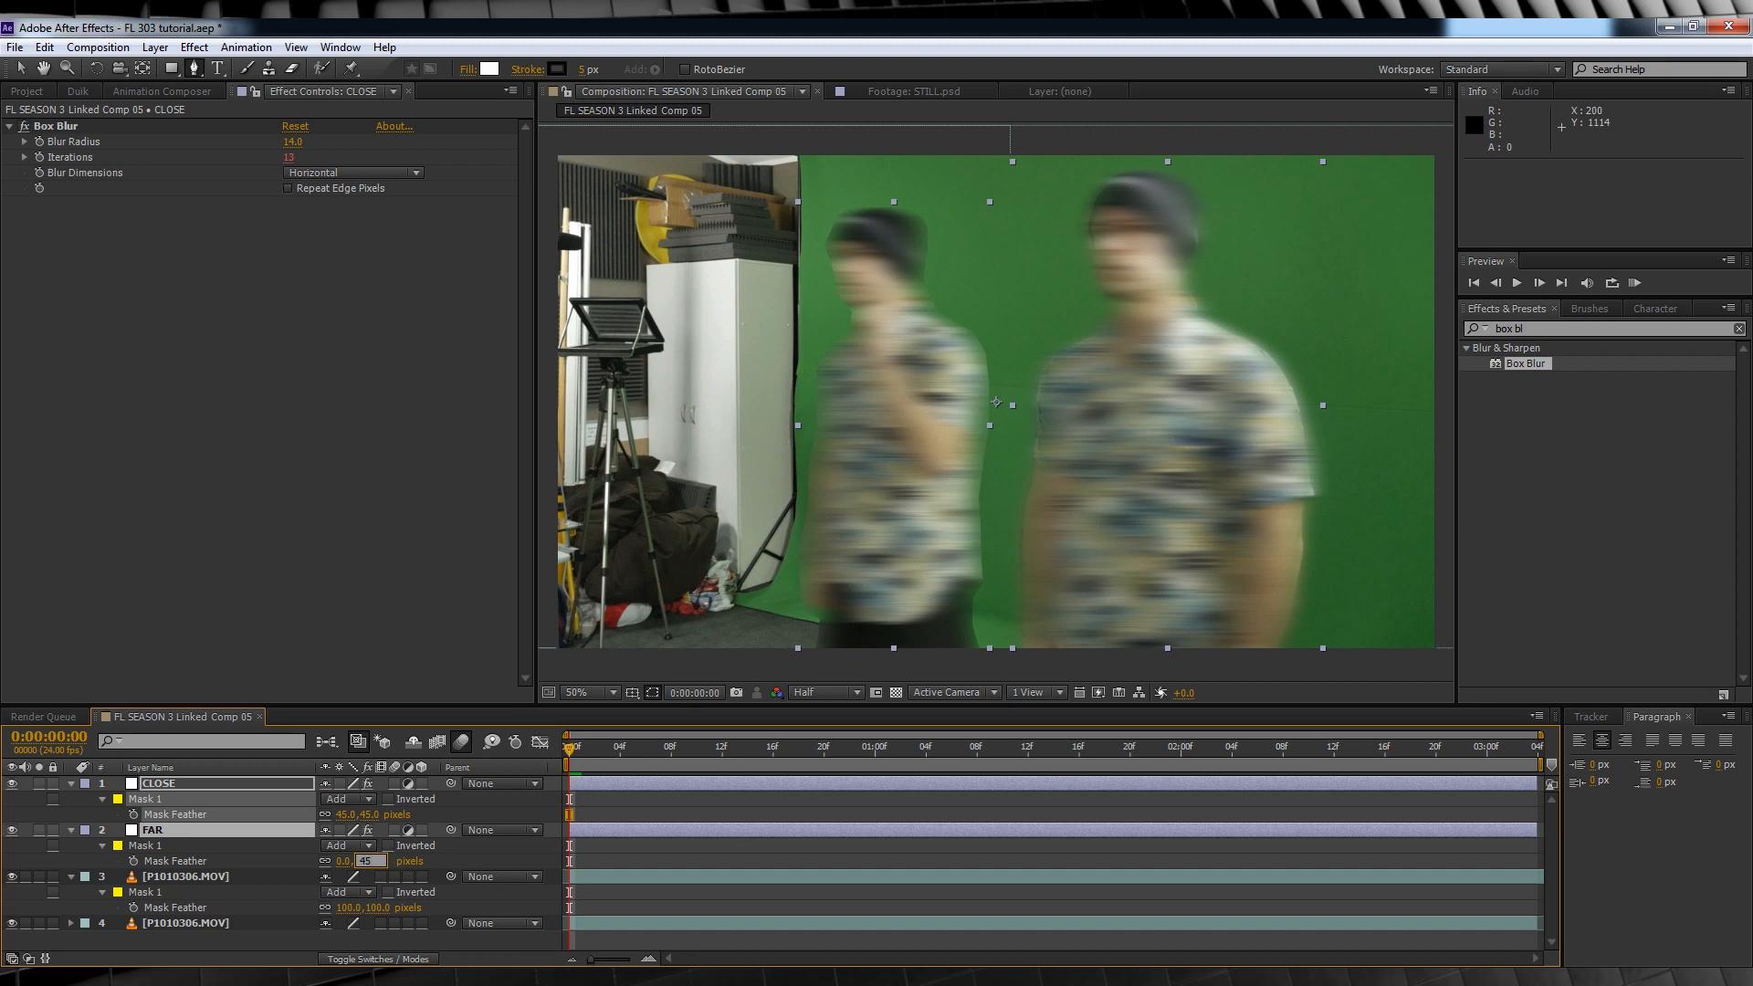
left_click(90, 798)
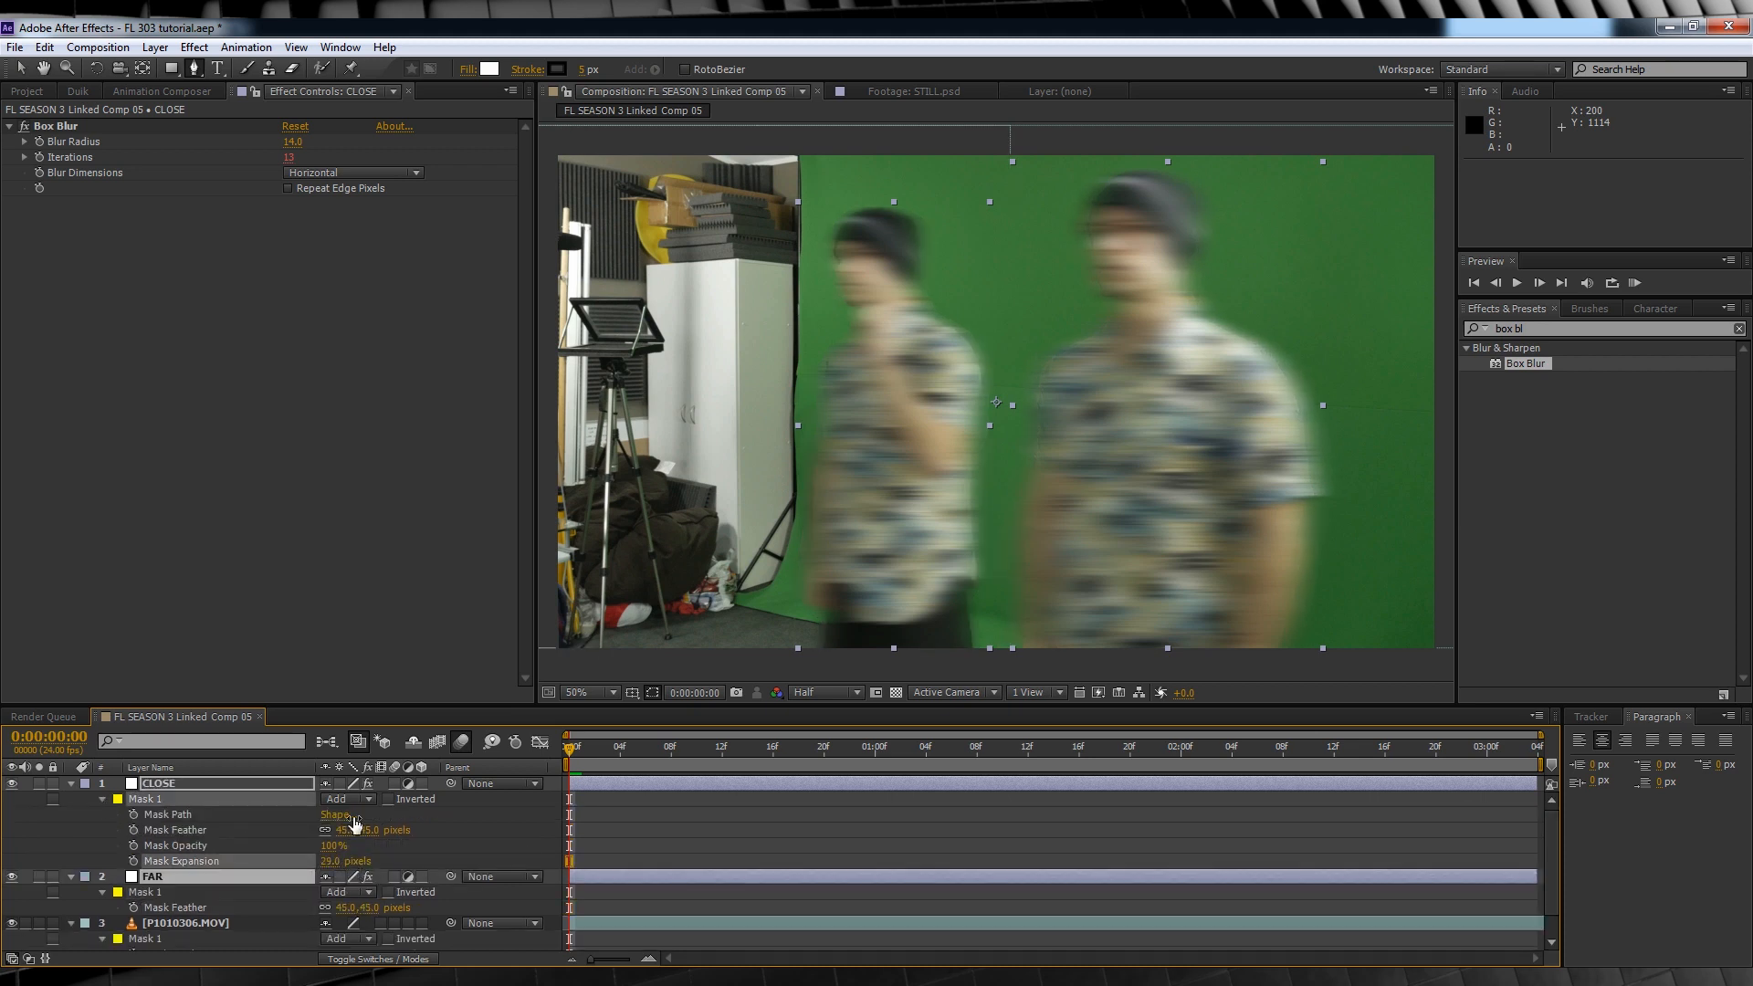
scroll("down", 3)
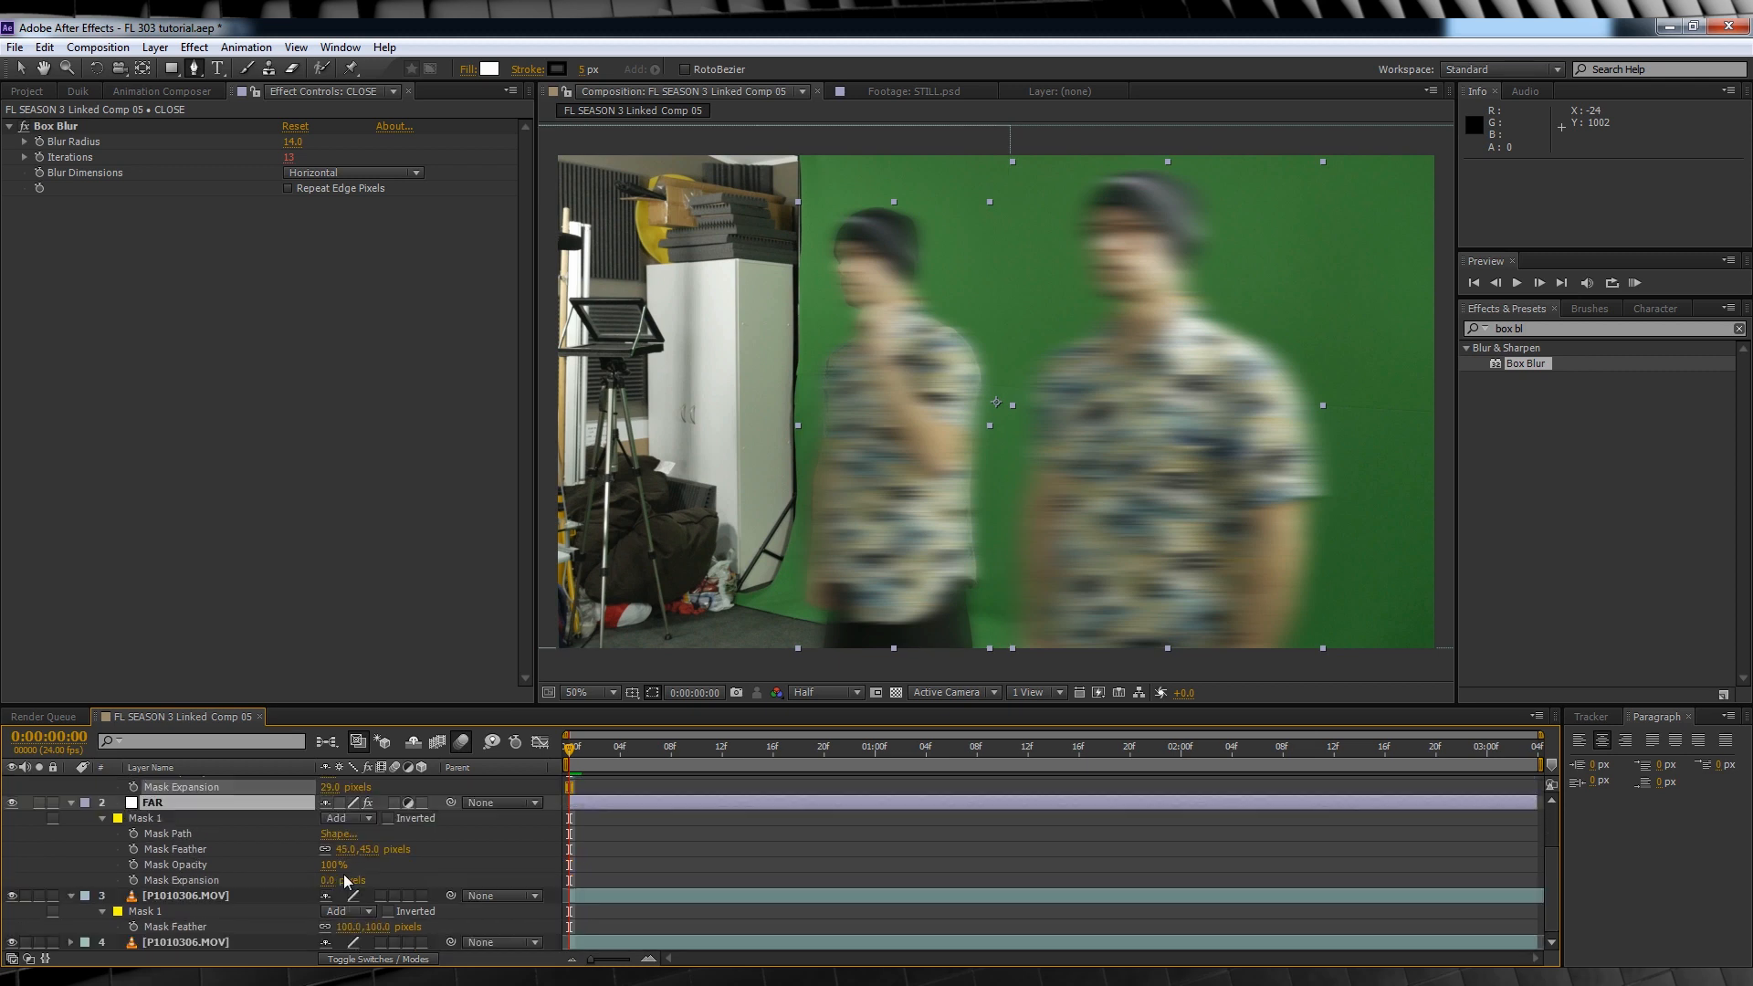
mouse_move(448, 770)
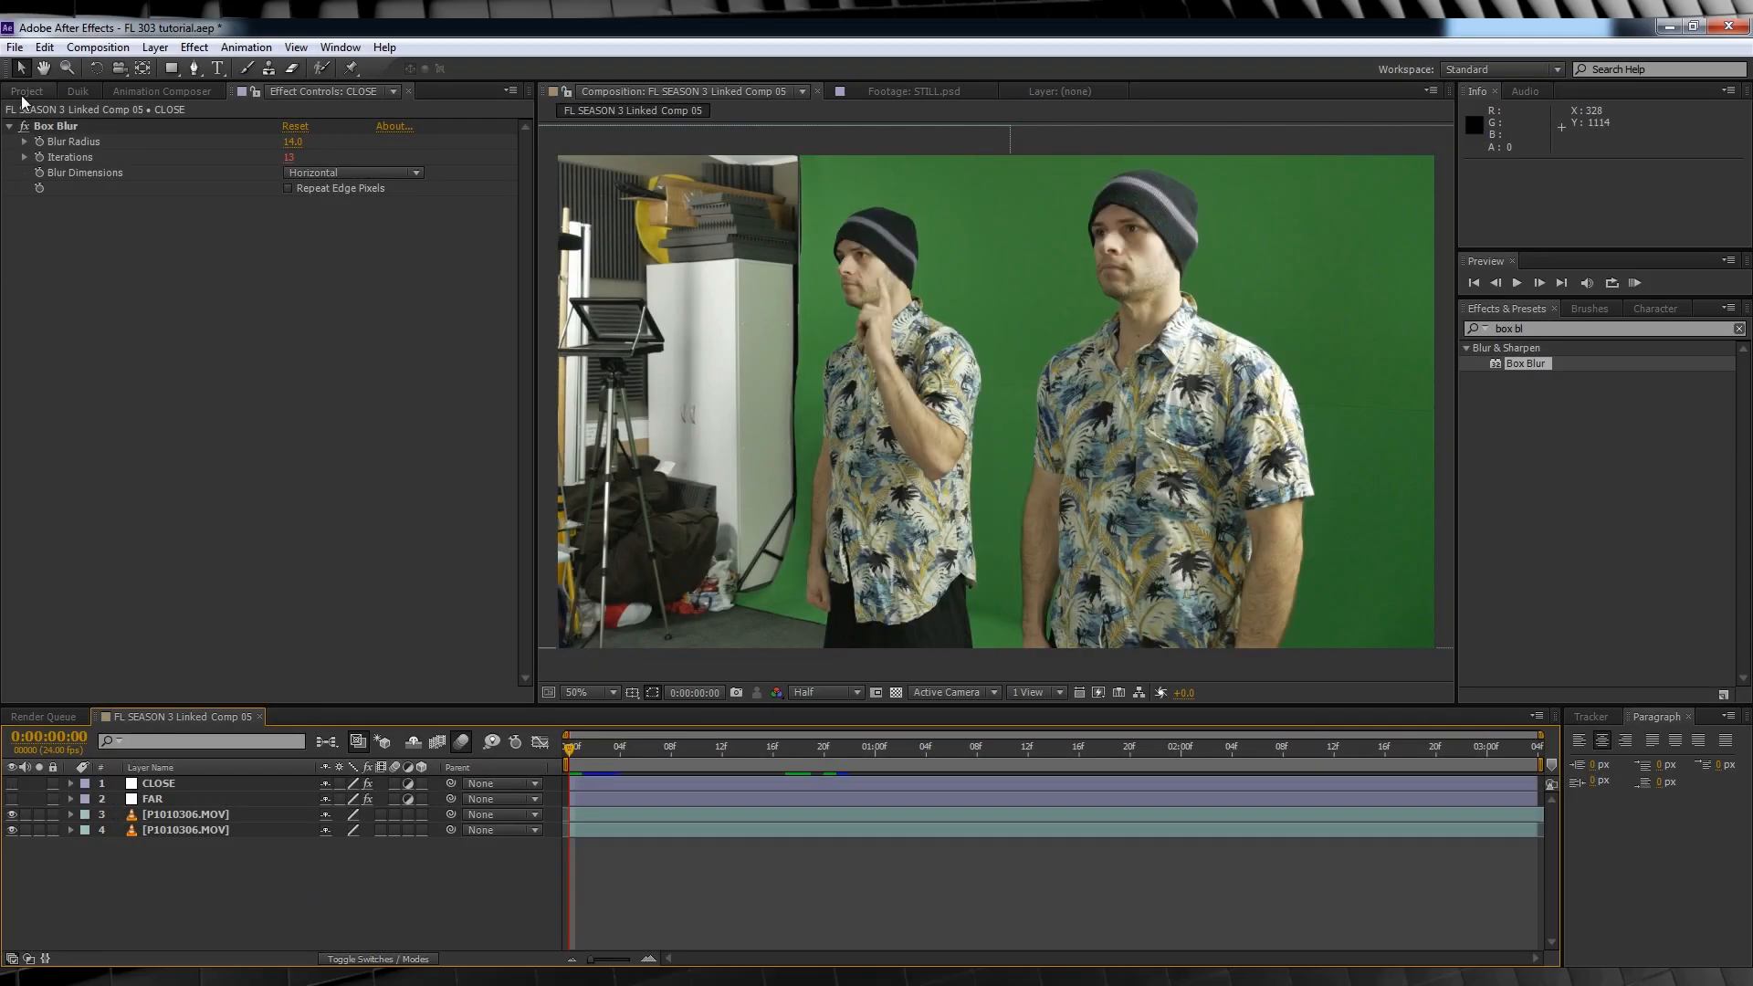
Step: Bring STILL.psd from the Project panel into the comp and make it a 3D layer
left_click(27, 92)
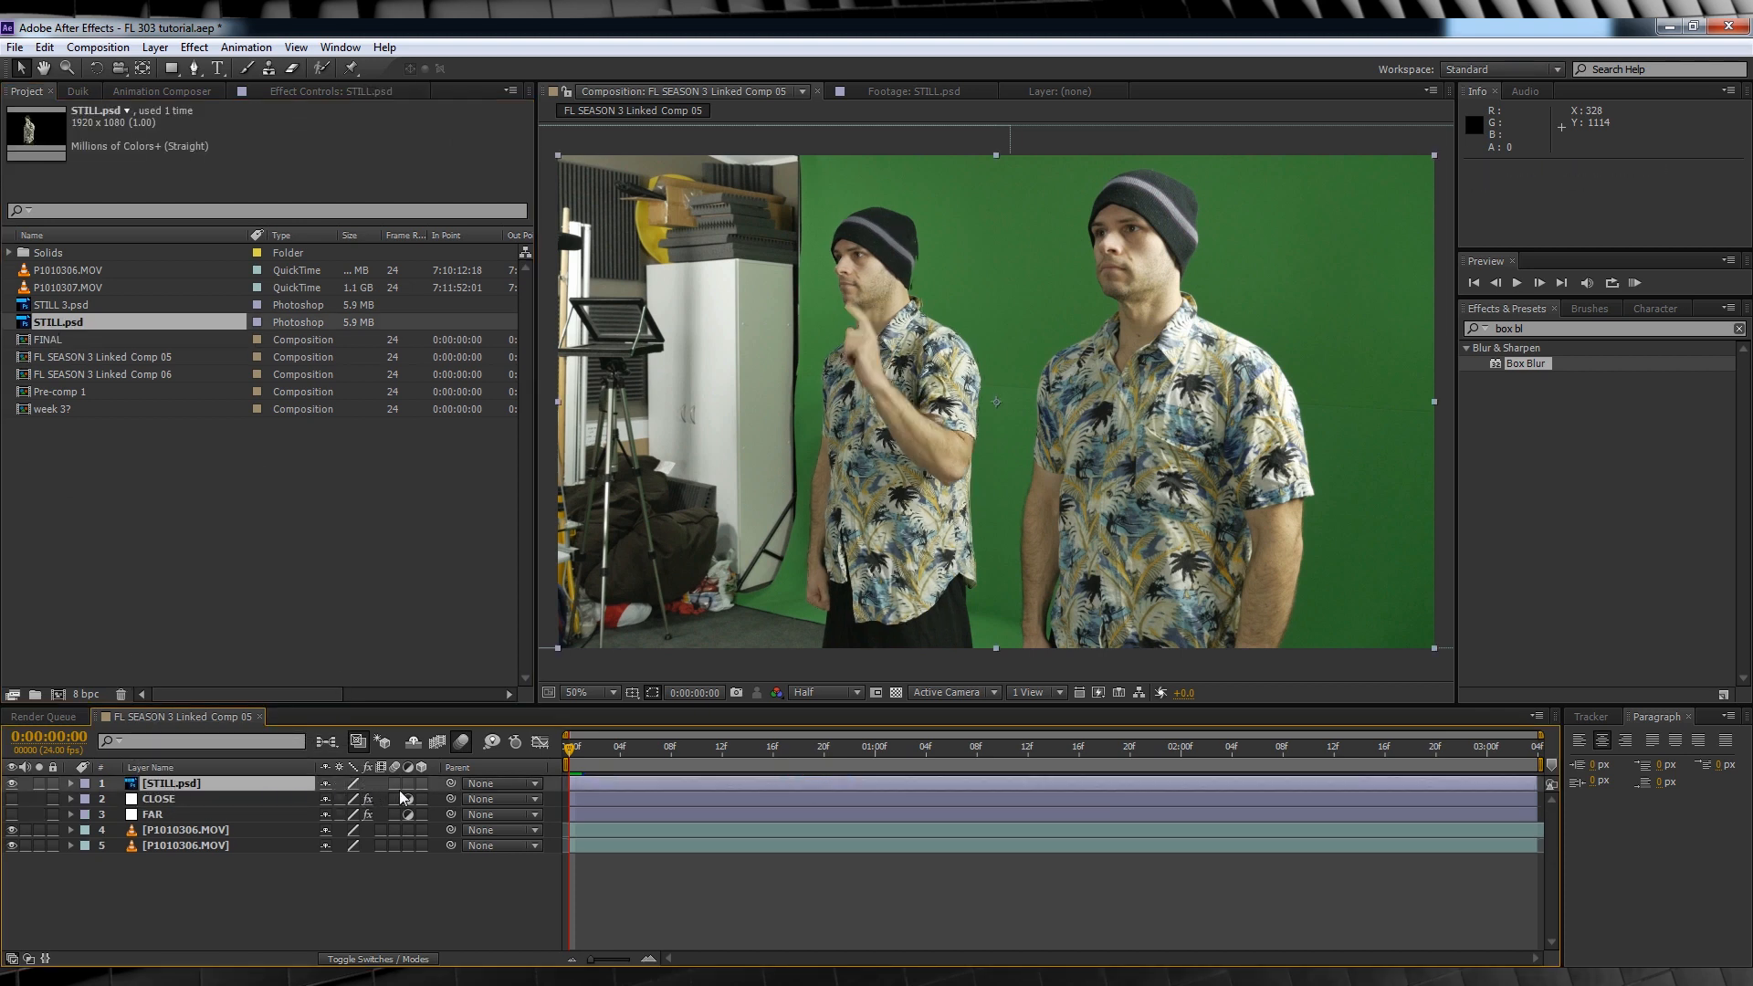
left_click(407, 784)
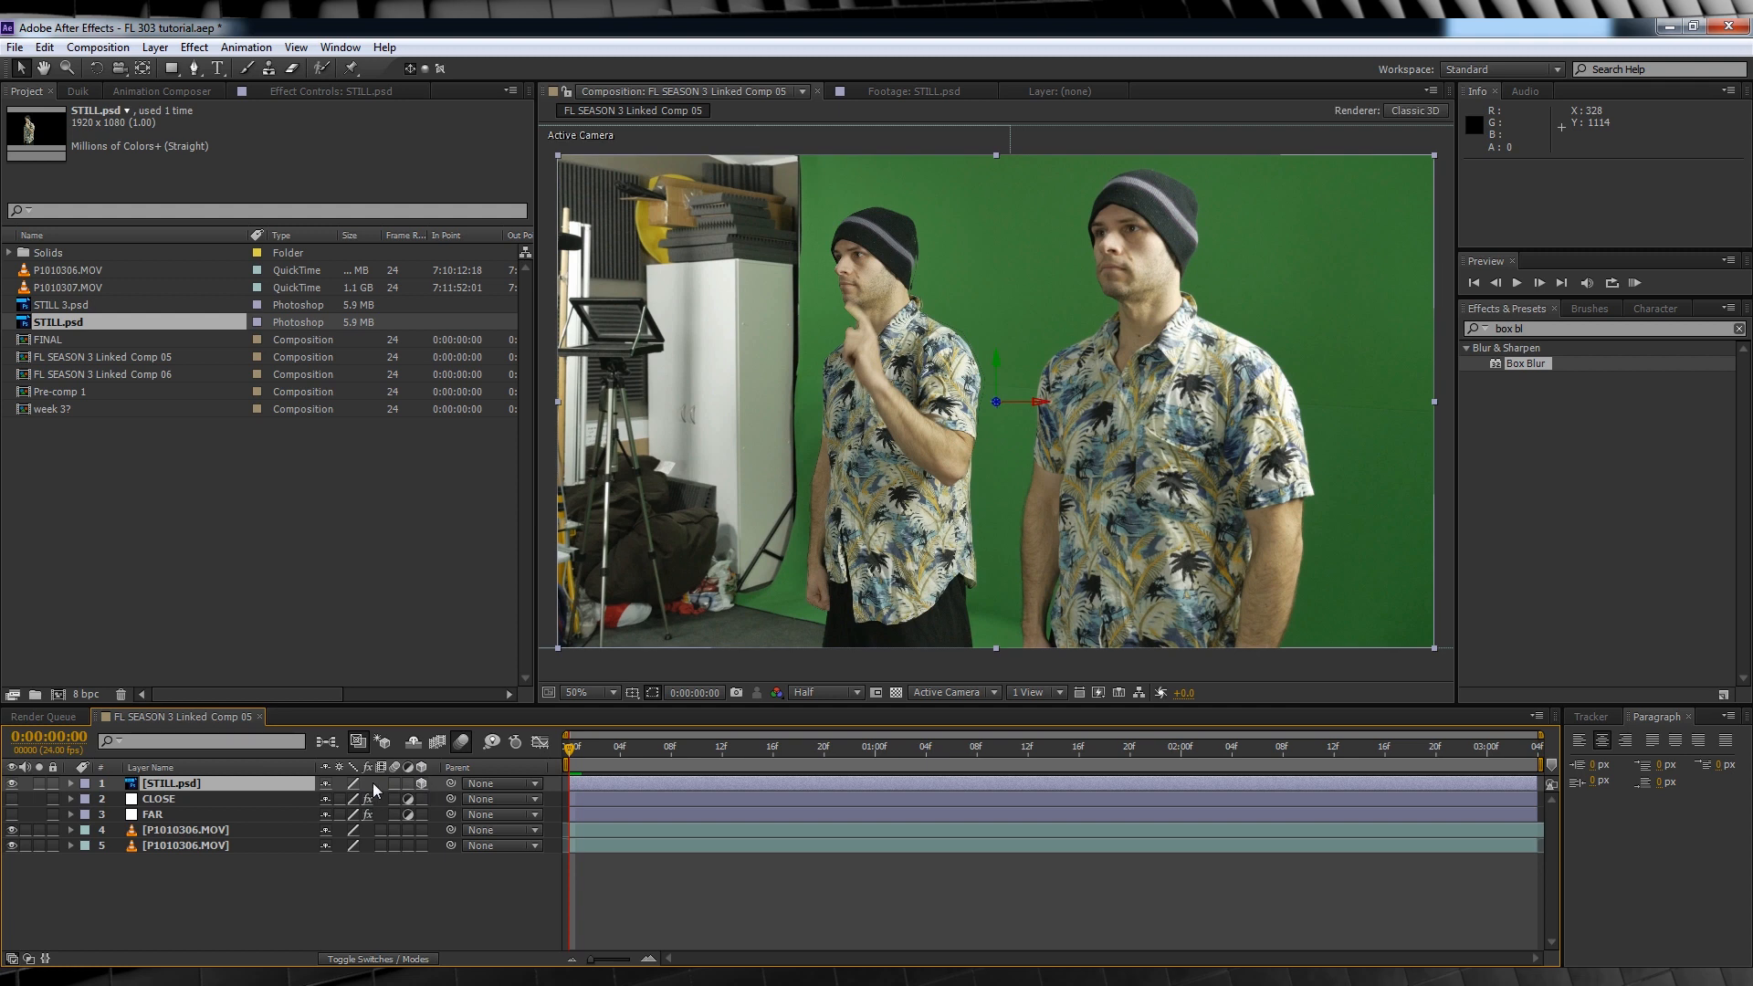
mouse_move(573, 760)
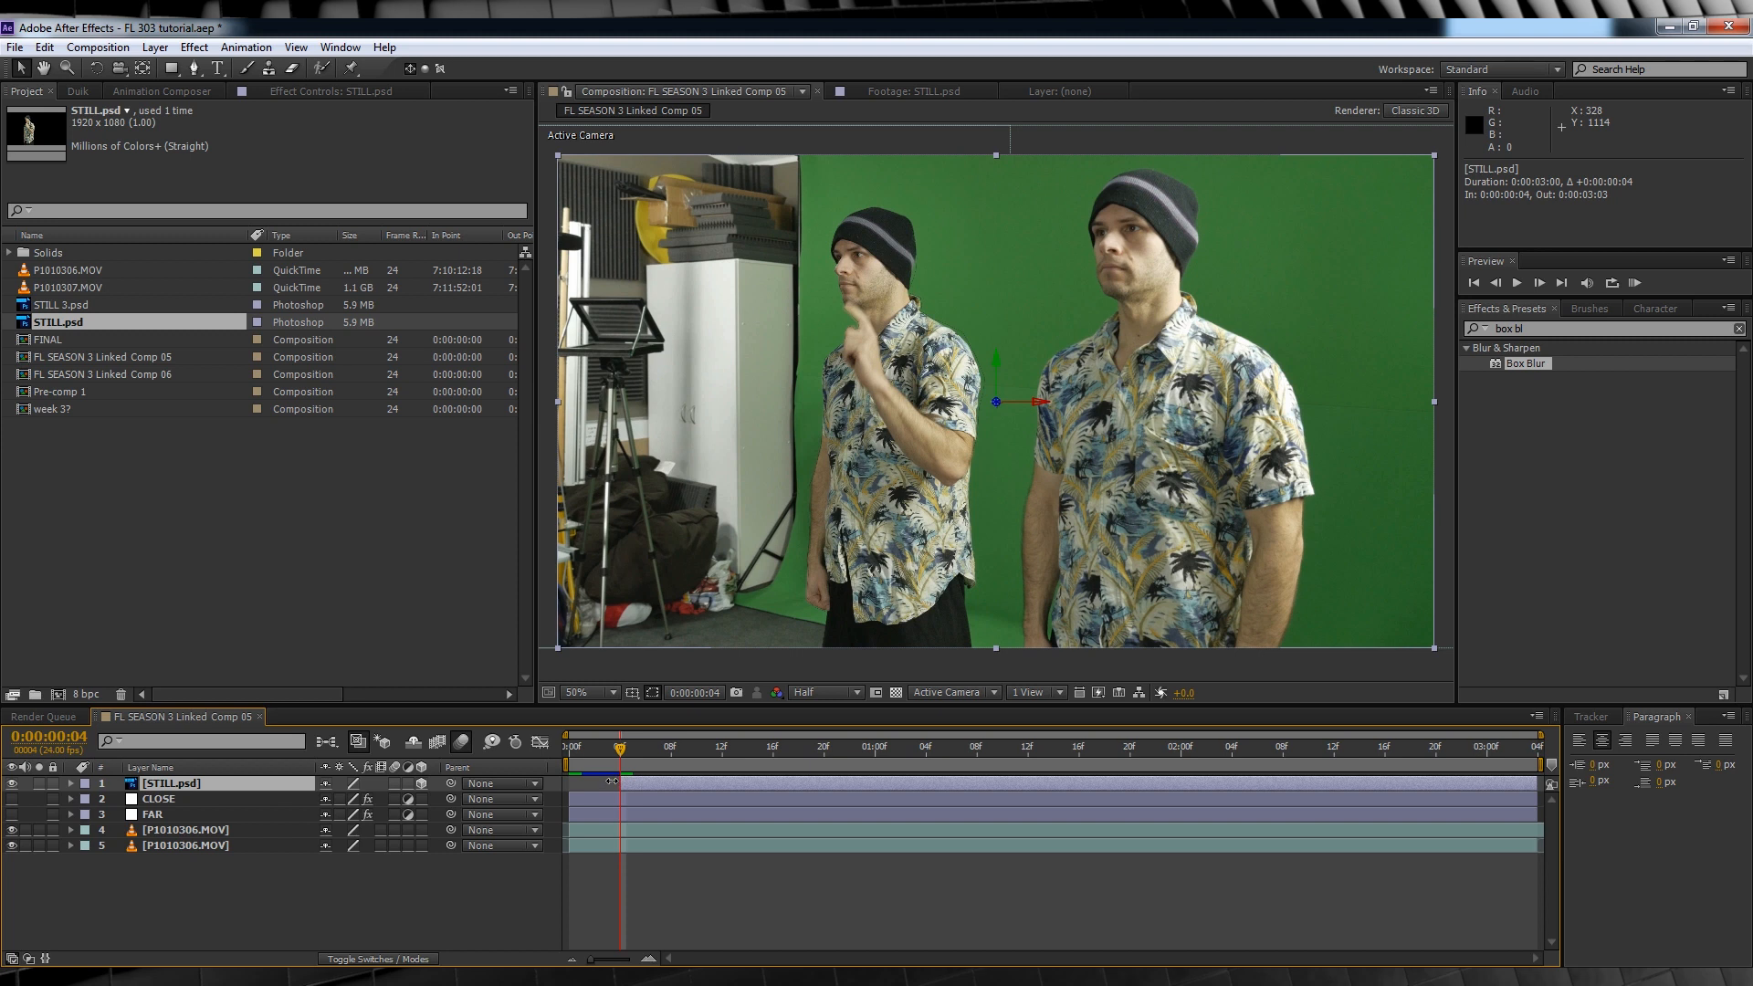
Step: Set Position keyframes on STILL.psd beside the near actor and paste them further along
left_click(70, 783)
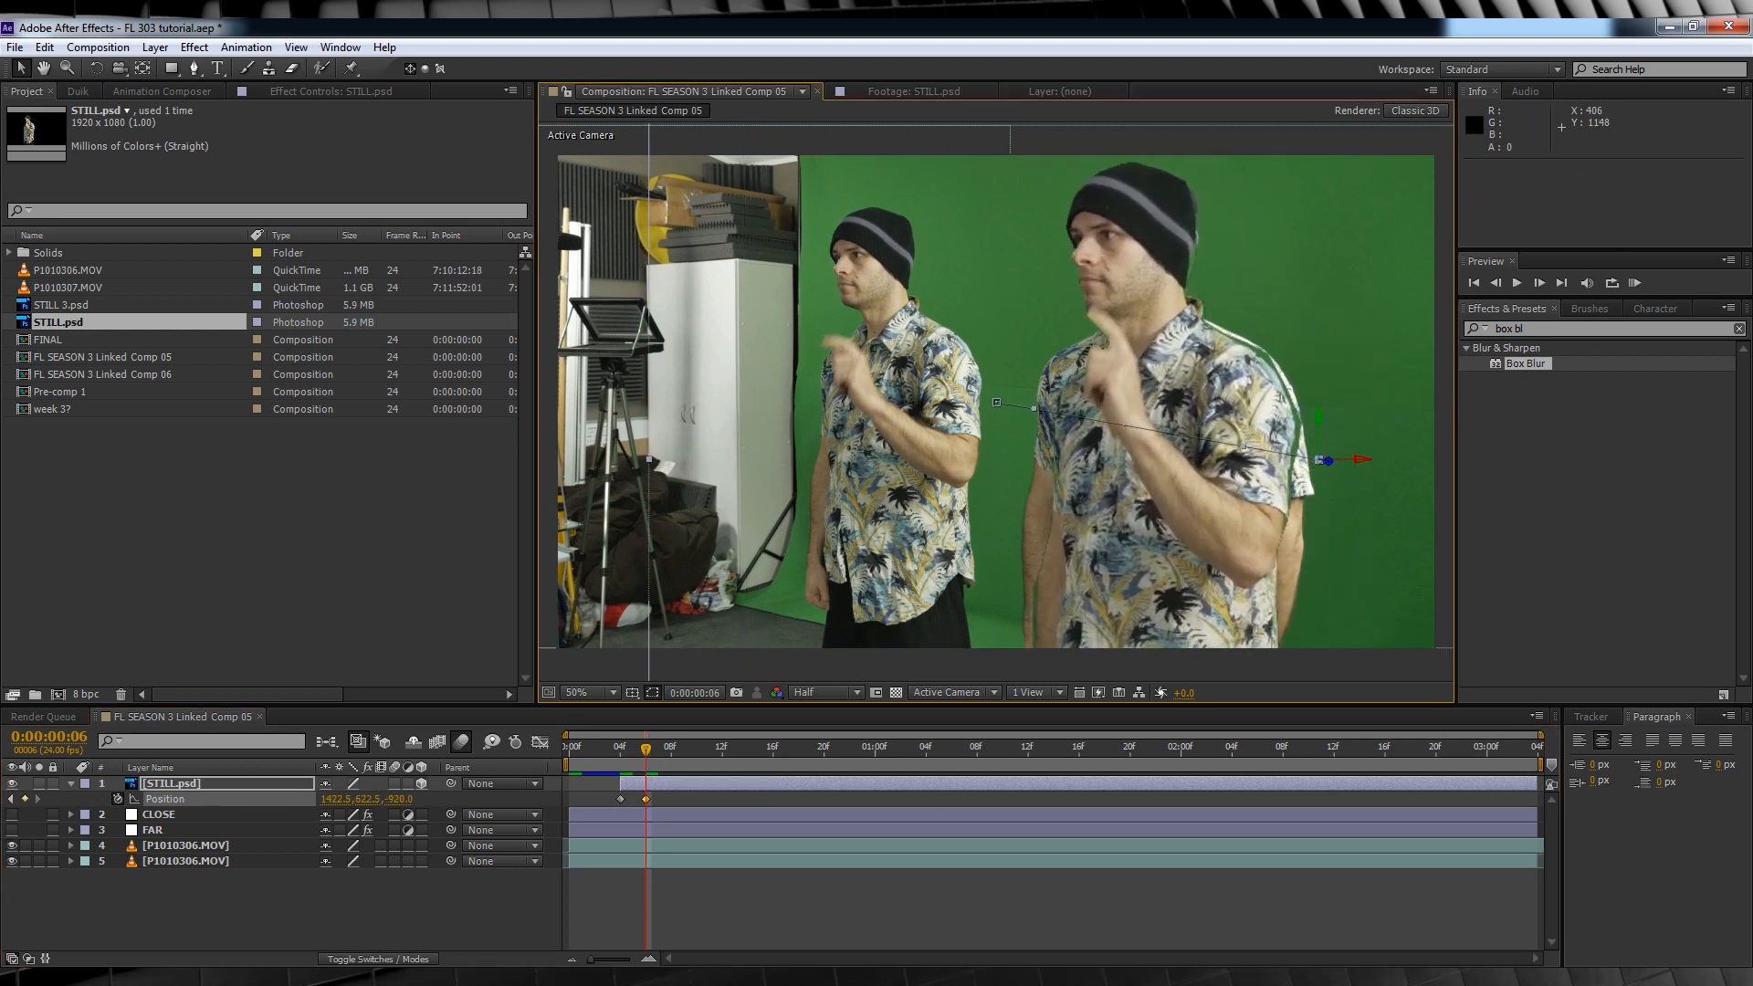
left_click(621, 798)
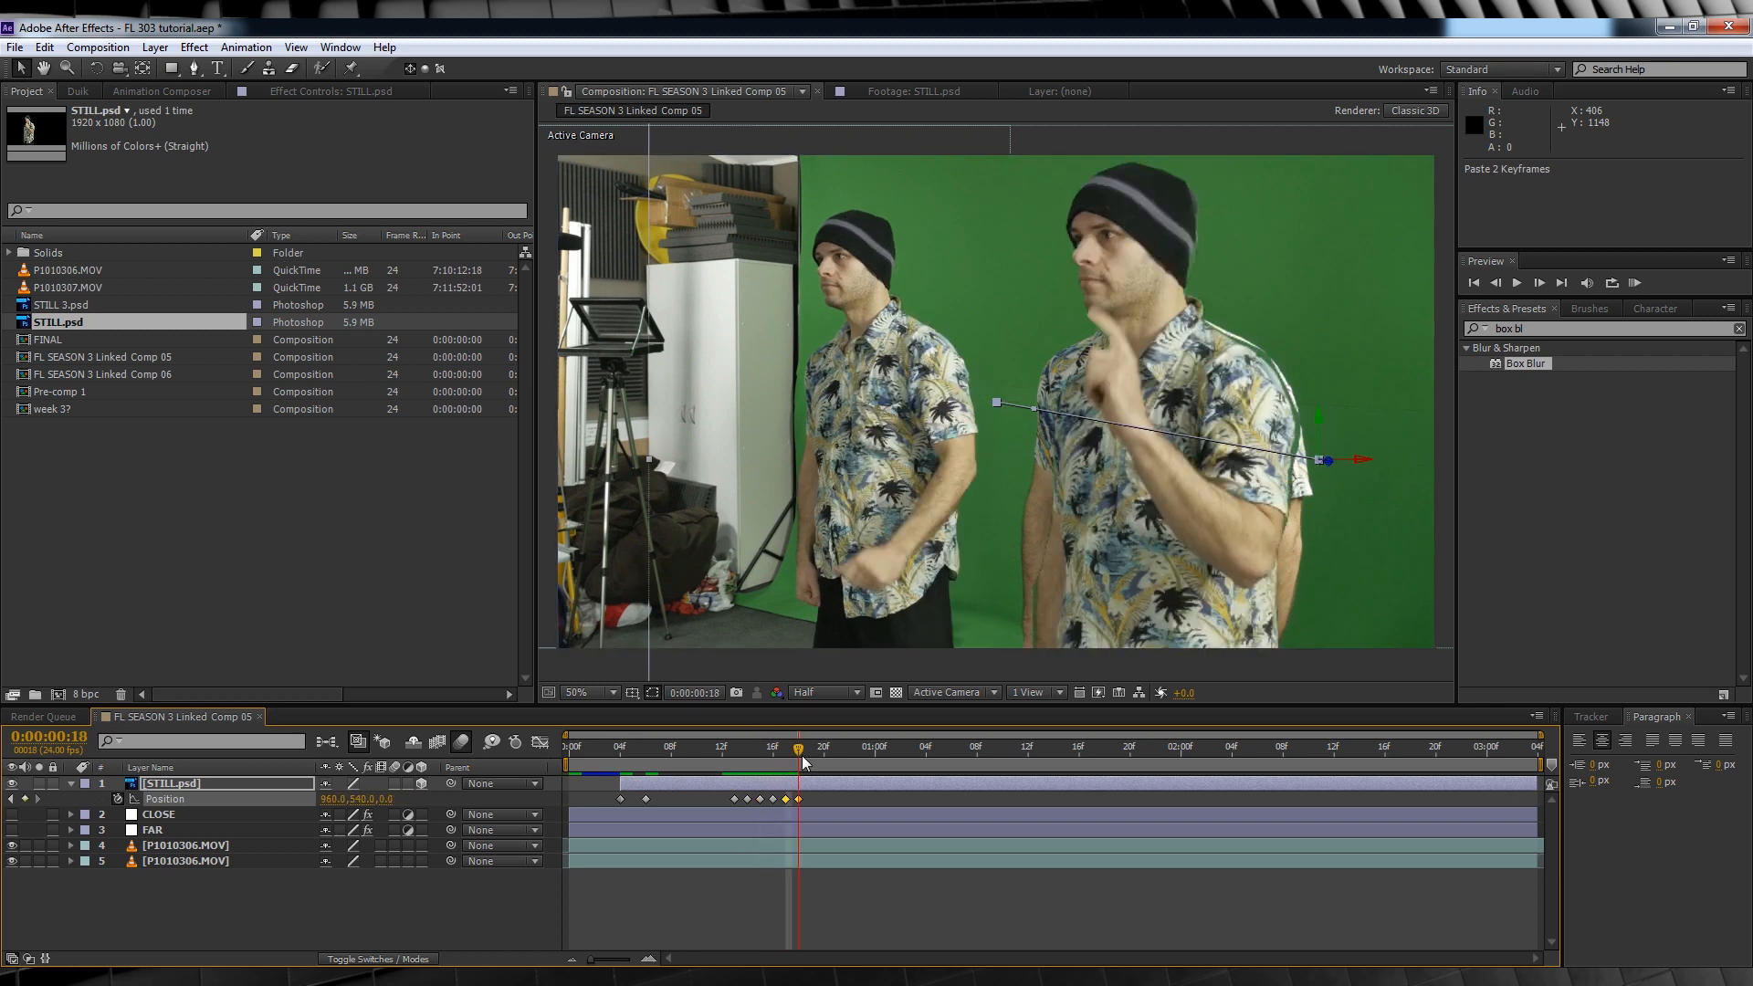
left_click(939, 746)
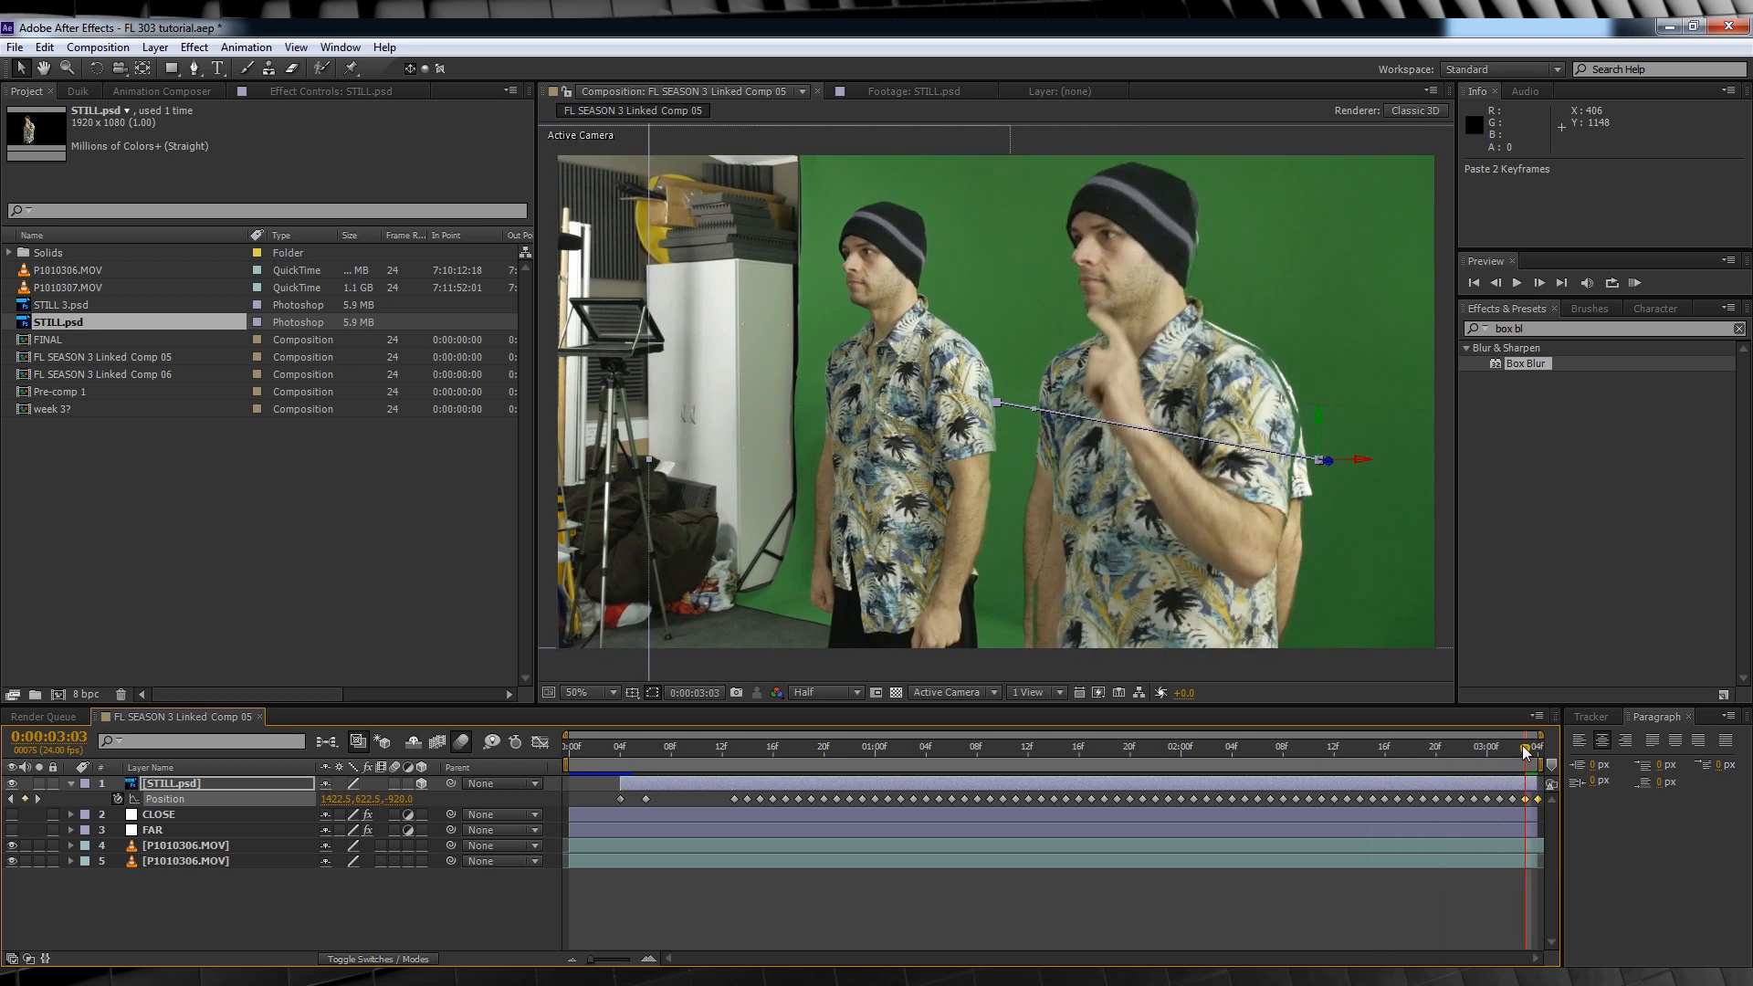
Step: Fade STILL.psd in with Opacity keyframes set along its layer
left_click(621, 744)
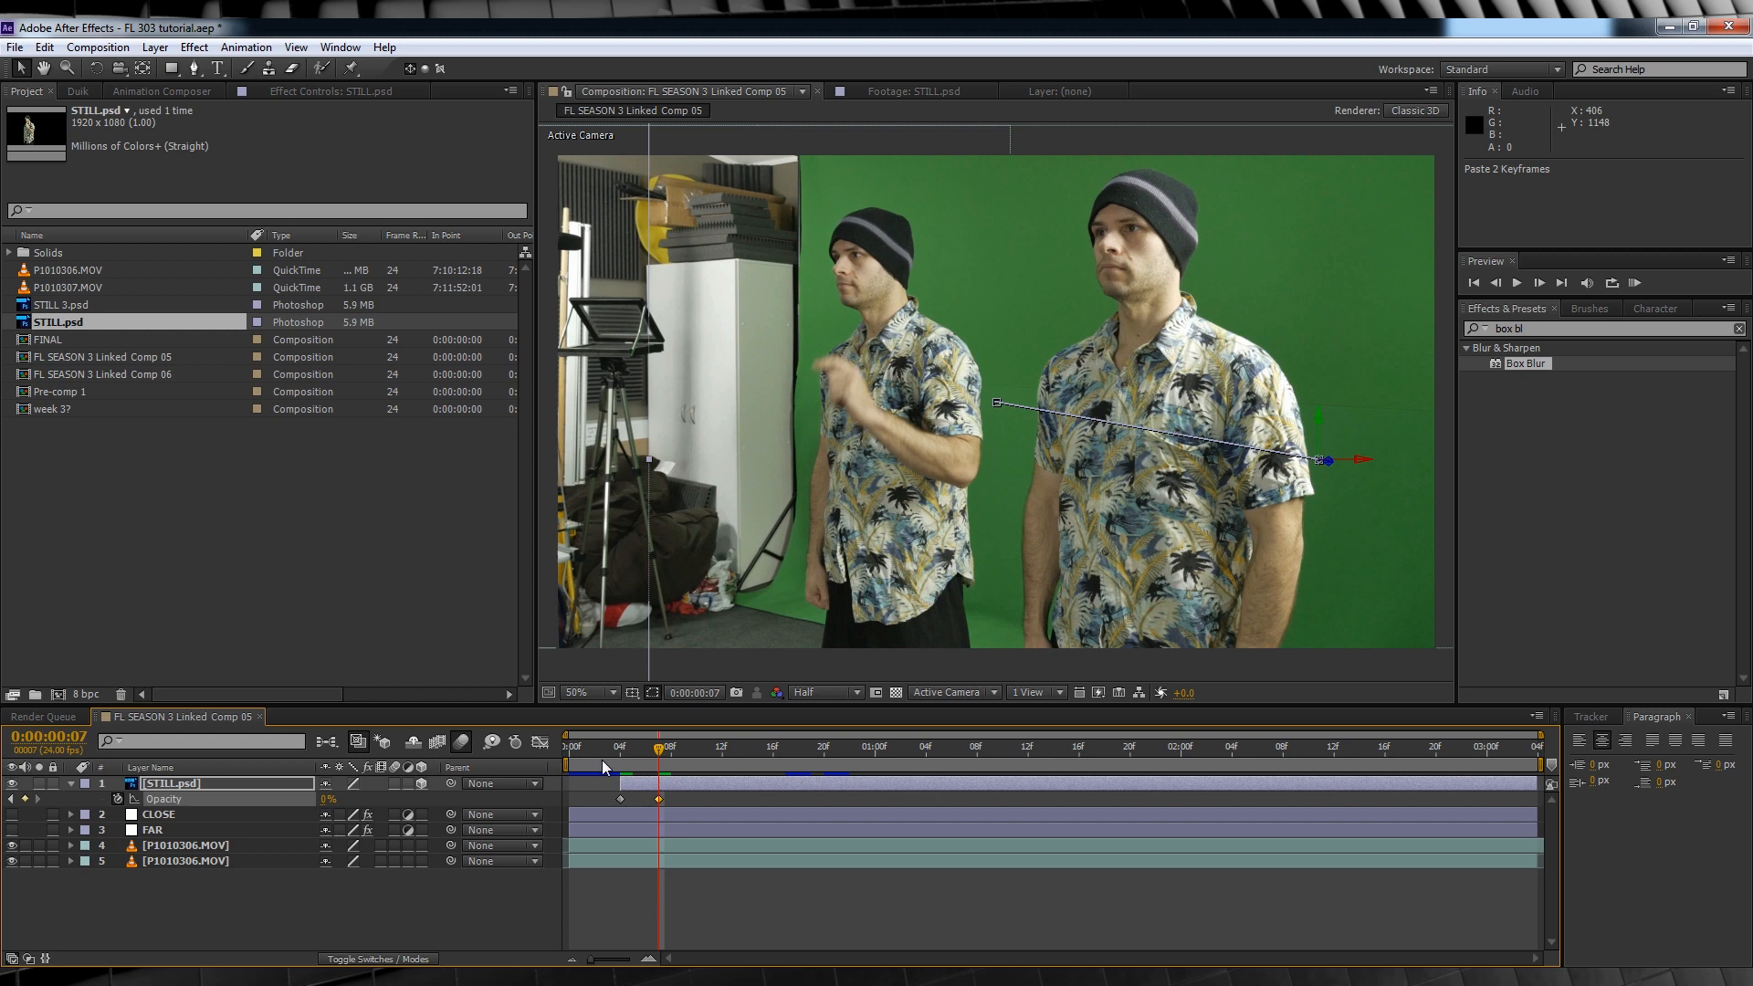
left_click(735, 745)
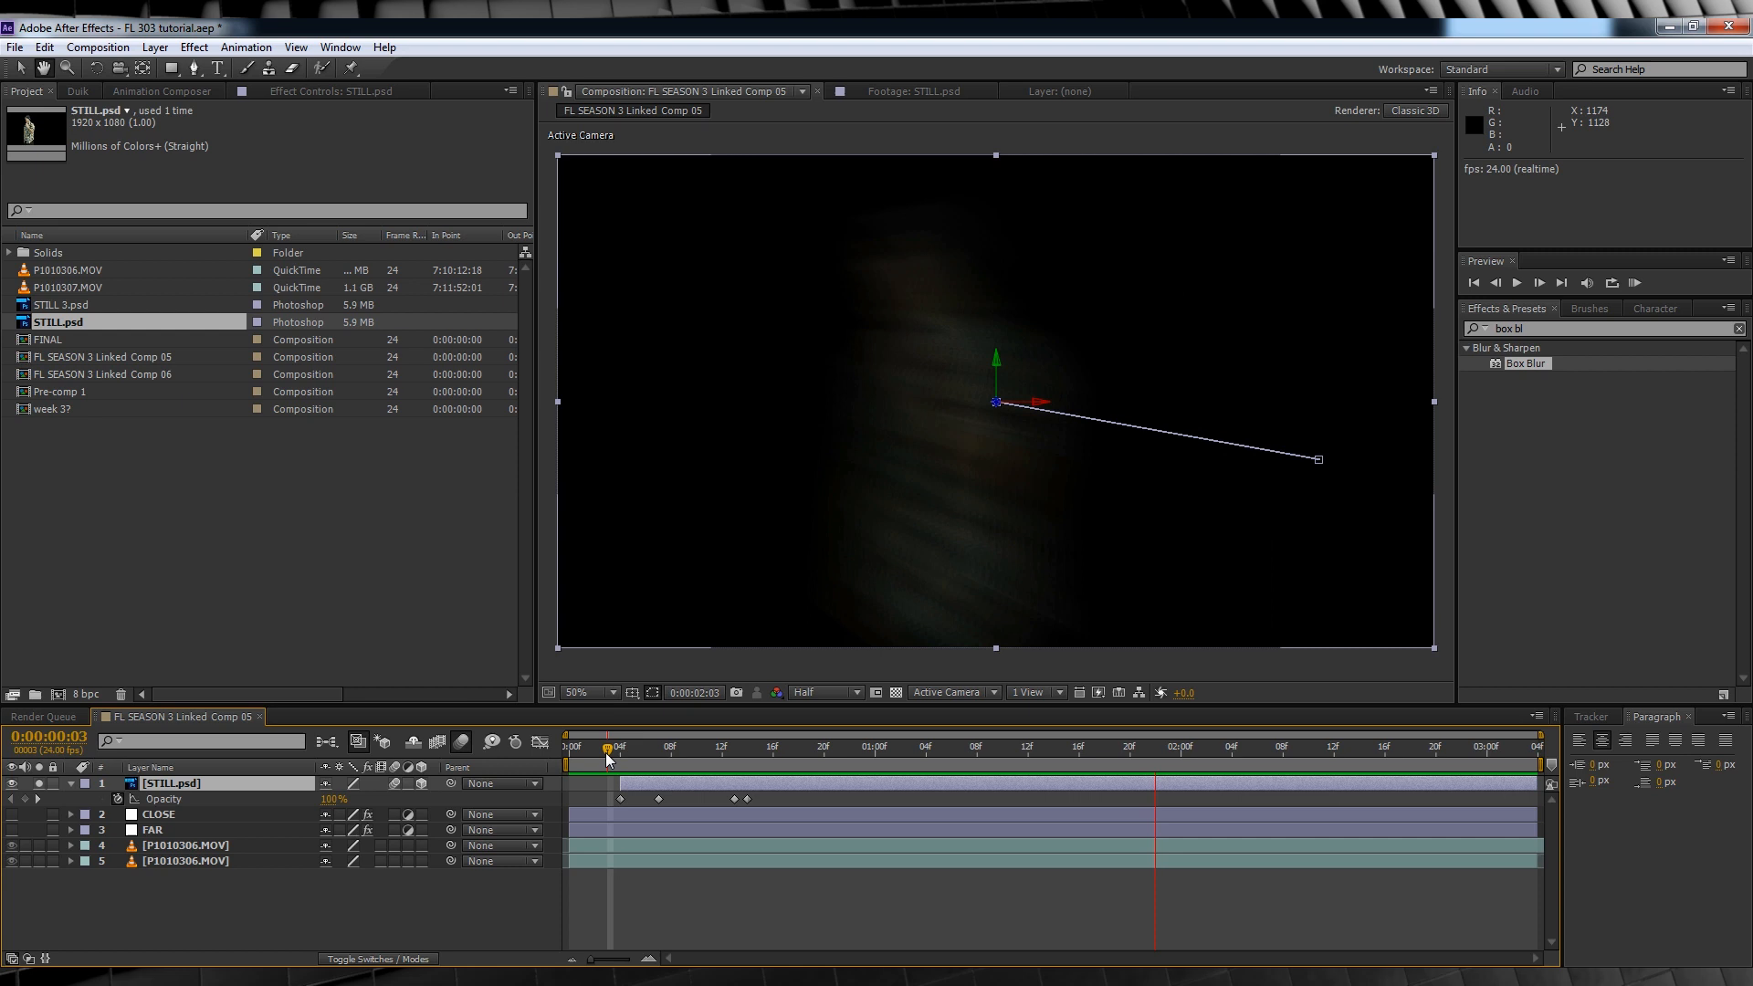
left_click(799, 745)
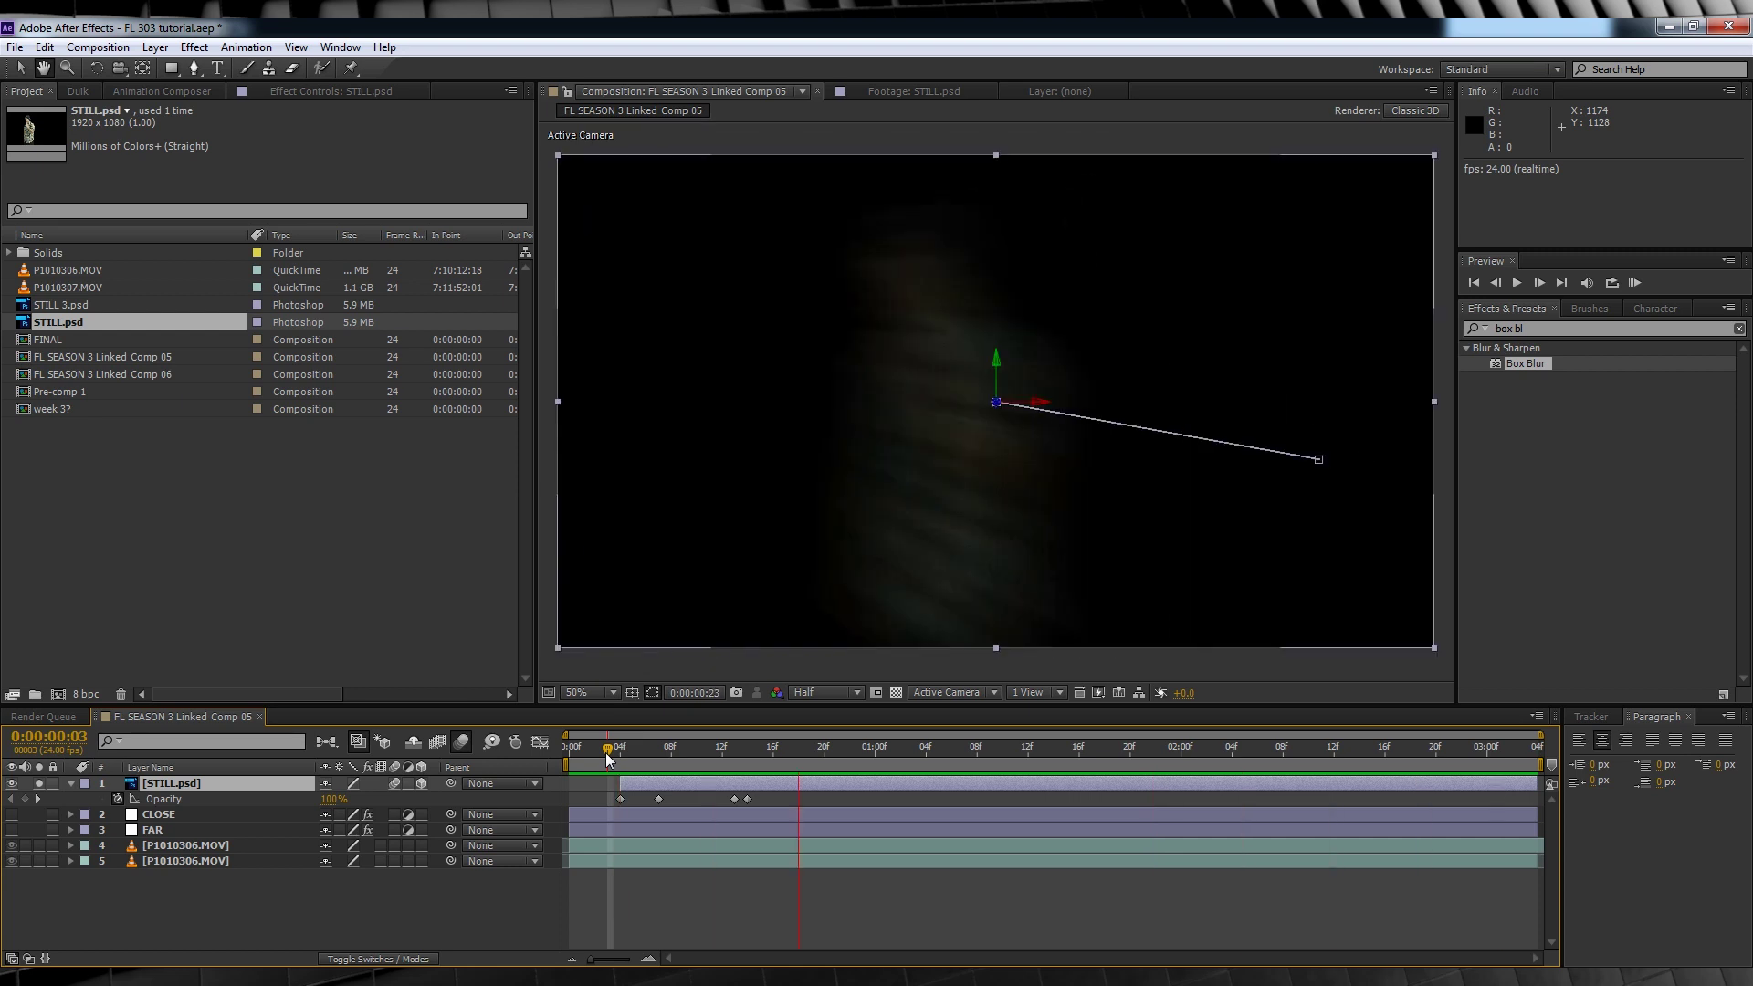
left_click(1420, 745)
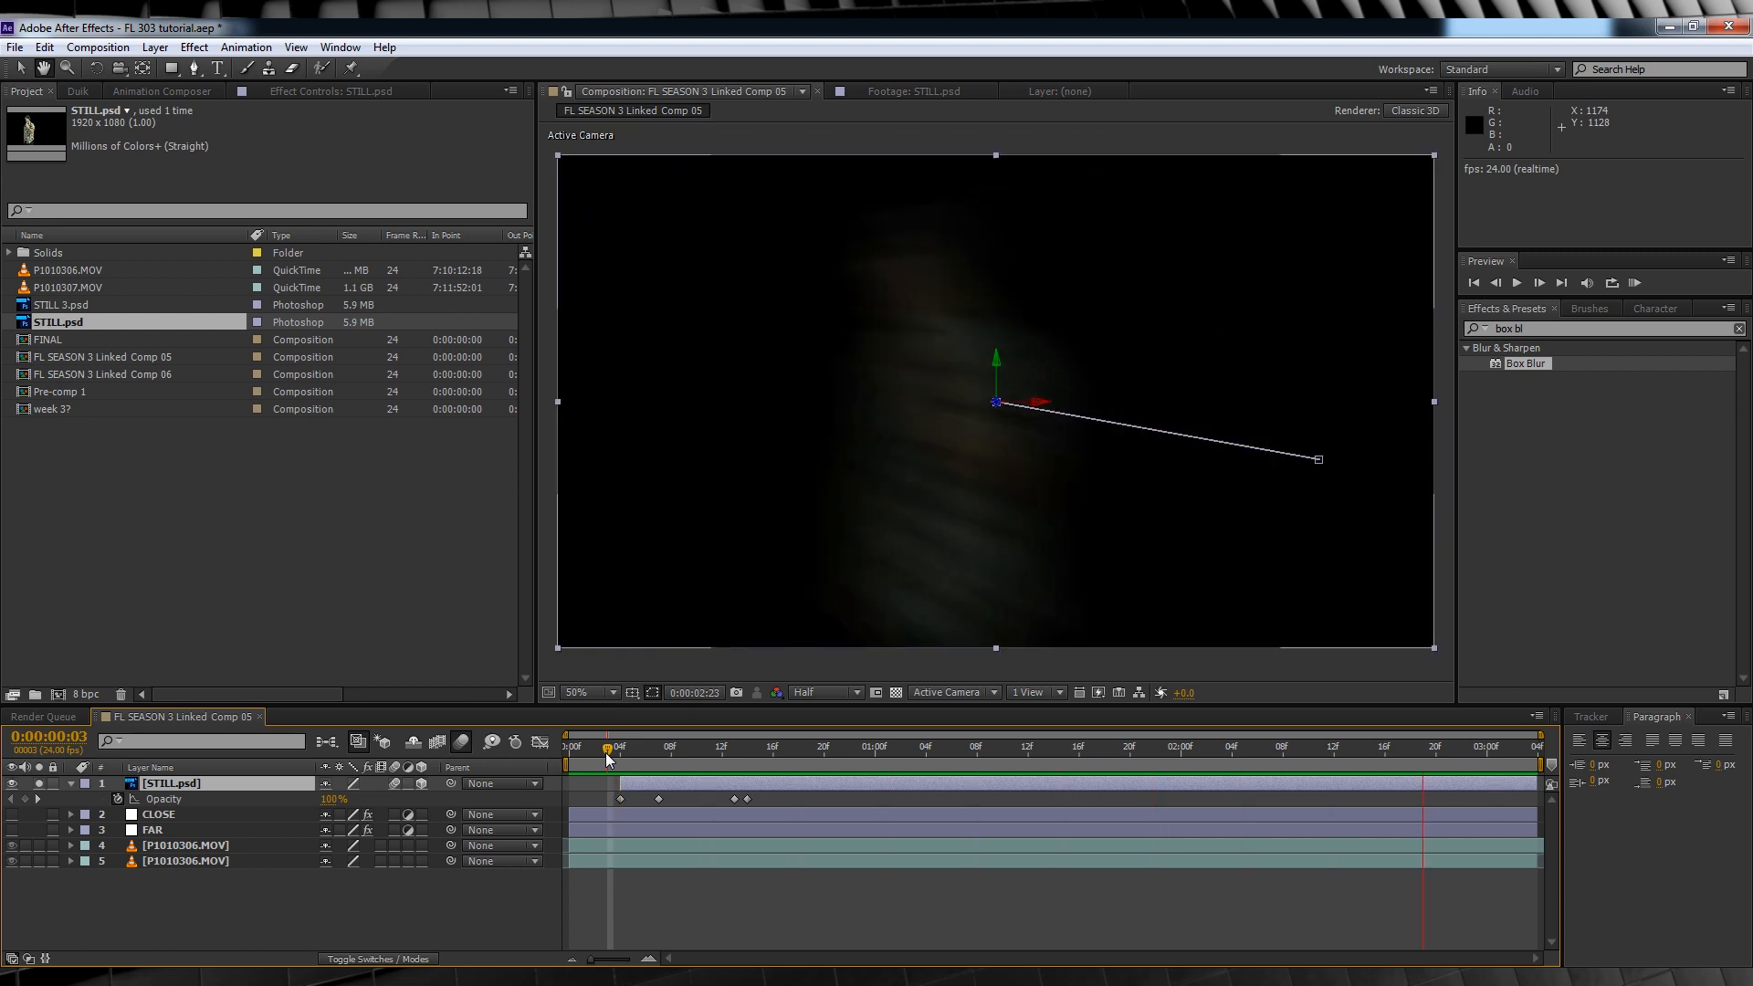
left_click(1077, 745)
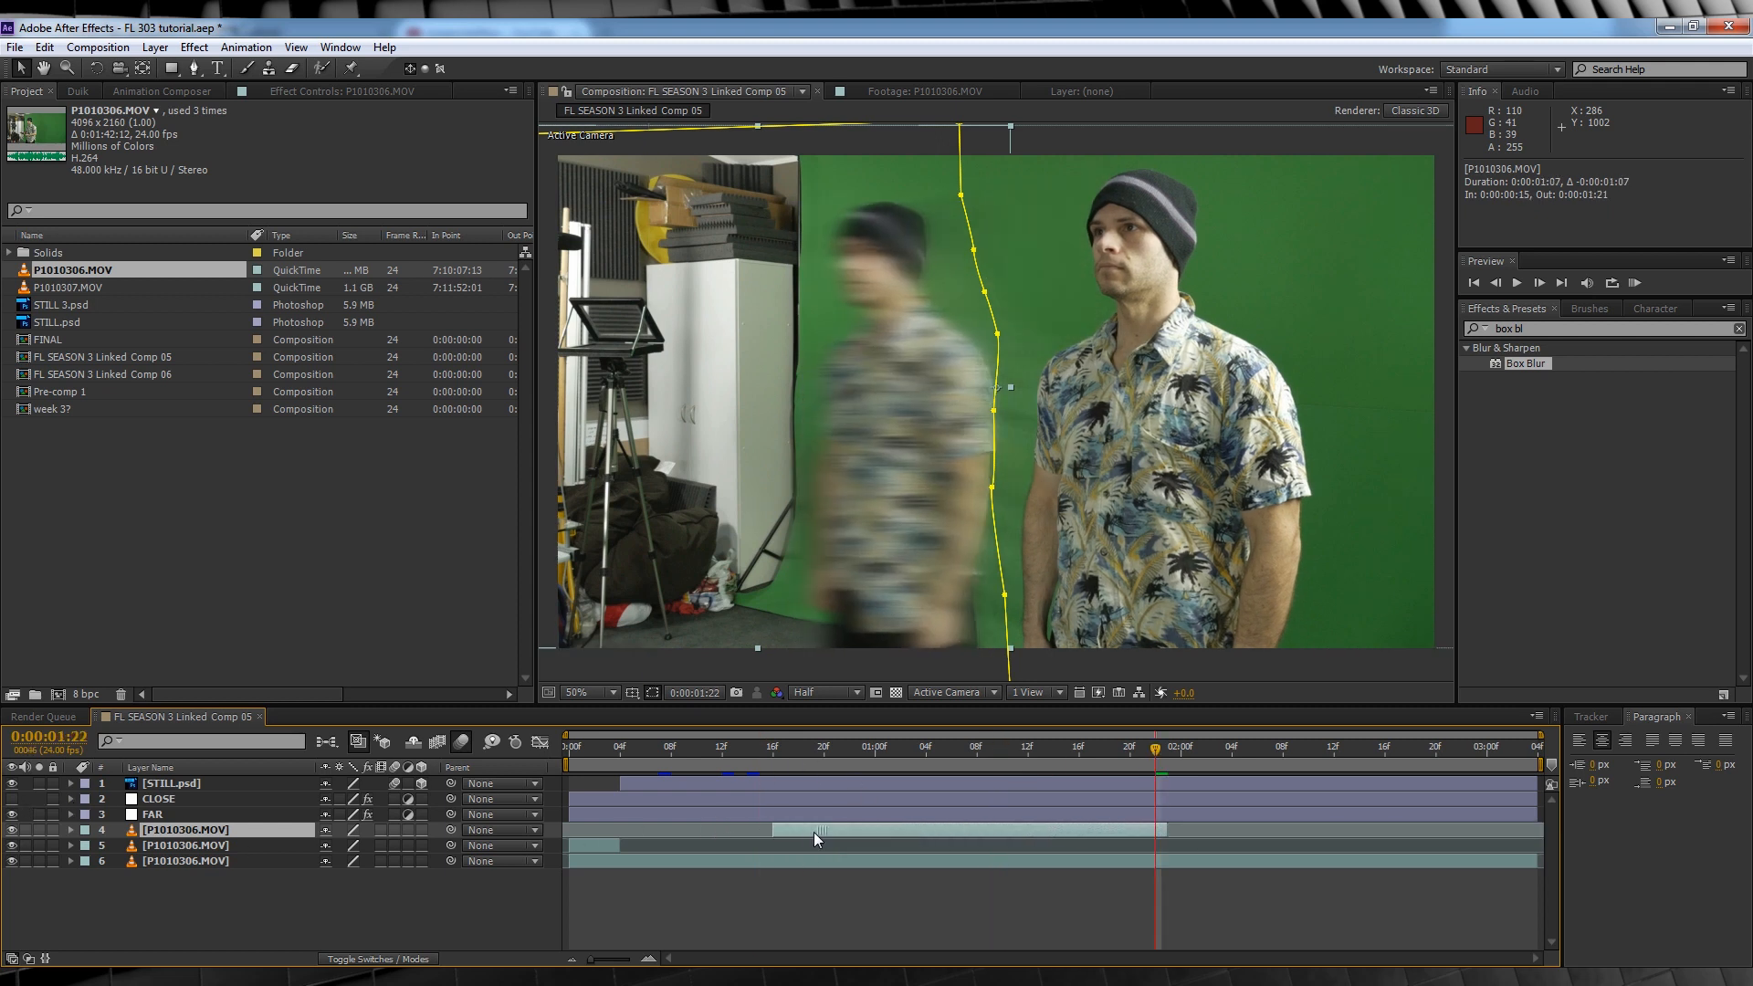
Step: Select the FAR blur layer and set Opacity keyframes at its start
left_click(151, 814)
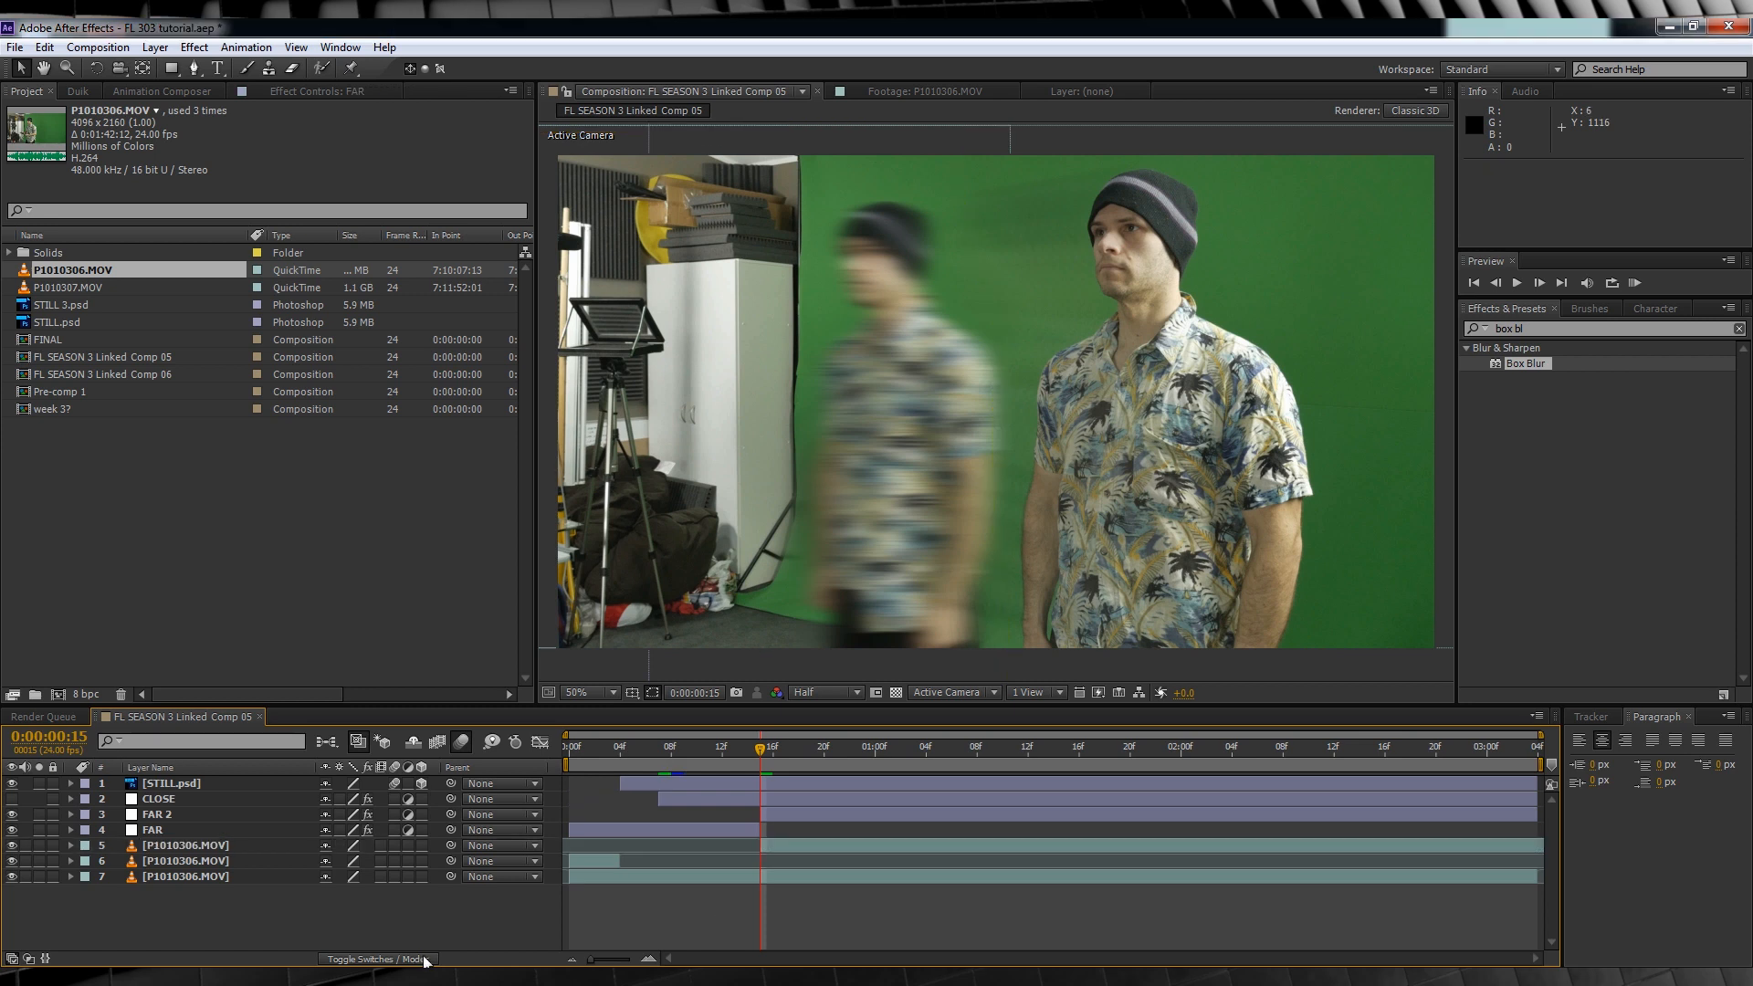
left_click(157, 828)
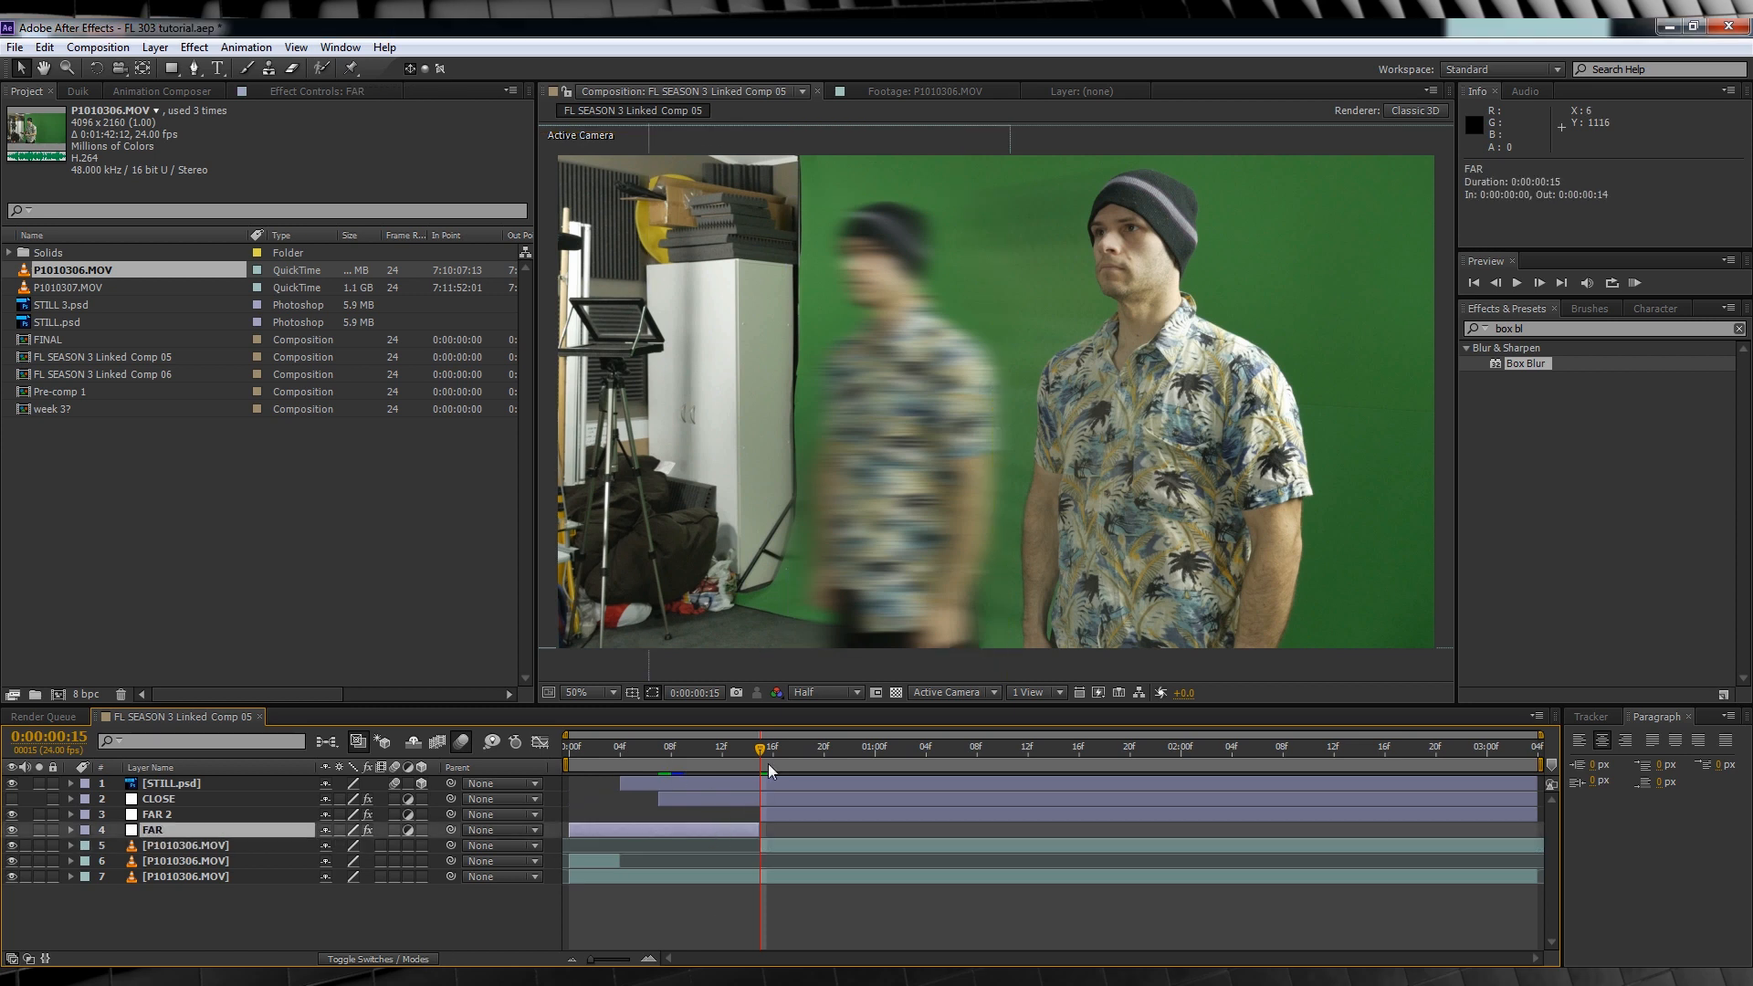
left_click(565, 745)
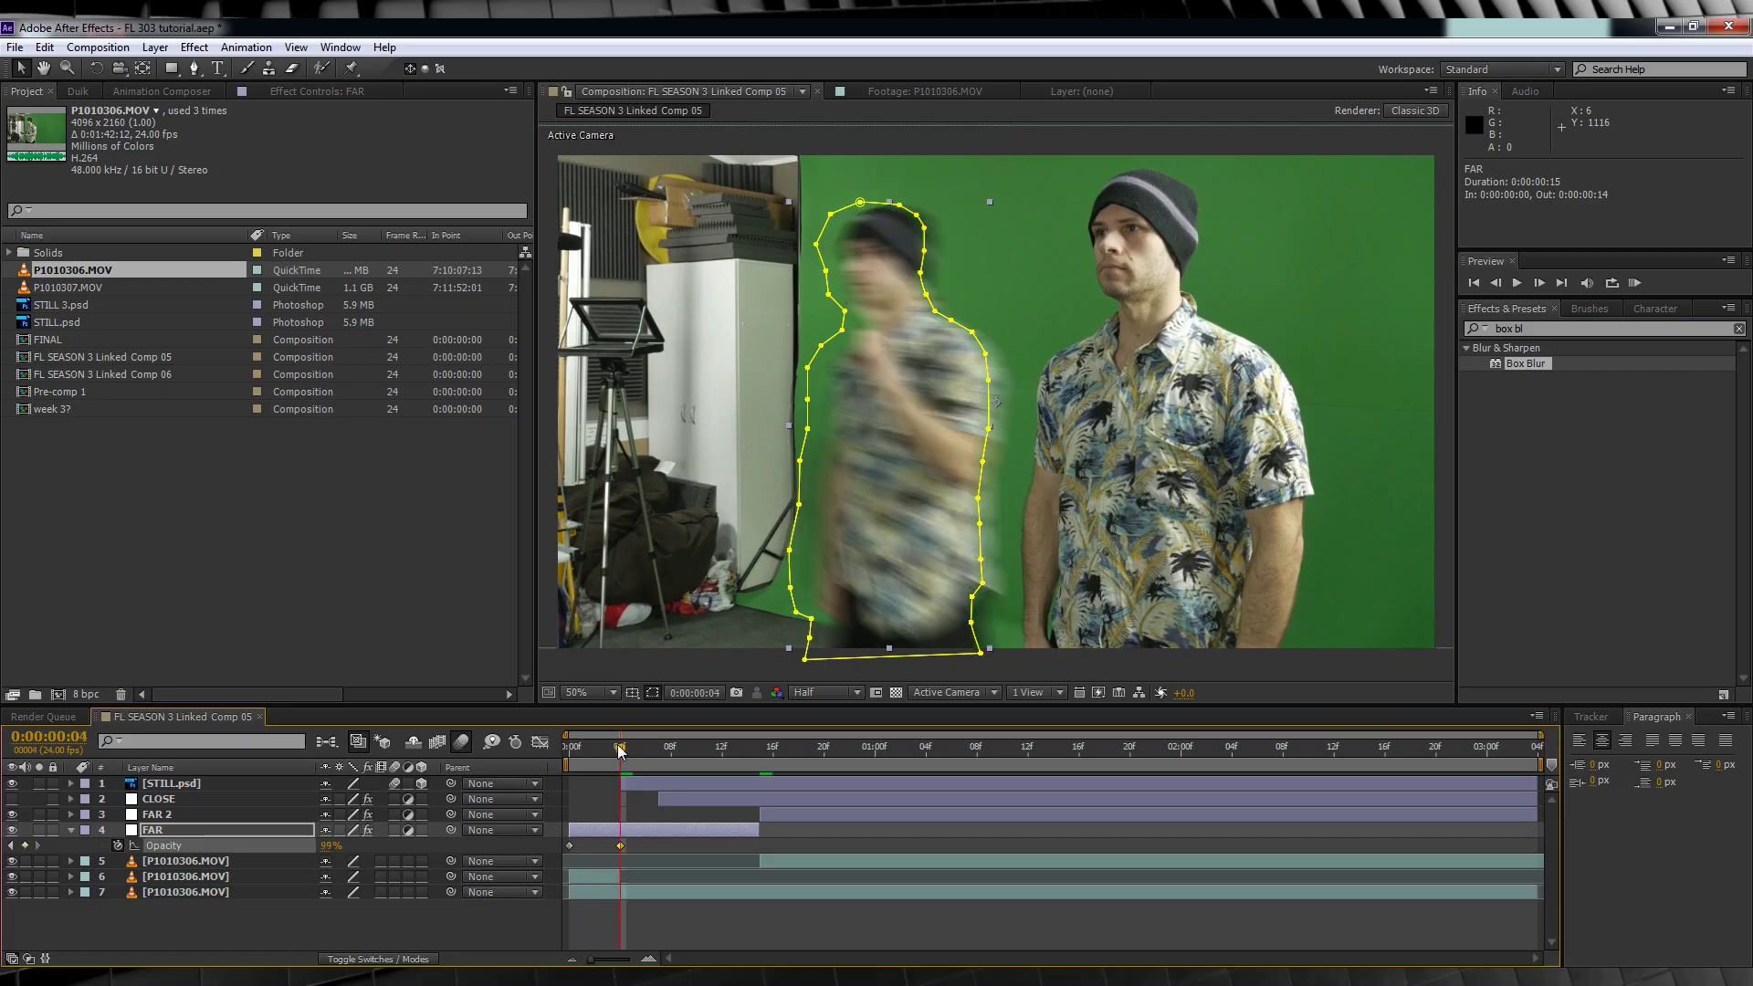
left_click(756, 745)
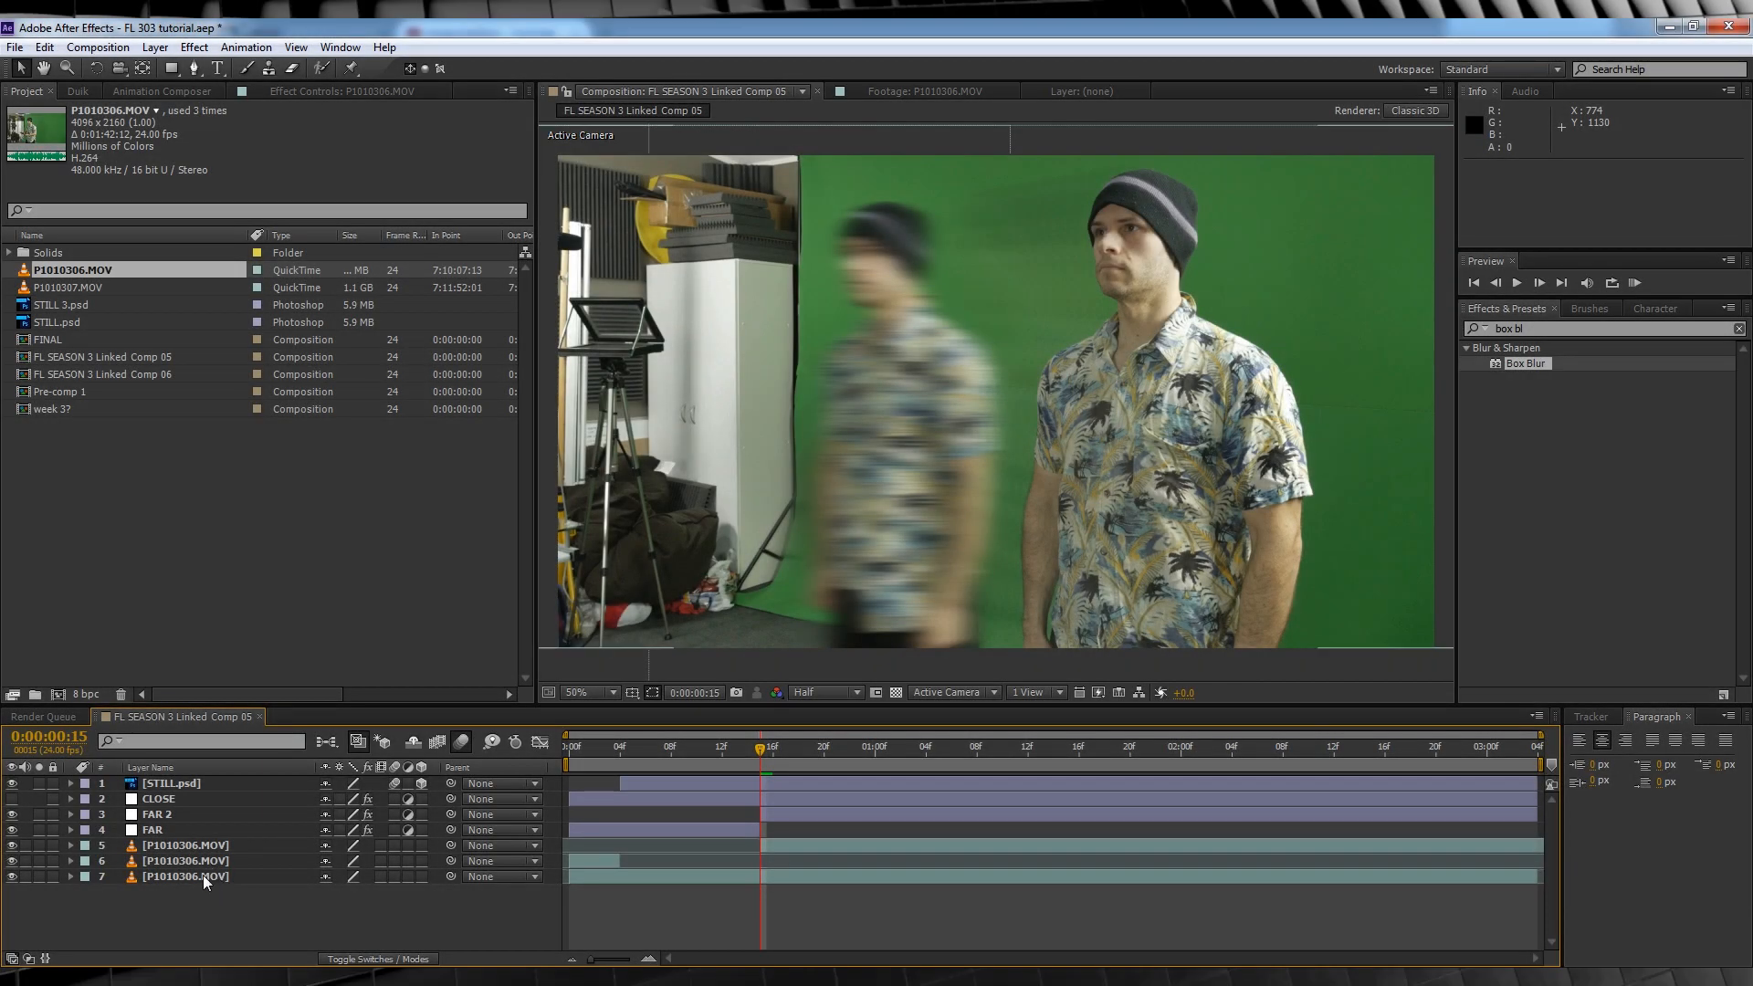
Step: Trim the bottom P1010306.MOV clip to start at frame 7 and view its source at an empty green frame
left_click(184, 877)
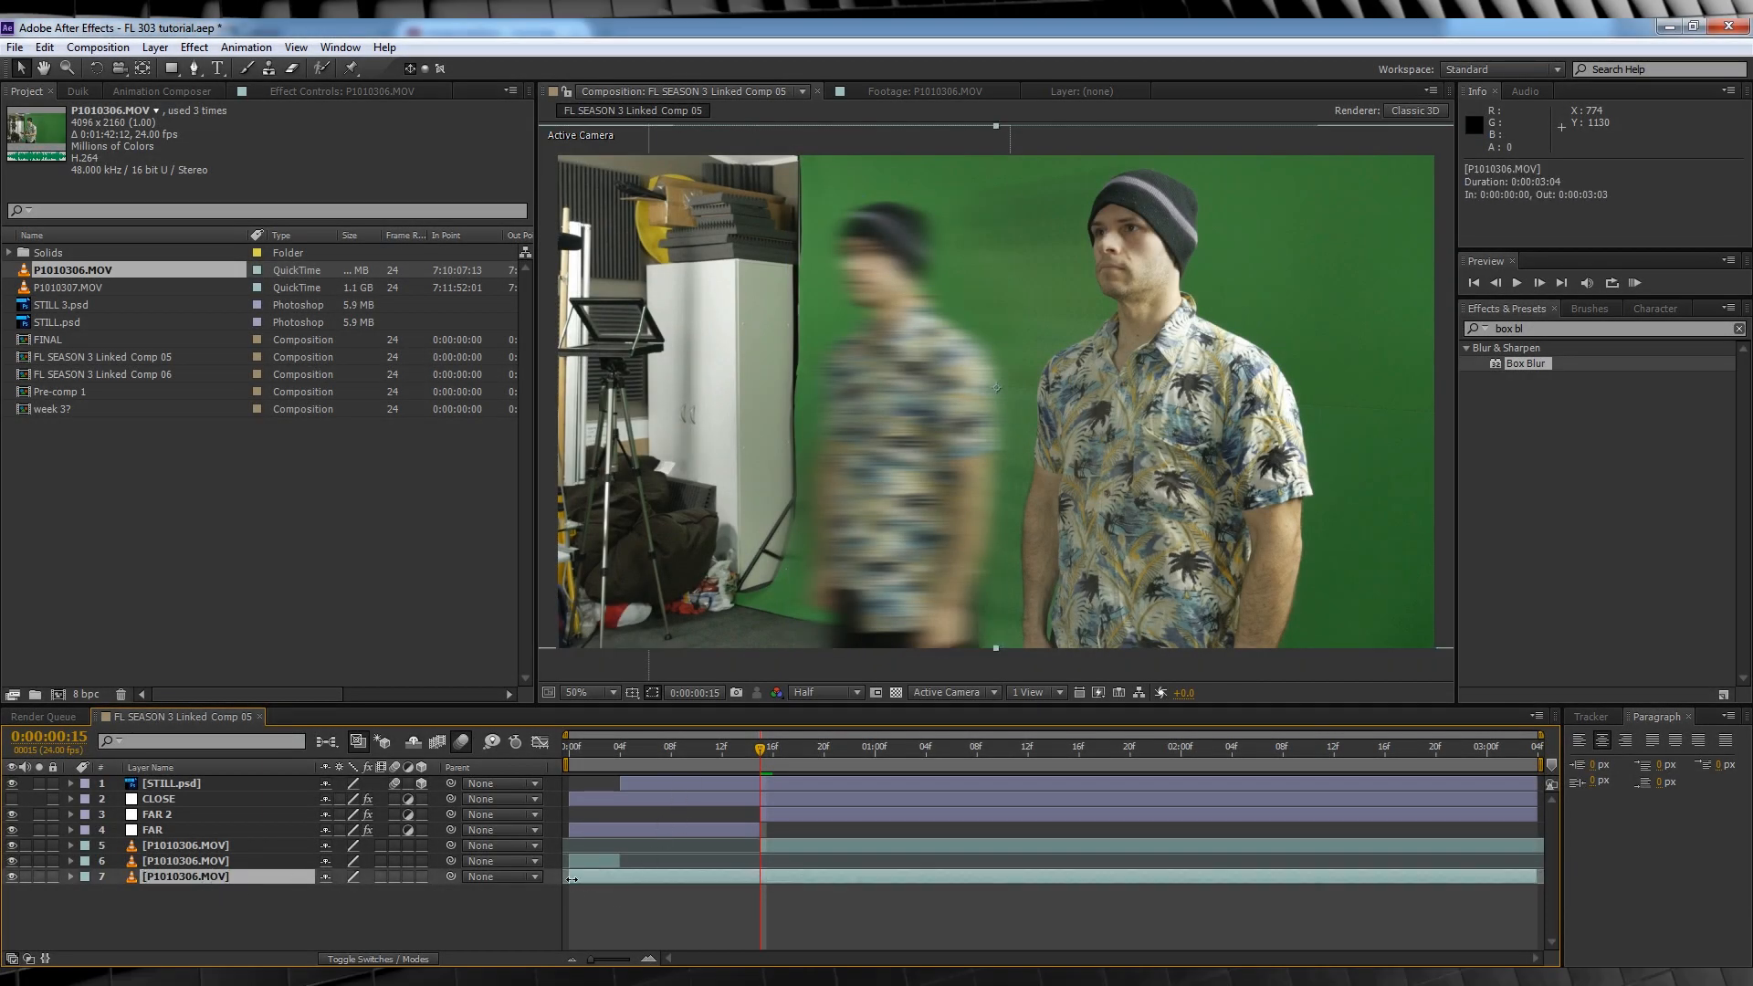
left_click(661, 745)
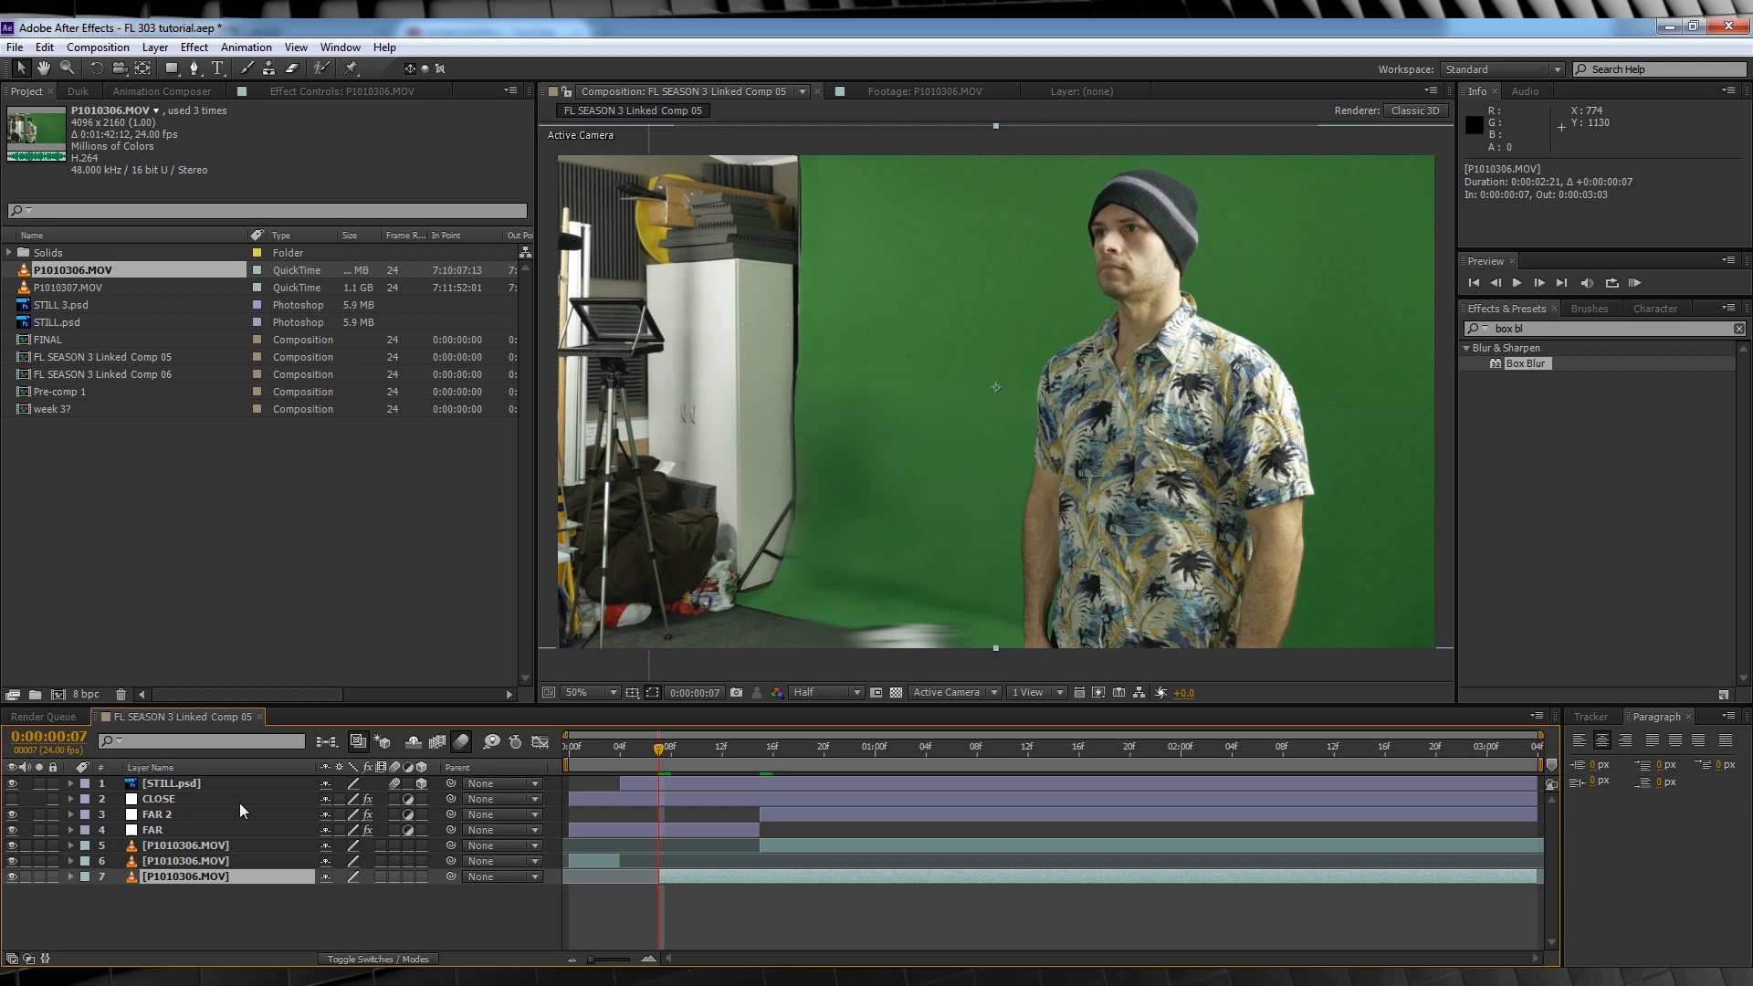
left_click(157, 798)
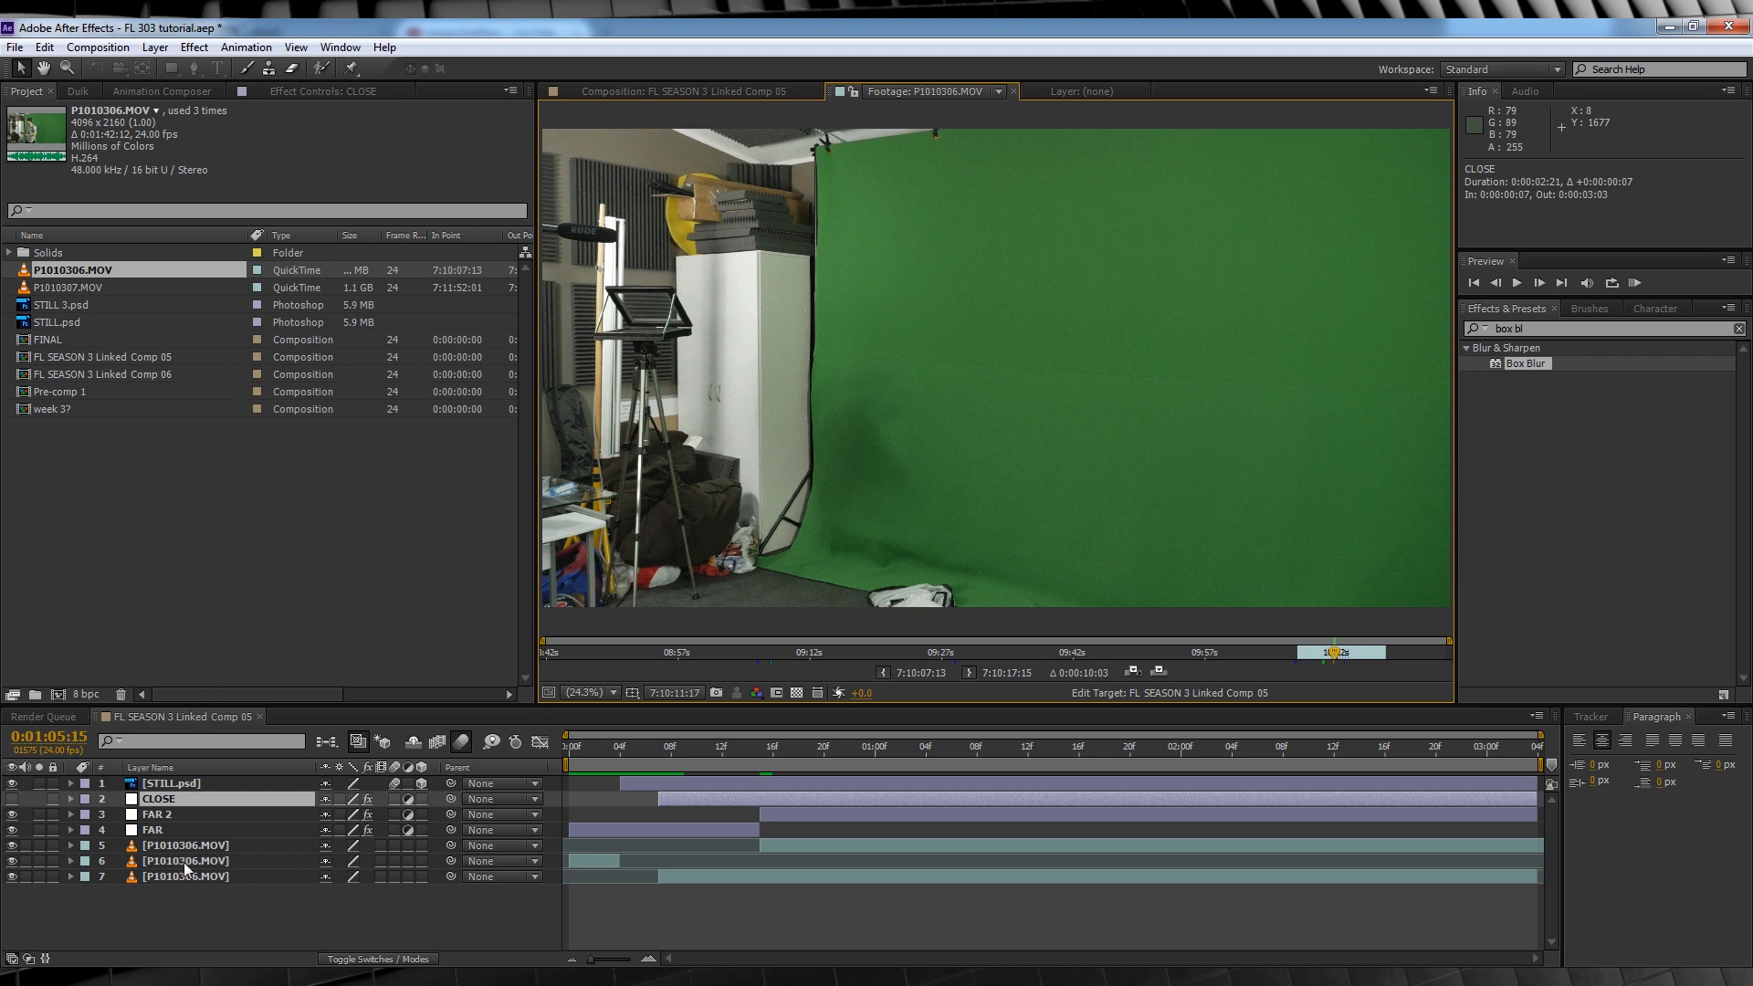
Step: Insert the empty plate frame as a fourth P1010306.MOV layer at the bottom and set Scale to 53%
left_click(674, 91)
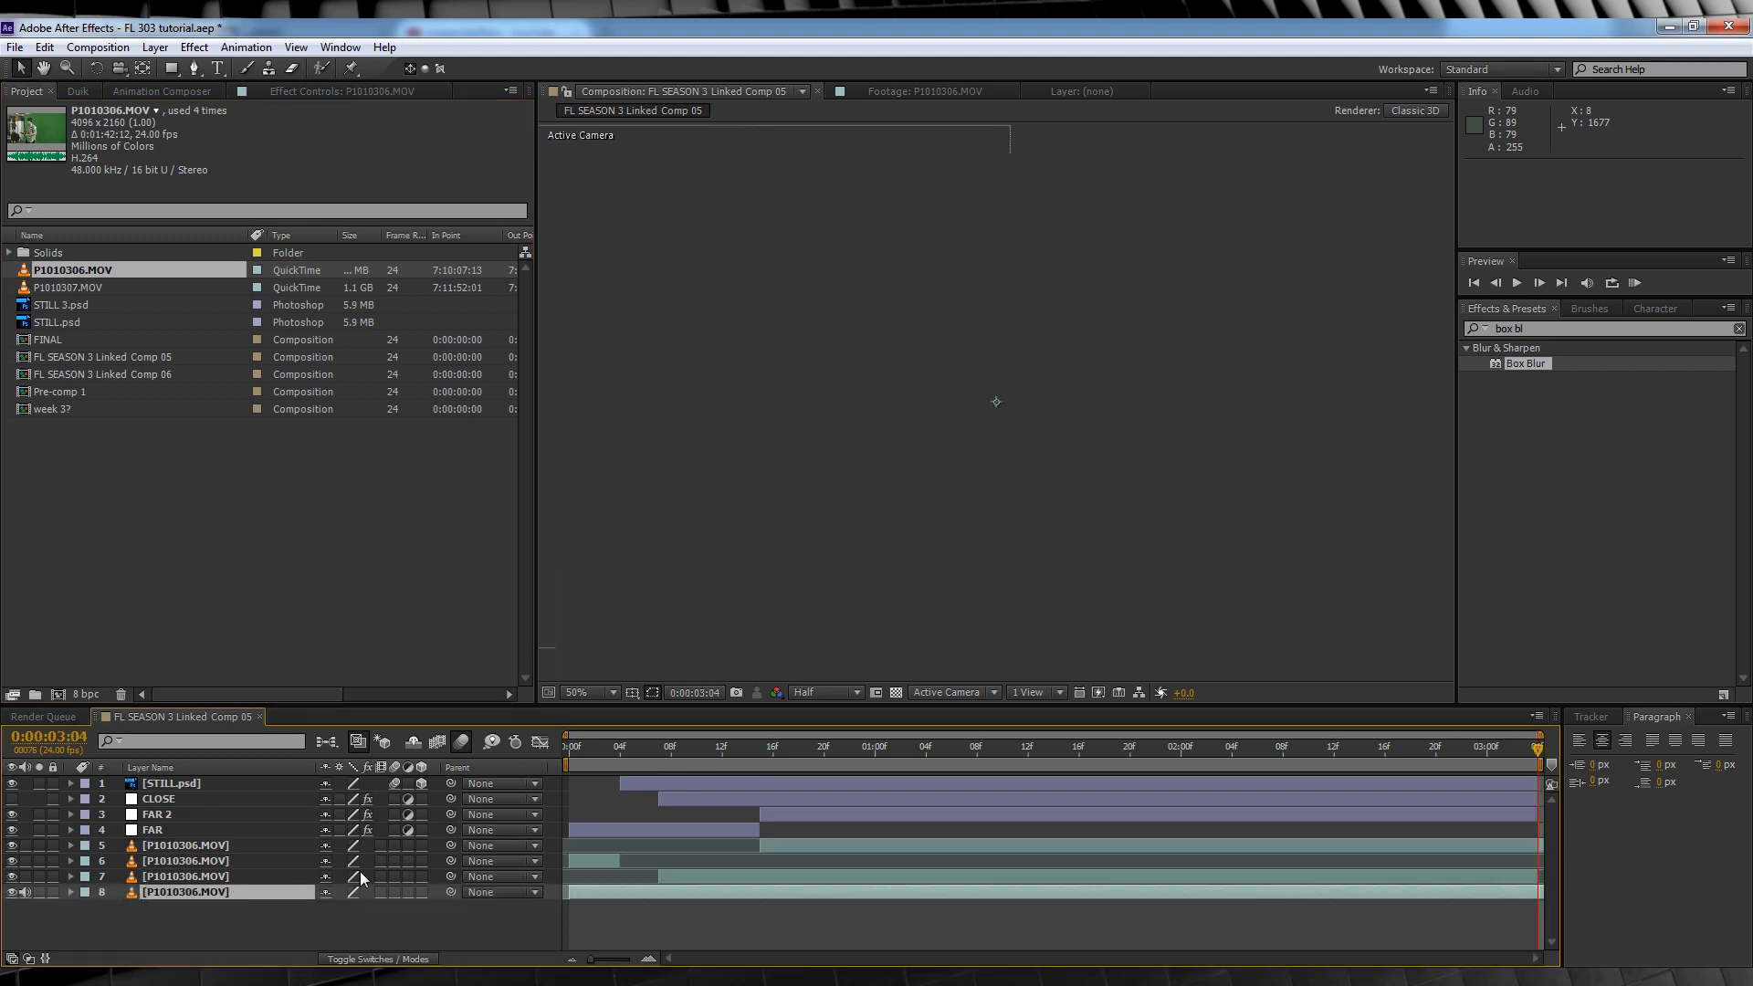
left_click(185, 875)
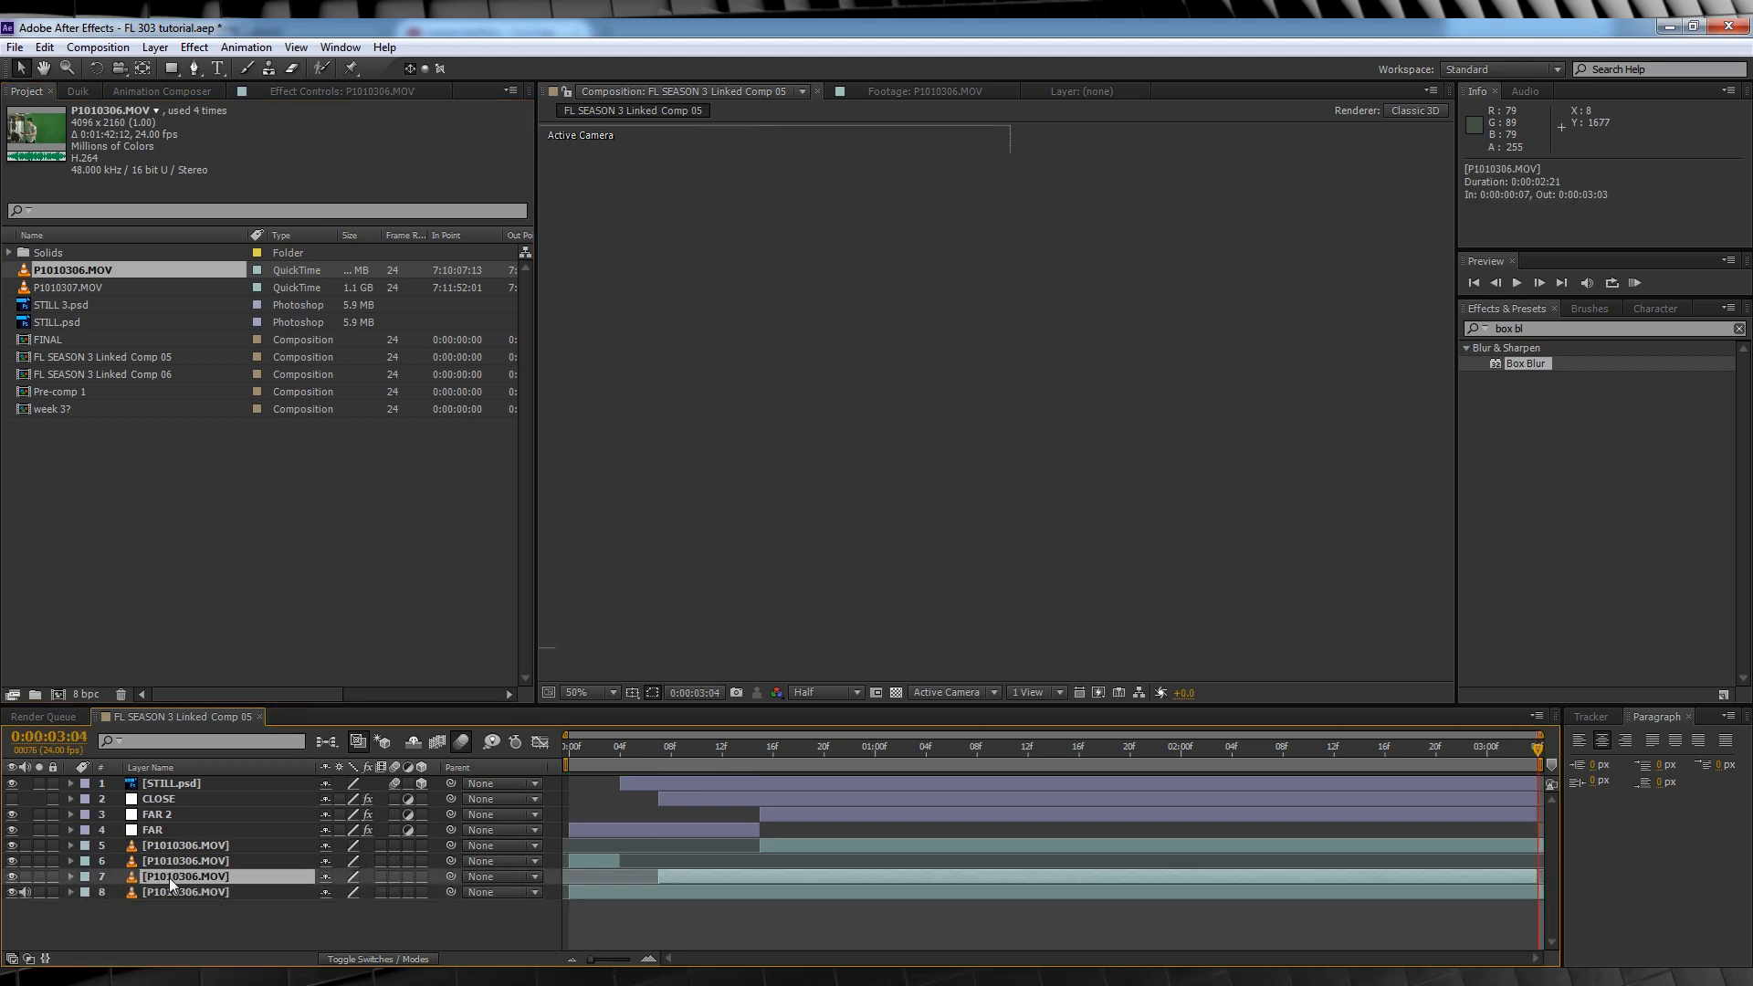
left_click(69, 876)
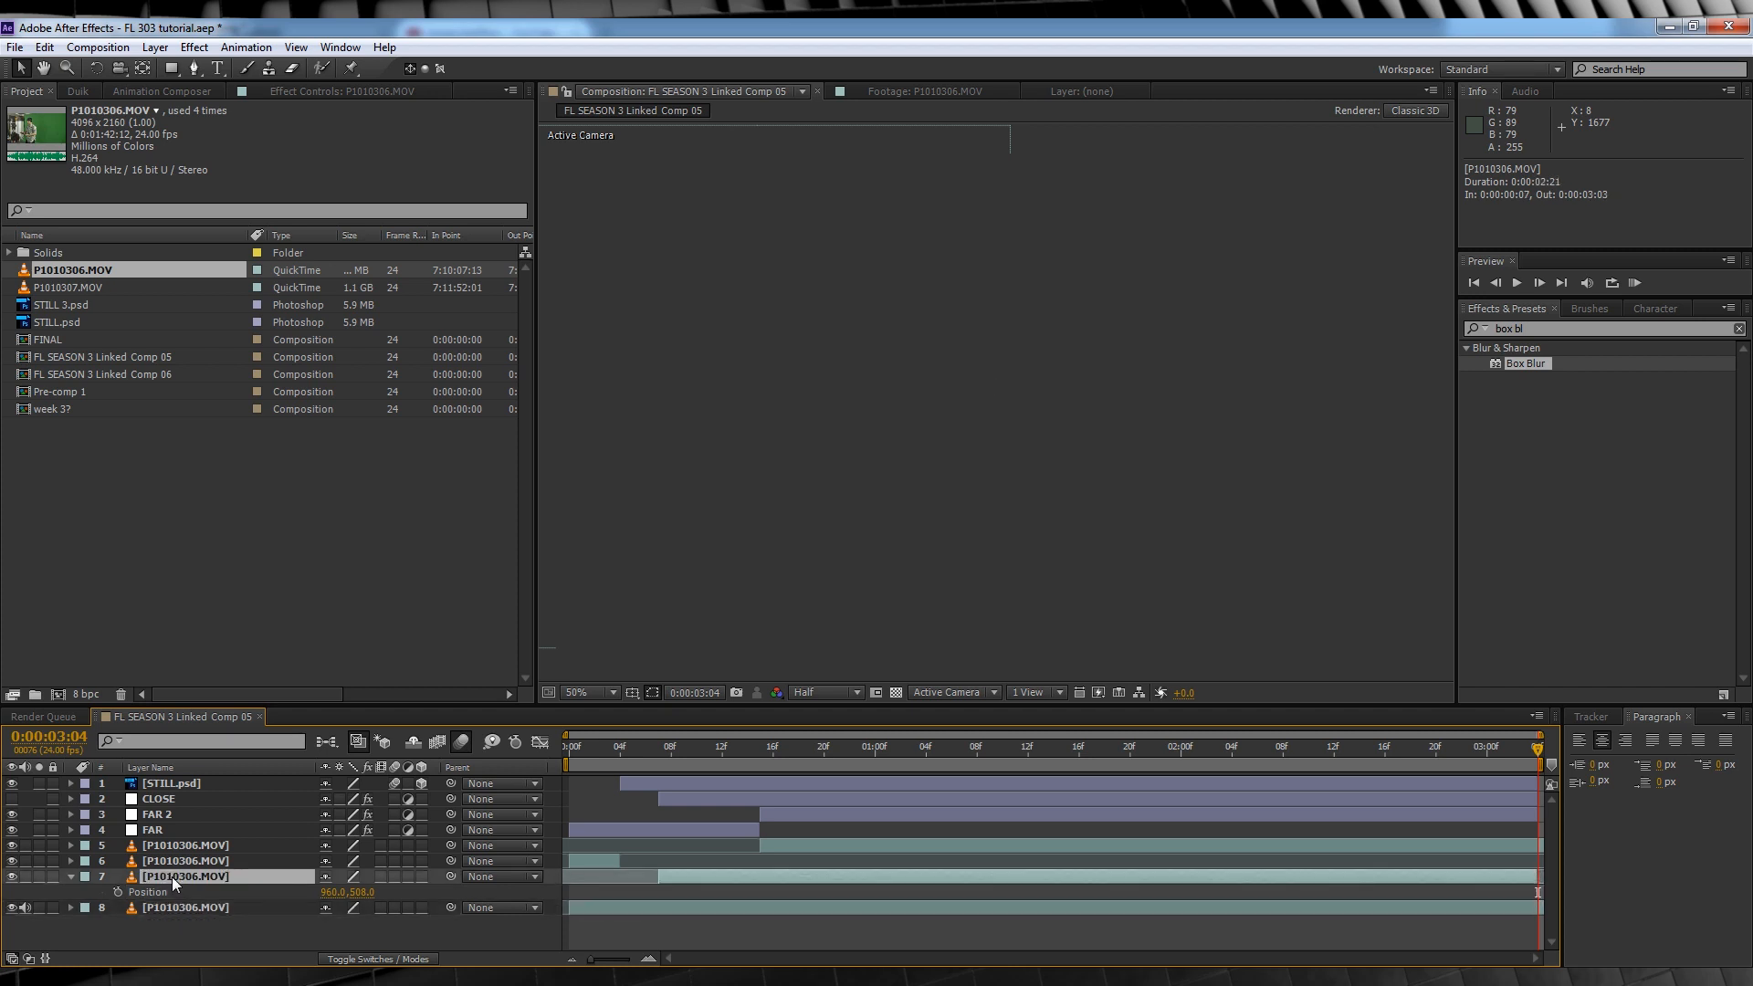
left_click(184, 907)
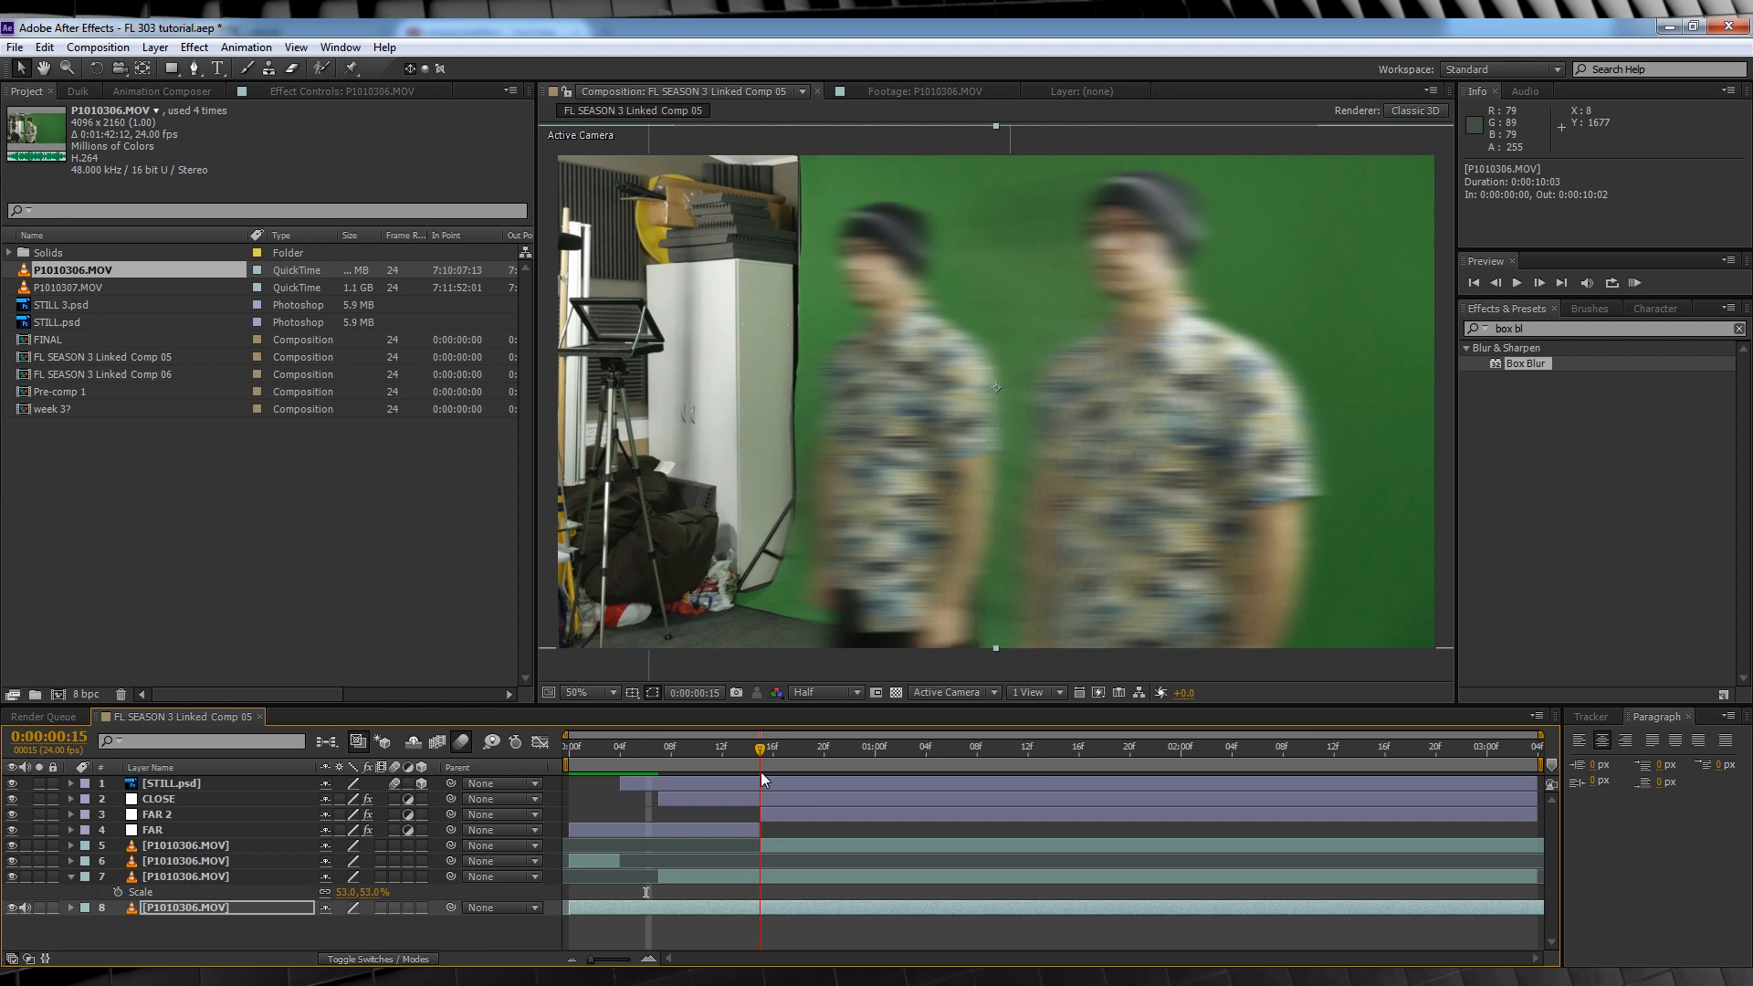
Step: Keyframe the masked actor copy's Opacity from 0% to 100%, preview it, then switch to FINAL
left_click(182, 845)
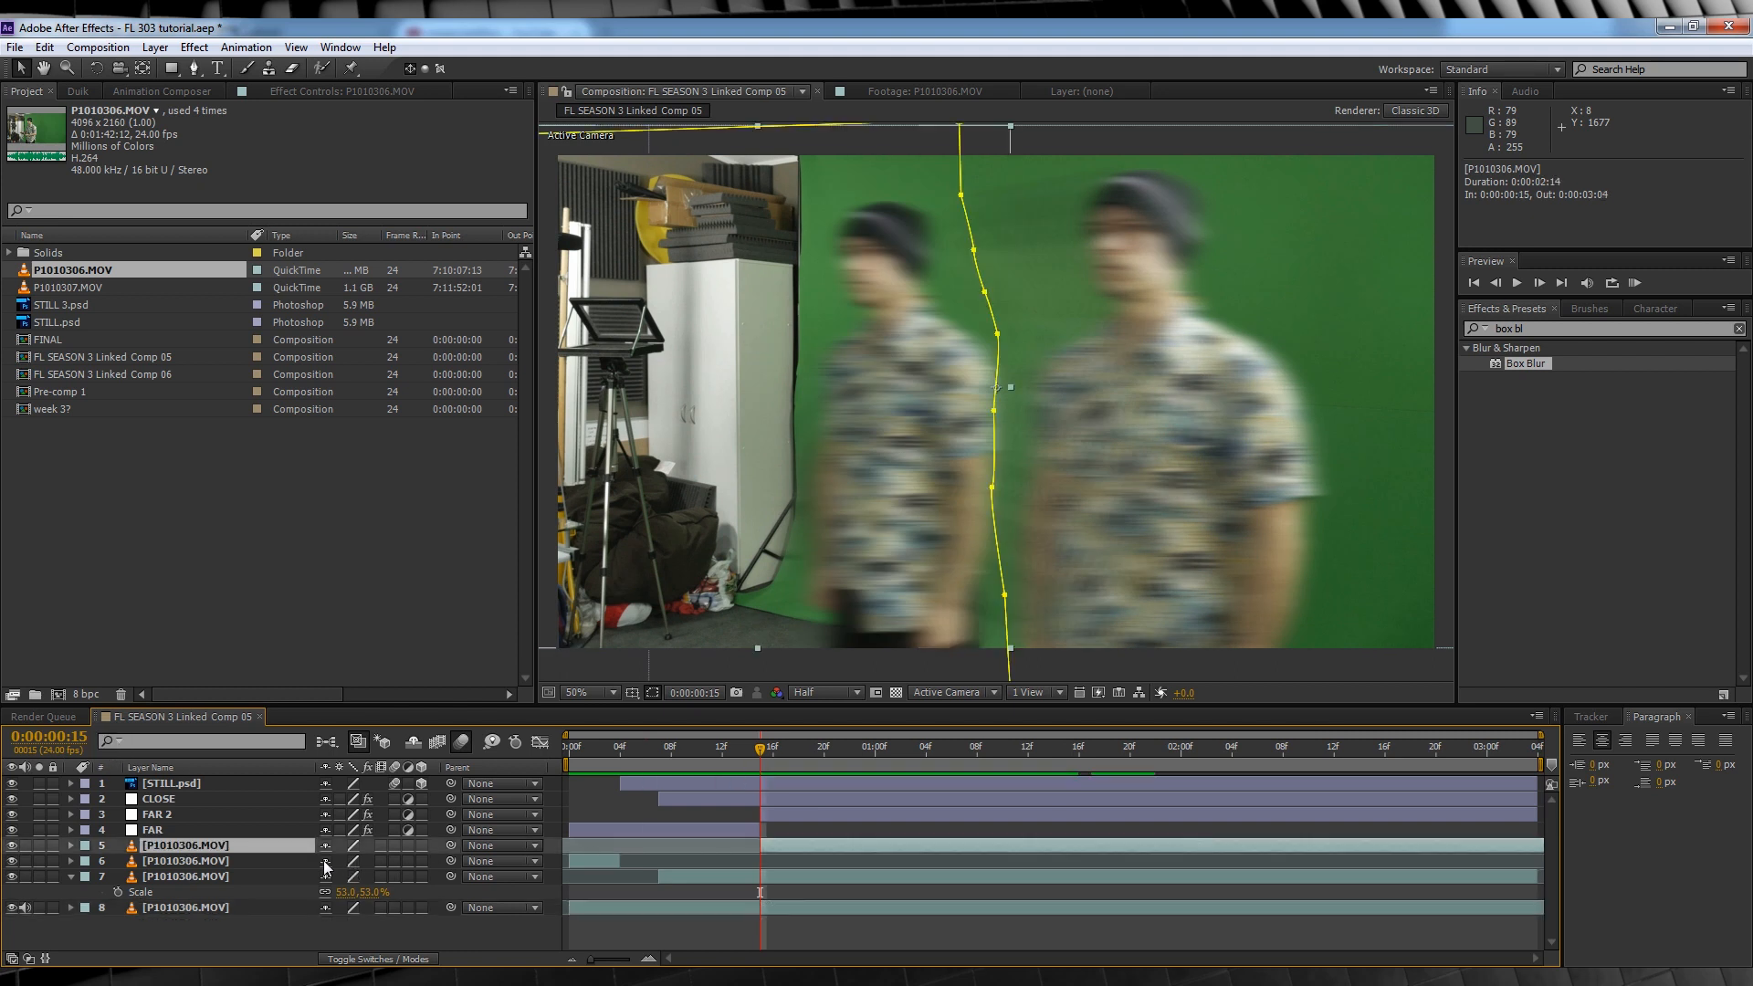
left_click(67, 845)
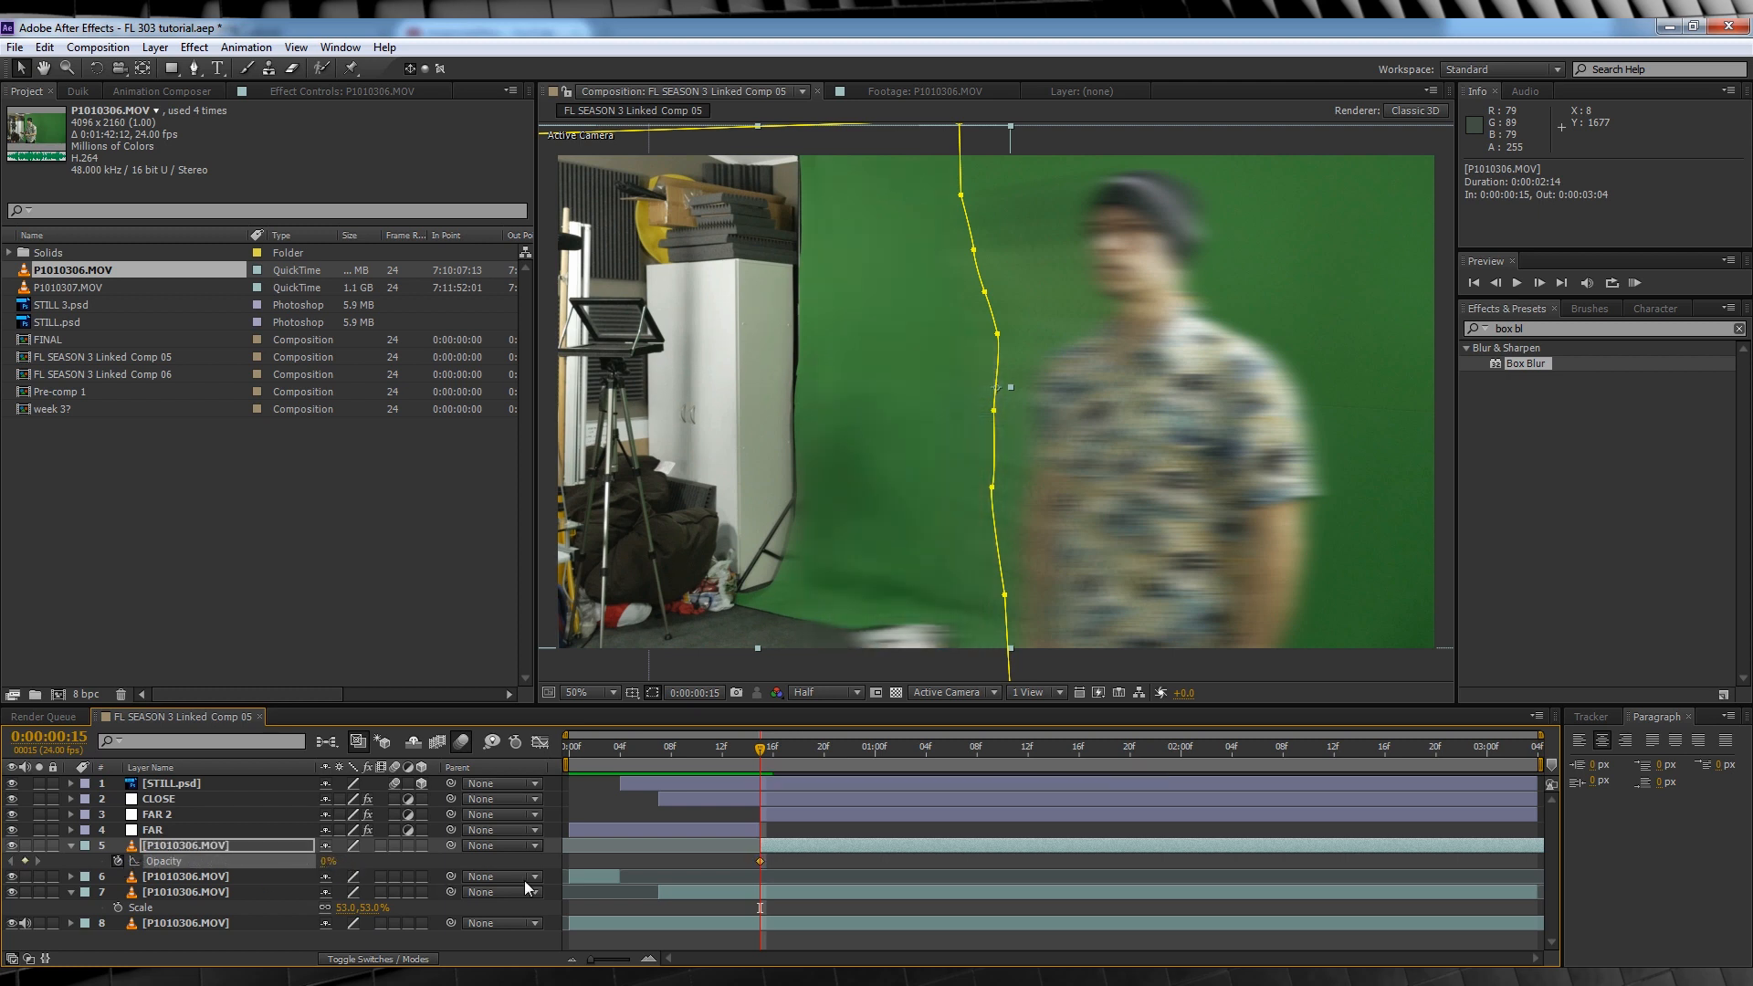
left_click(769, 747)
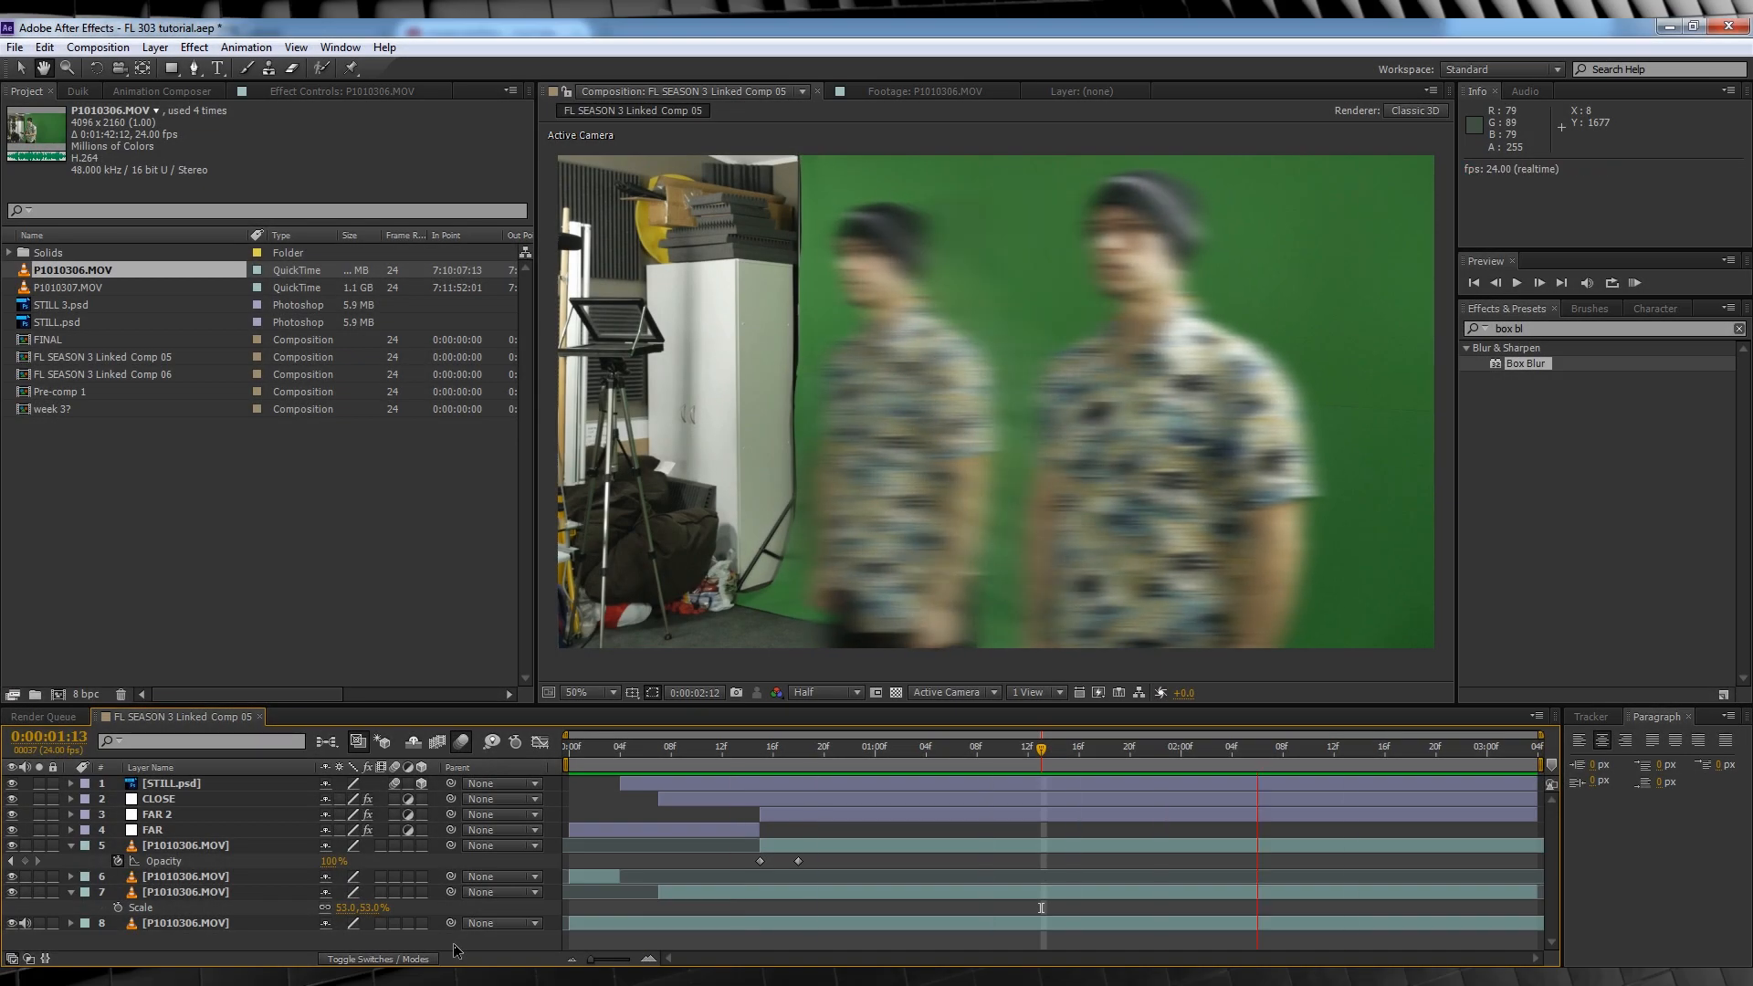
left_click(913, 745)
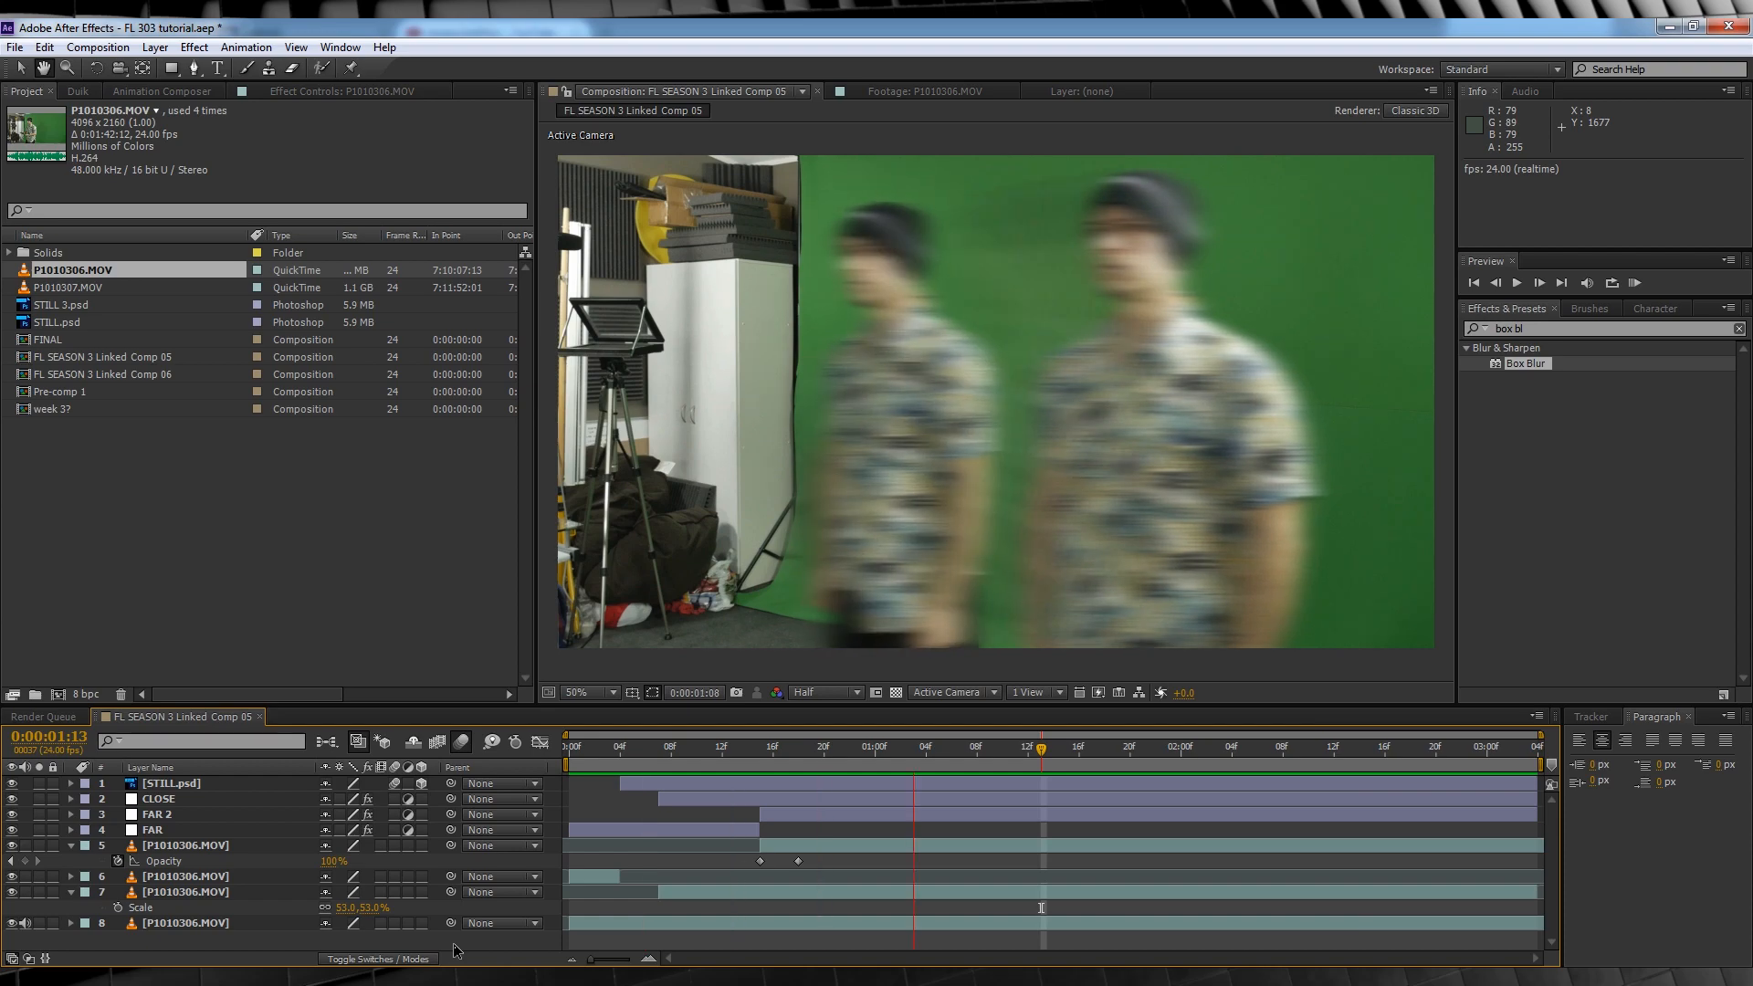
left_click(478, 715)
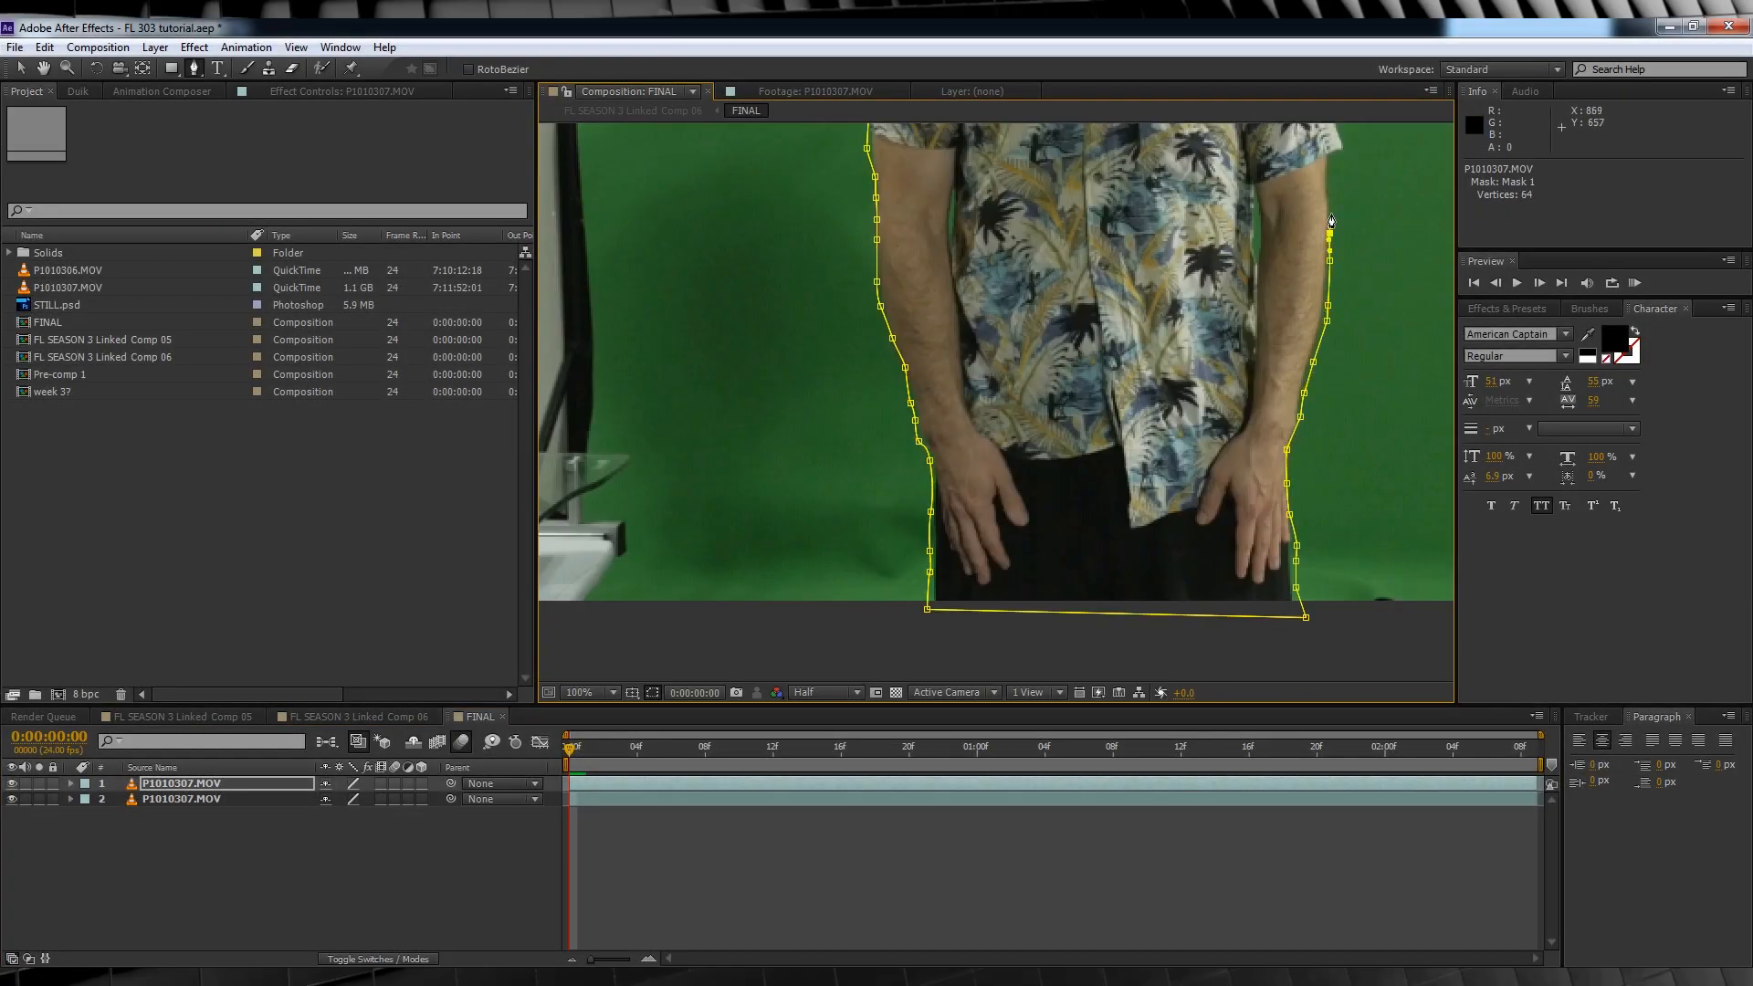
Step: Place STILL 3.psd in the FINAL timeline and paste the copied Position keyframes onto it
left_click(589, 691)
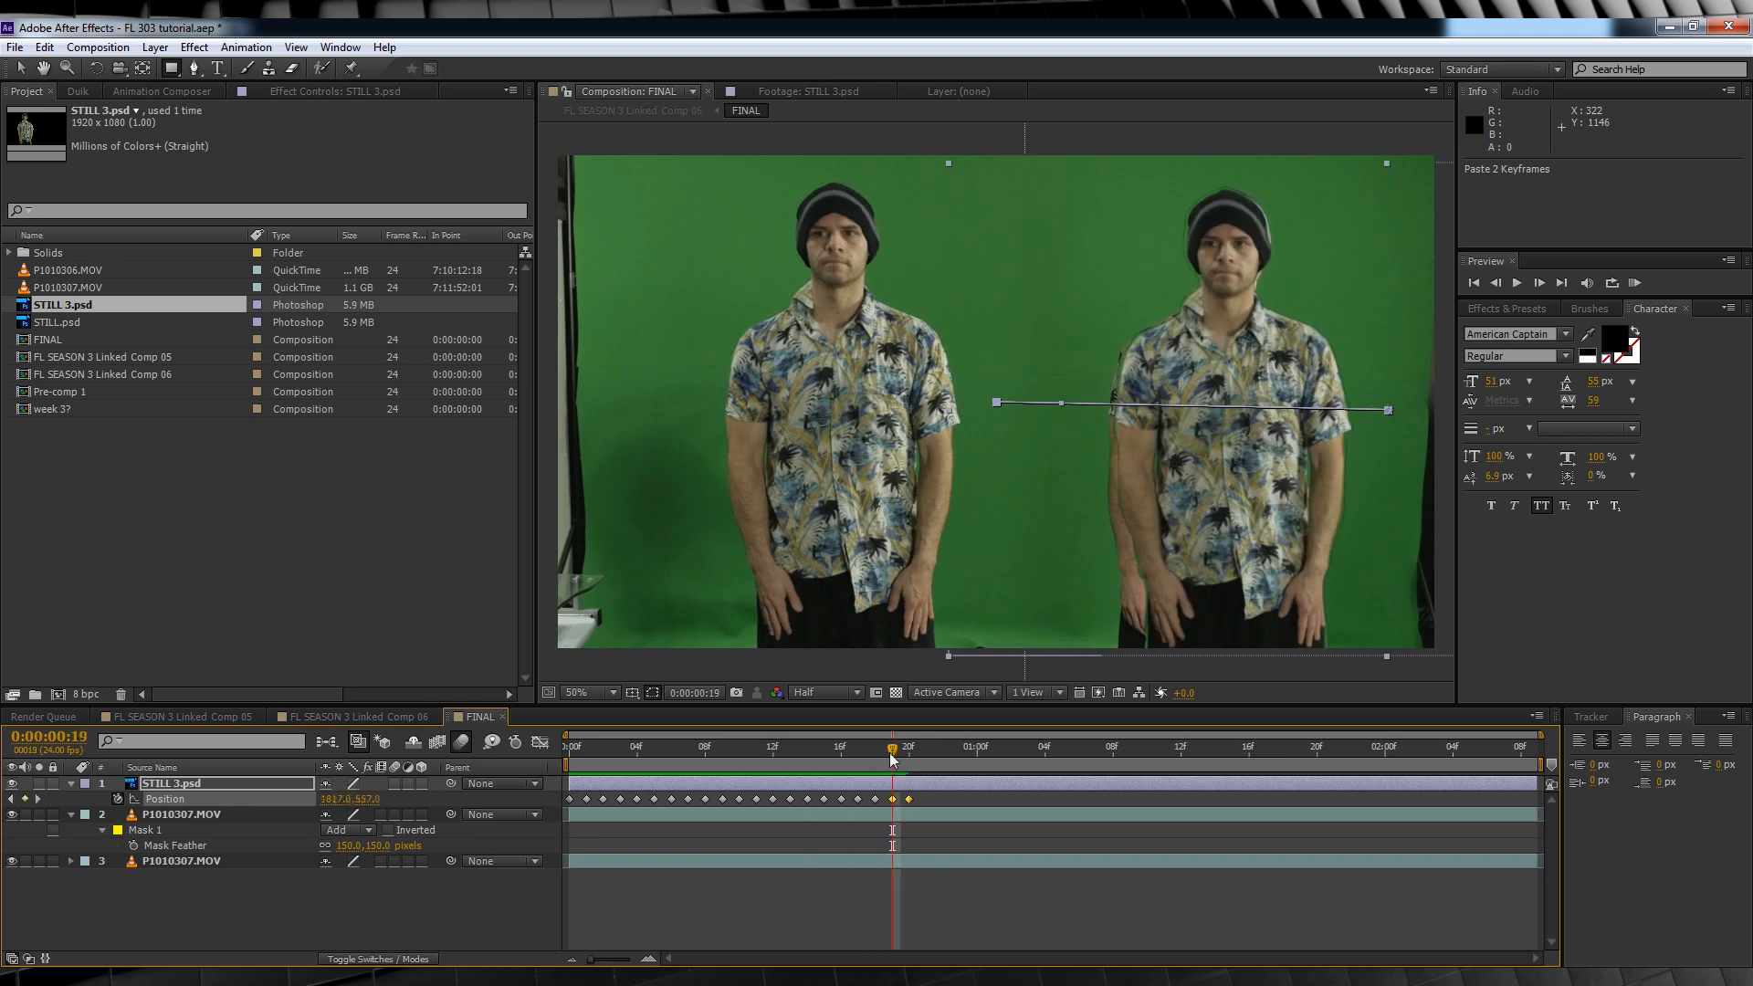
left_click(568, 745)
type("box bl")
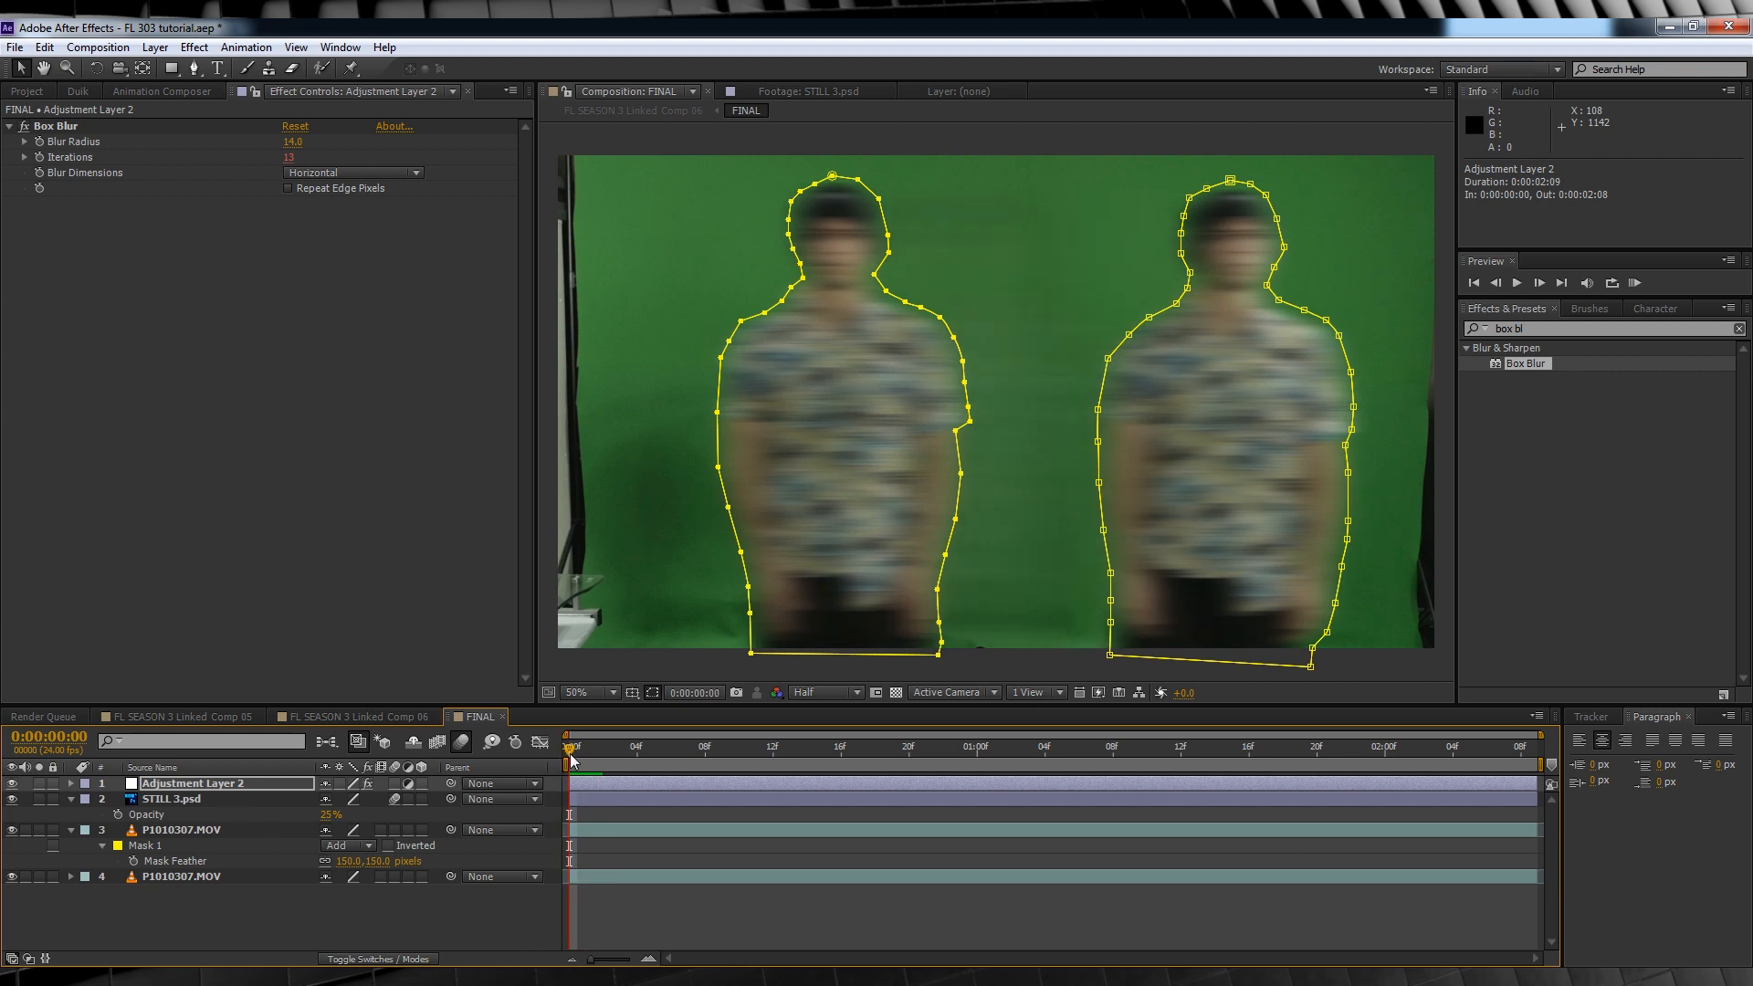
Step: Lower Box Blur iterations and keyframe STILL 3.psd and Adjustment Layer 2 Opacity down to 0%
left_click(759, 745)
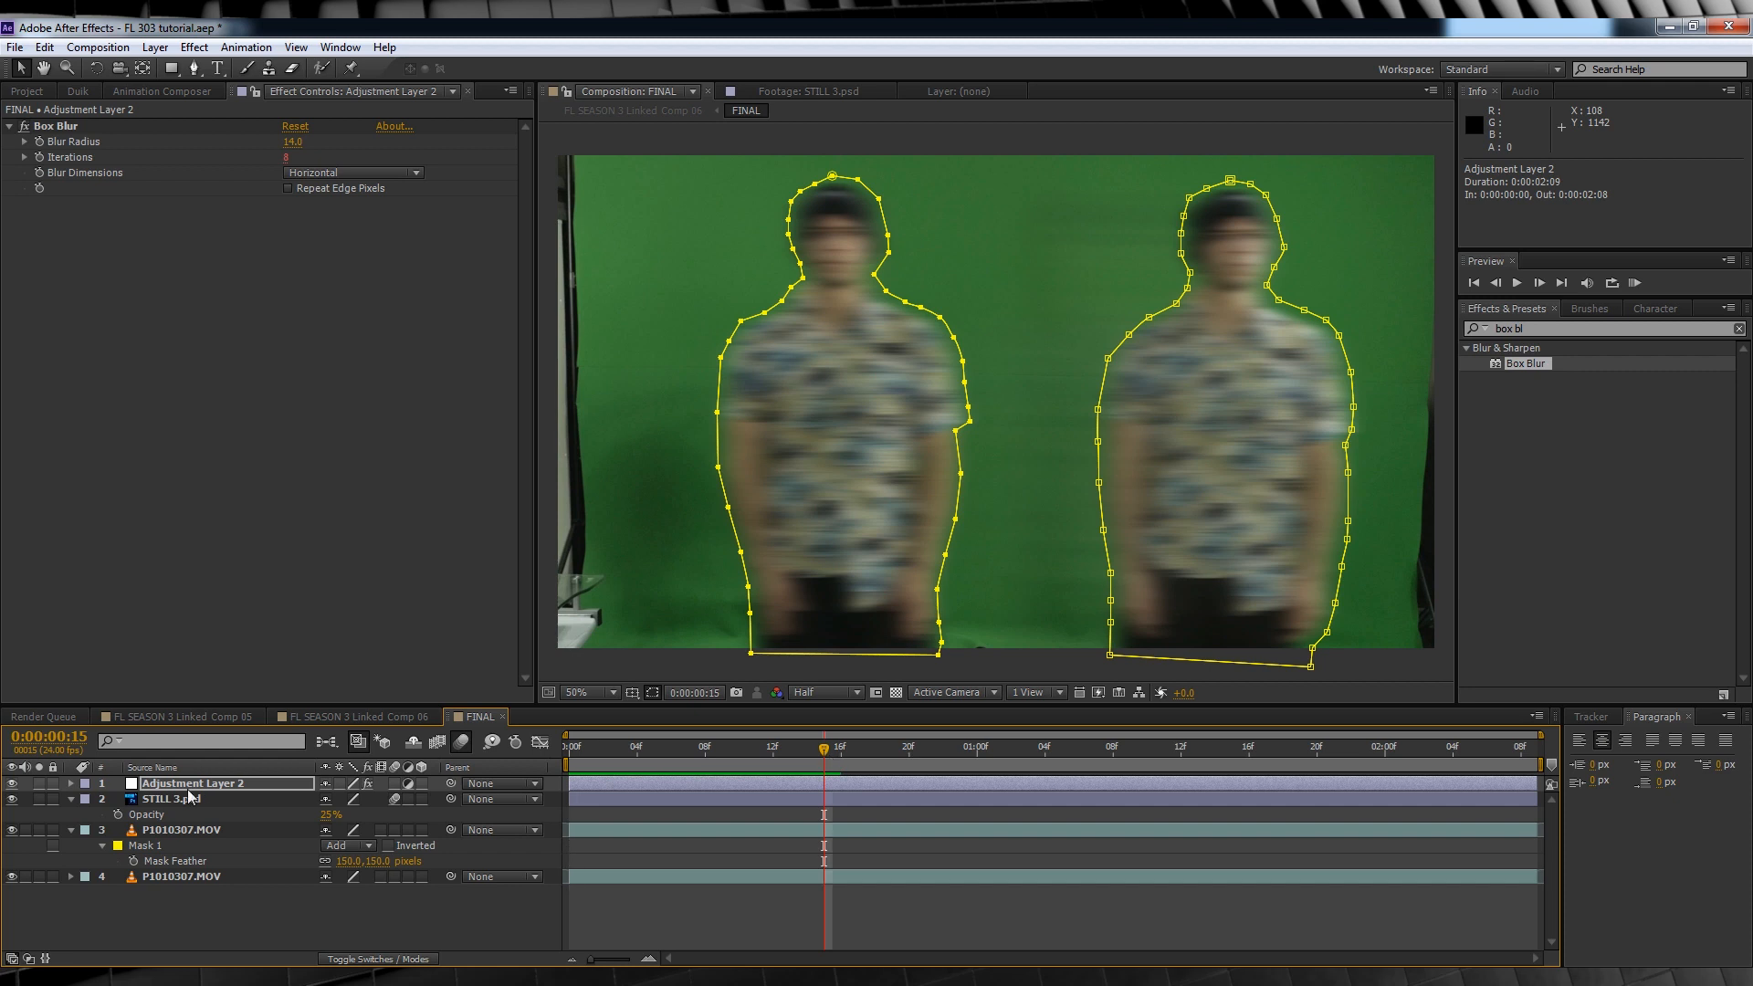
left_click(173, 798)
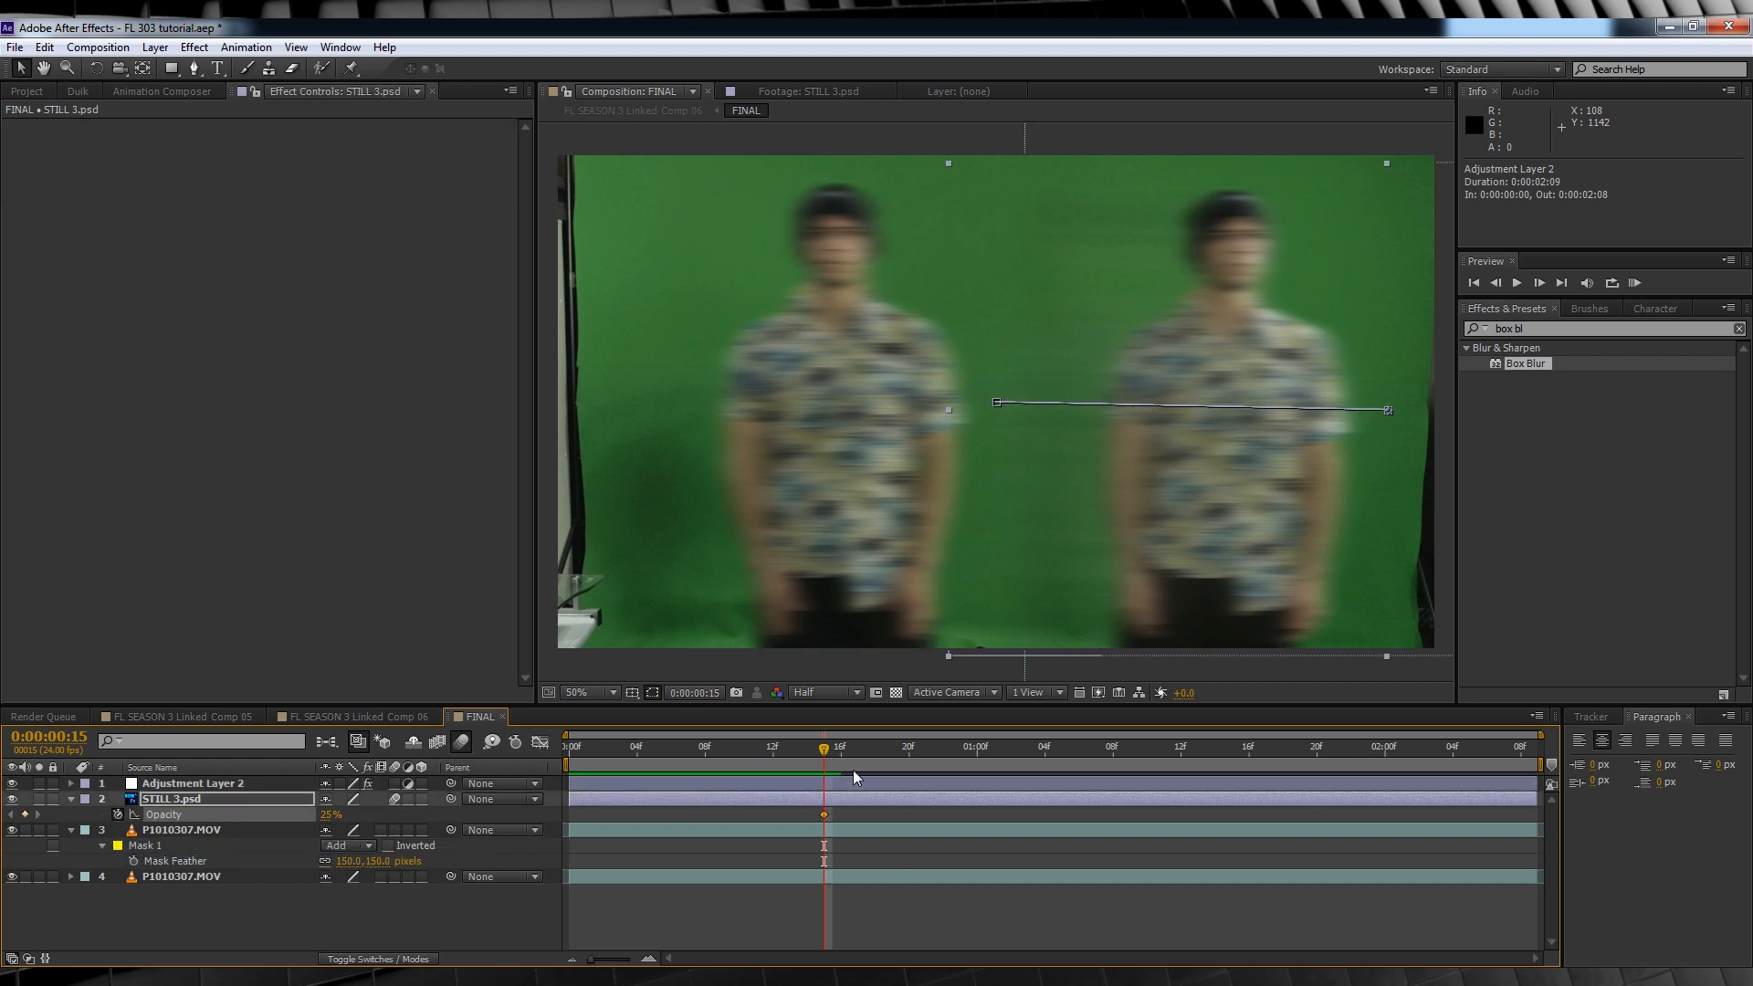
left_click(975, 745)
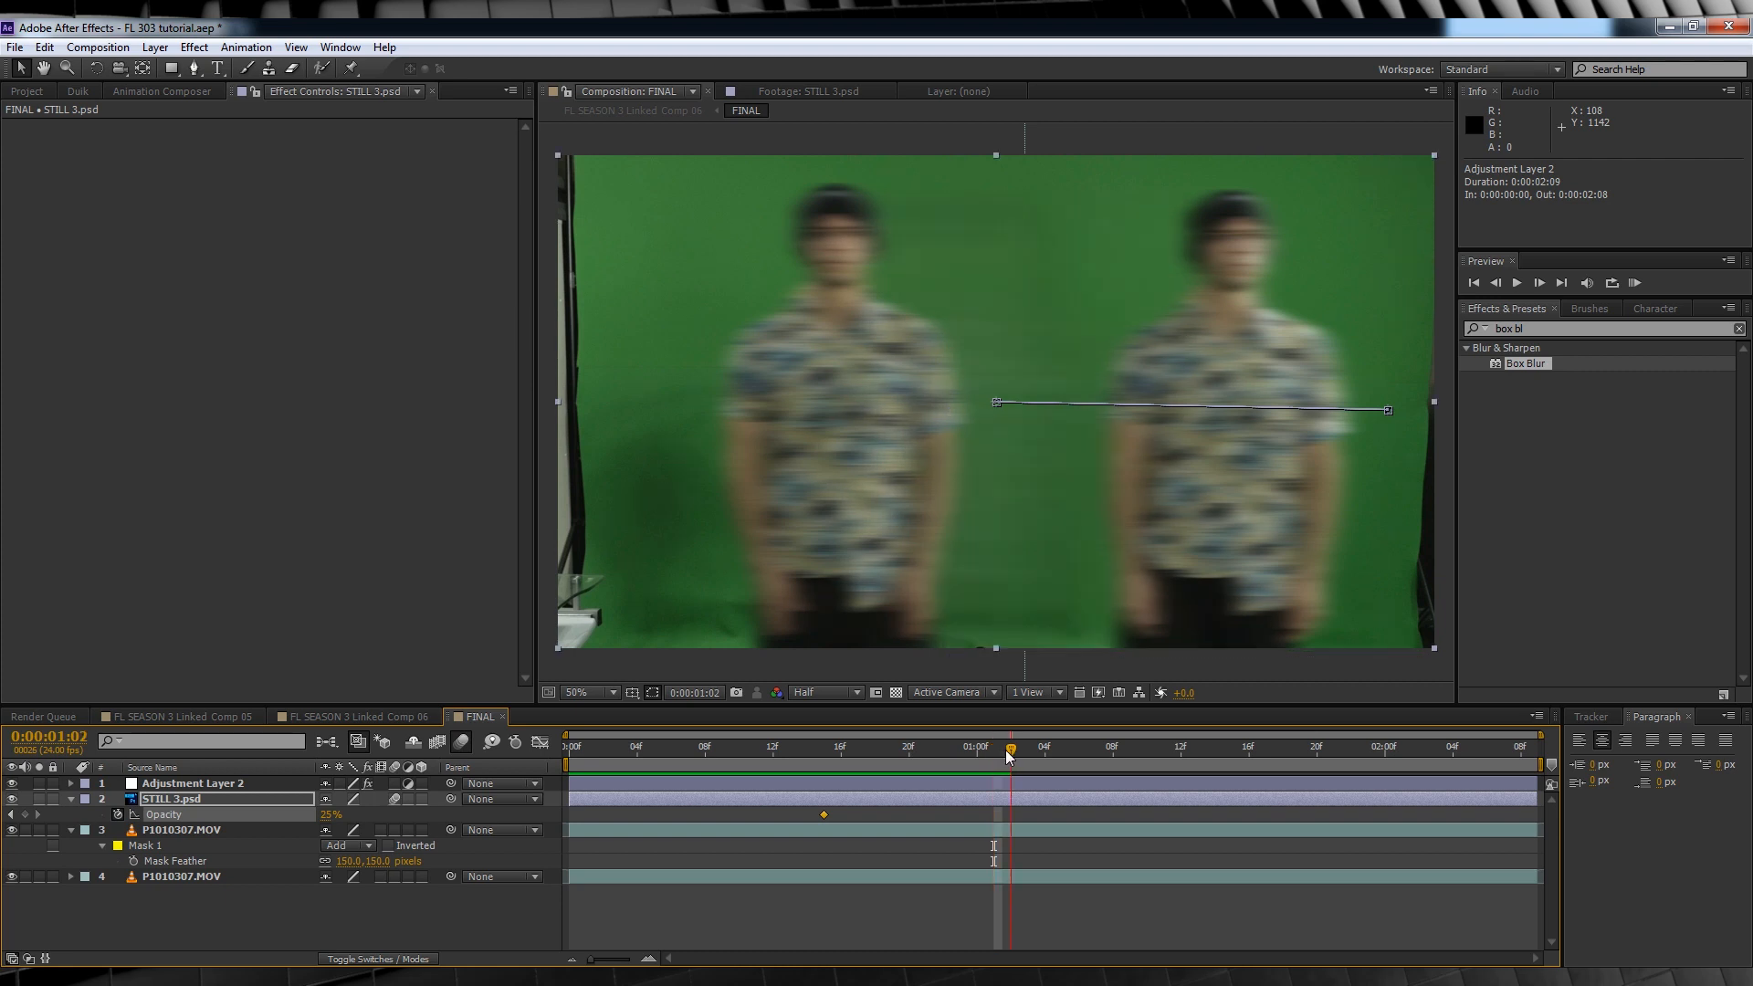
left_click(1008, 756)
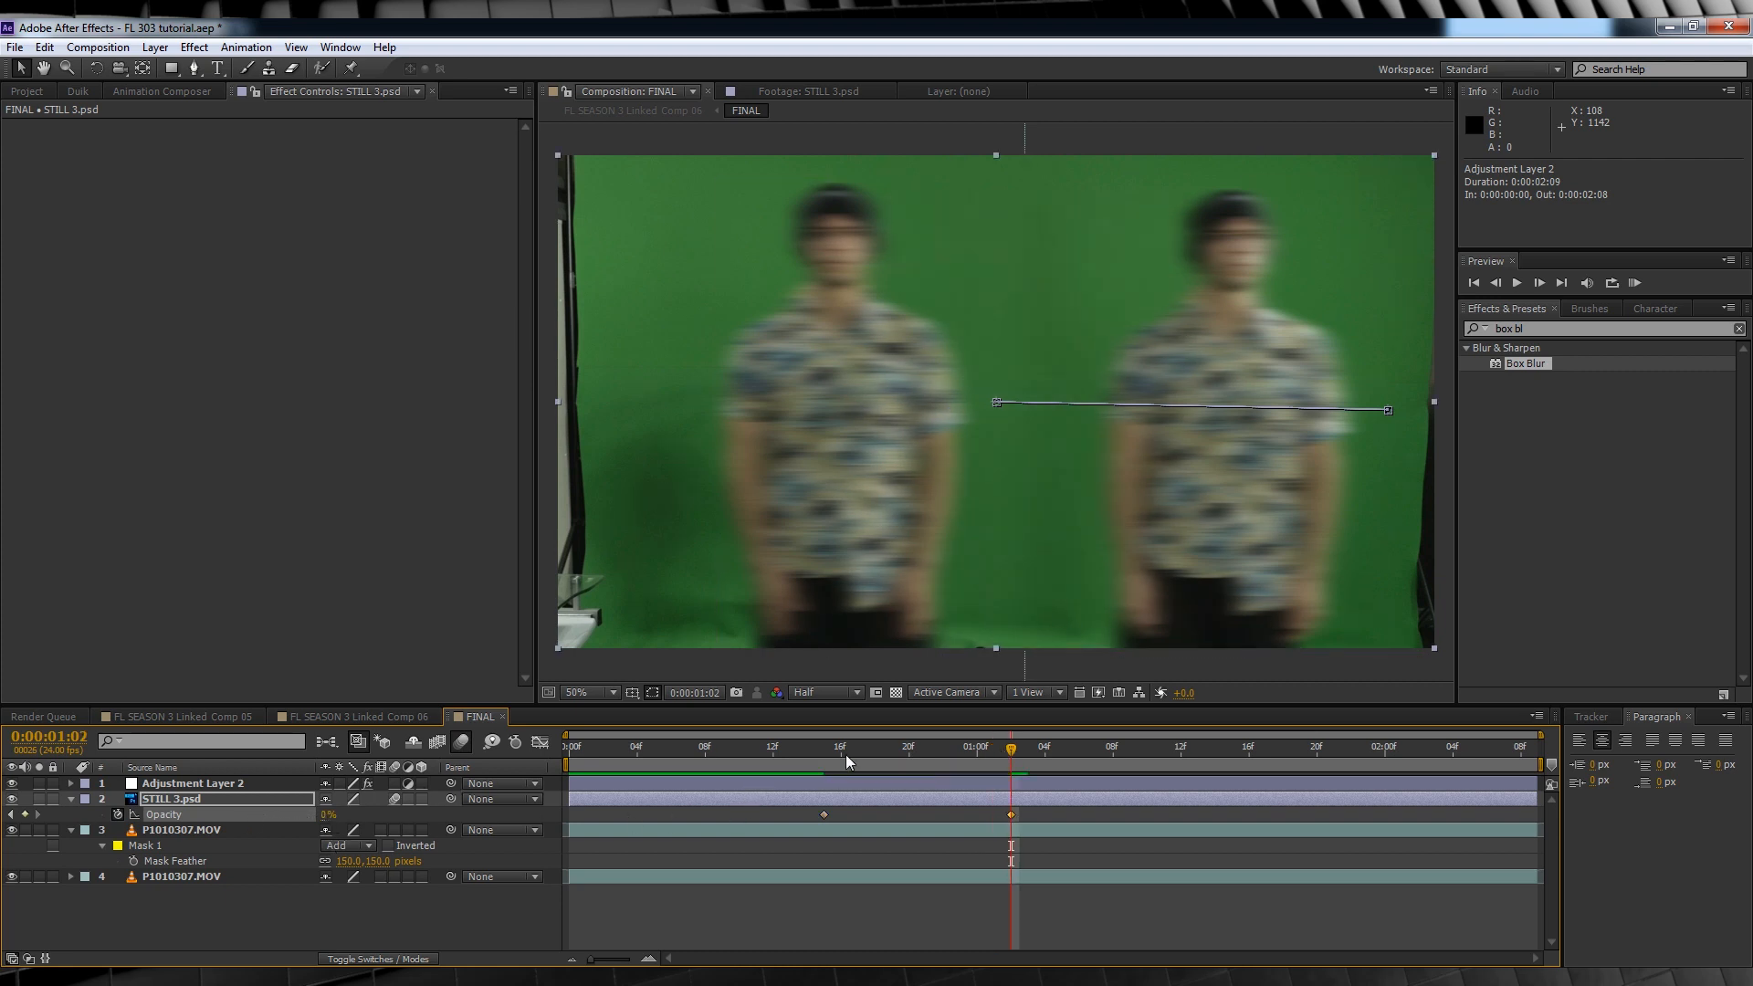
left_click(196, 783)
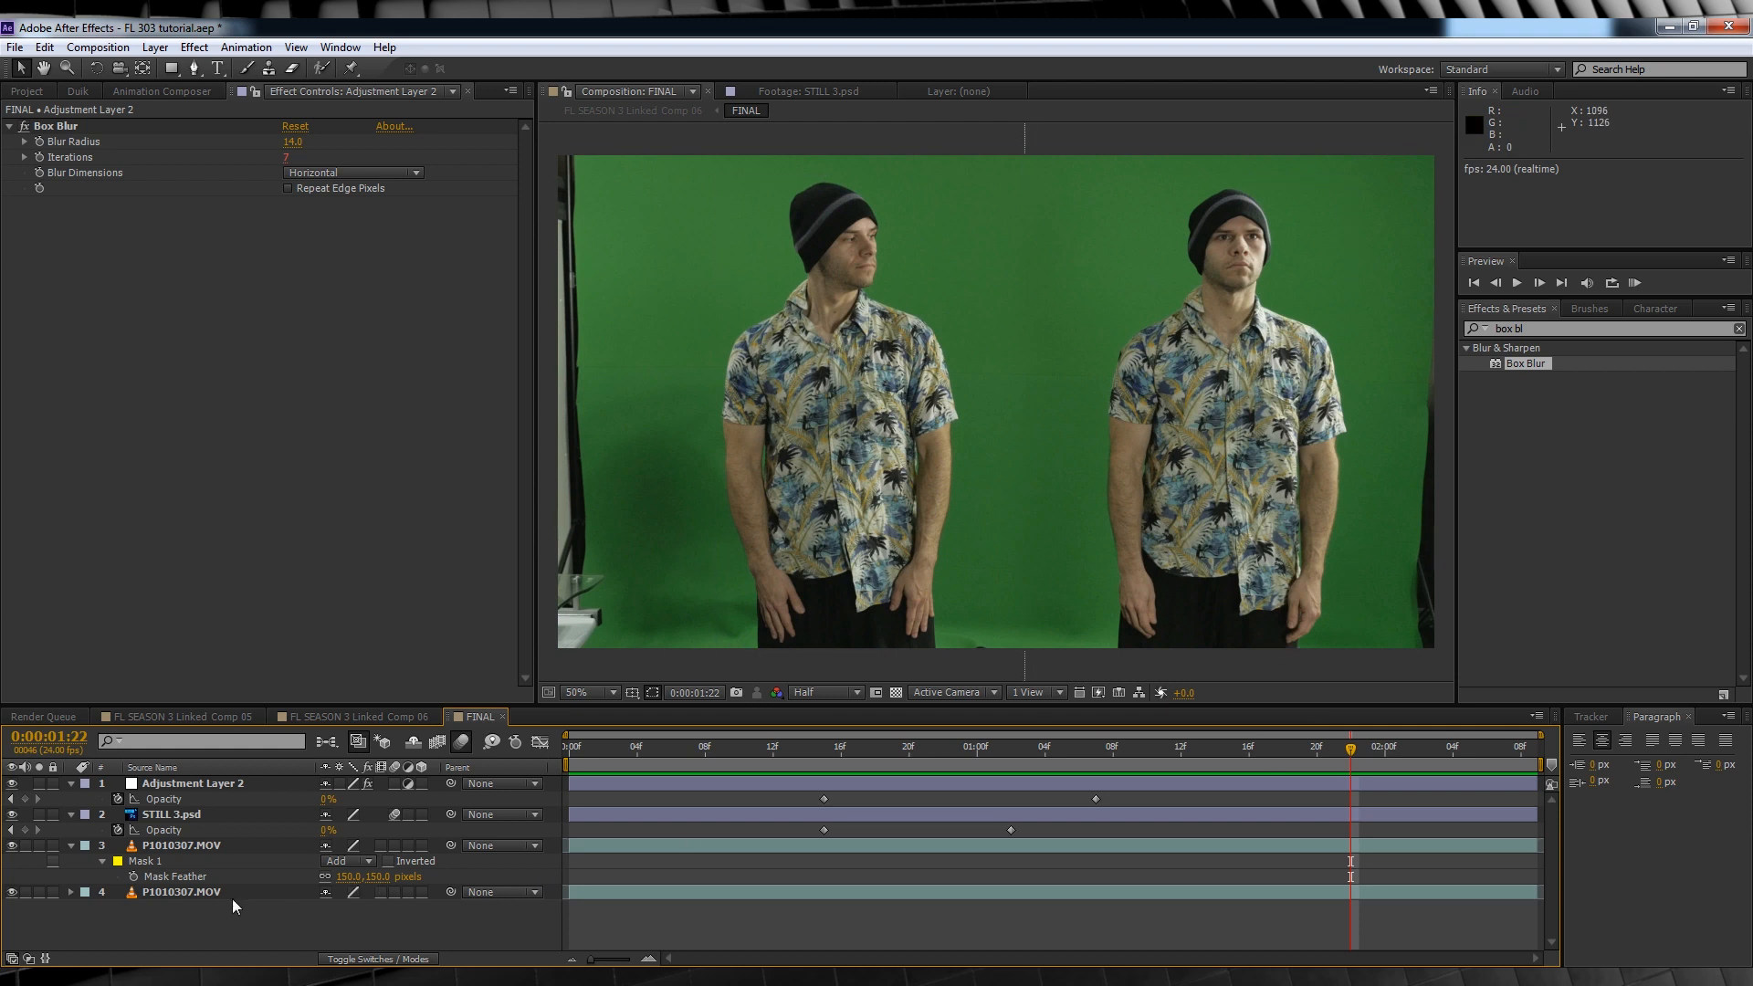
Step: Enable Time Remapping on the bottom P1010307.MOV layer via its Time context menu
right_click(180, 891)
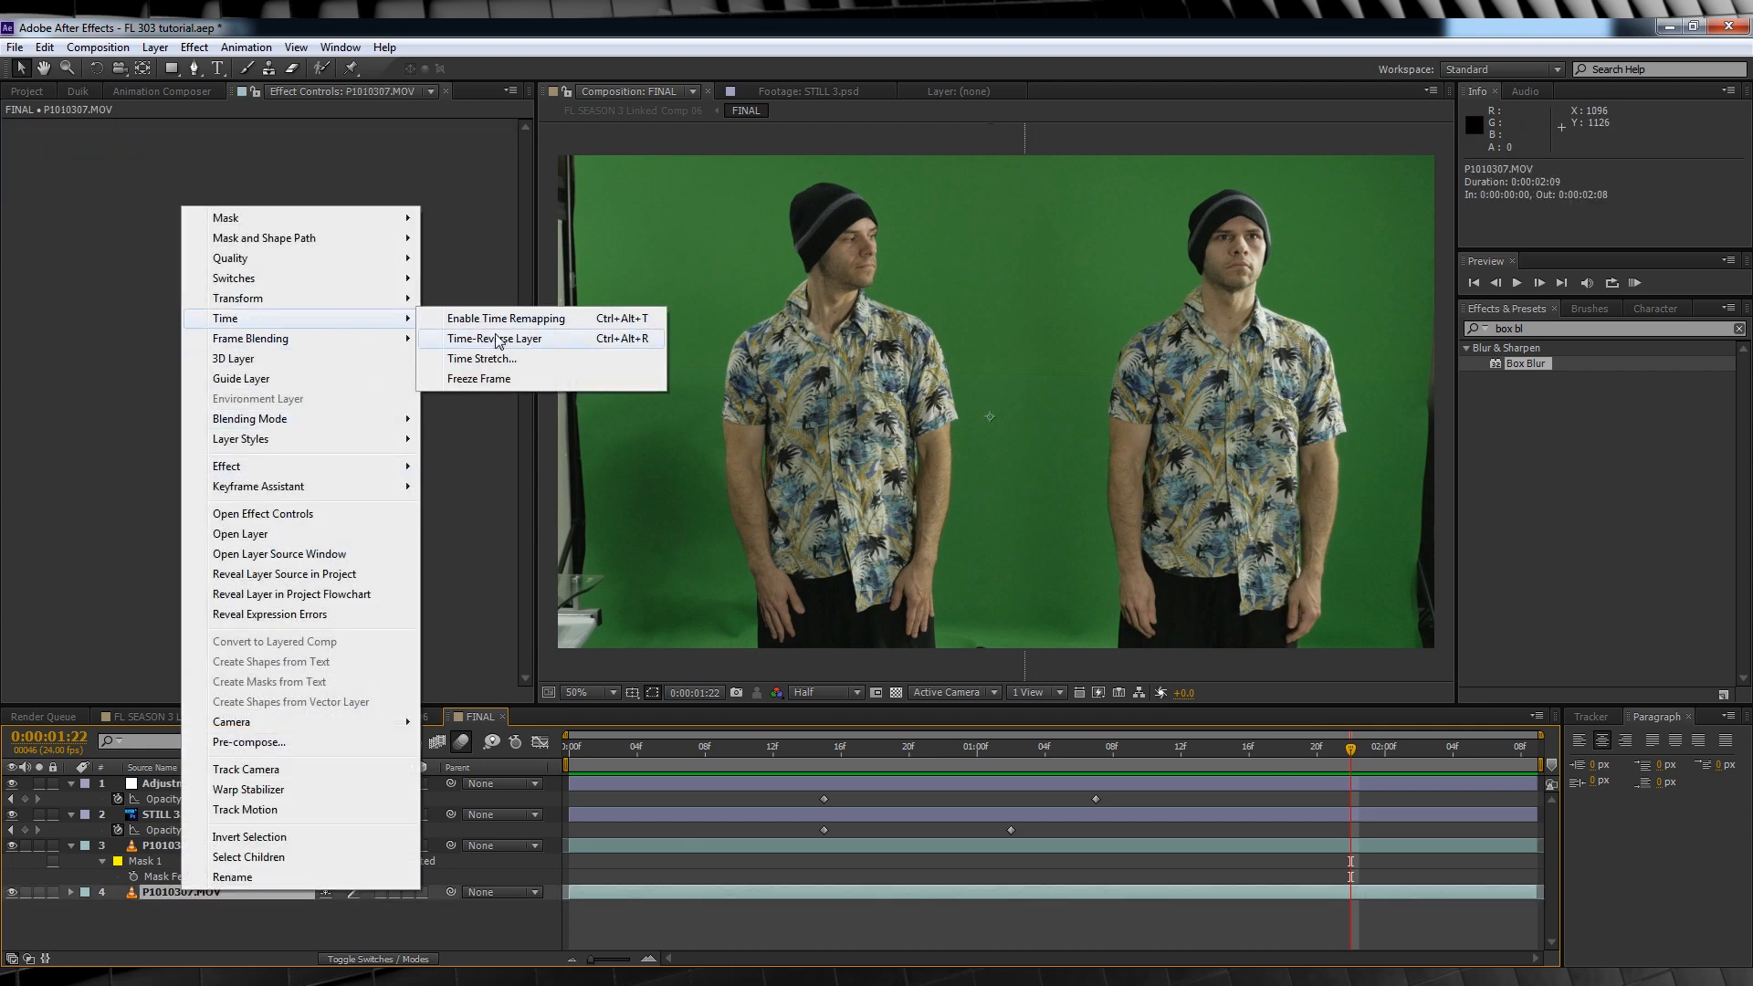
left_click(504, 318)
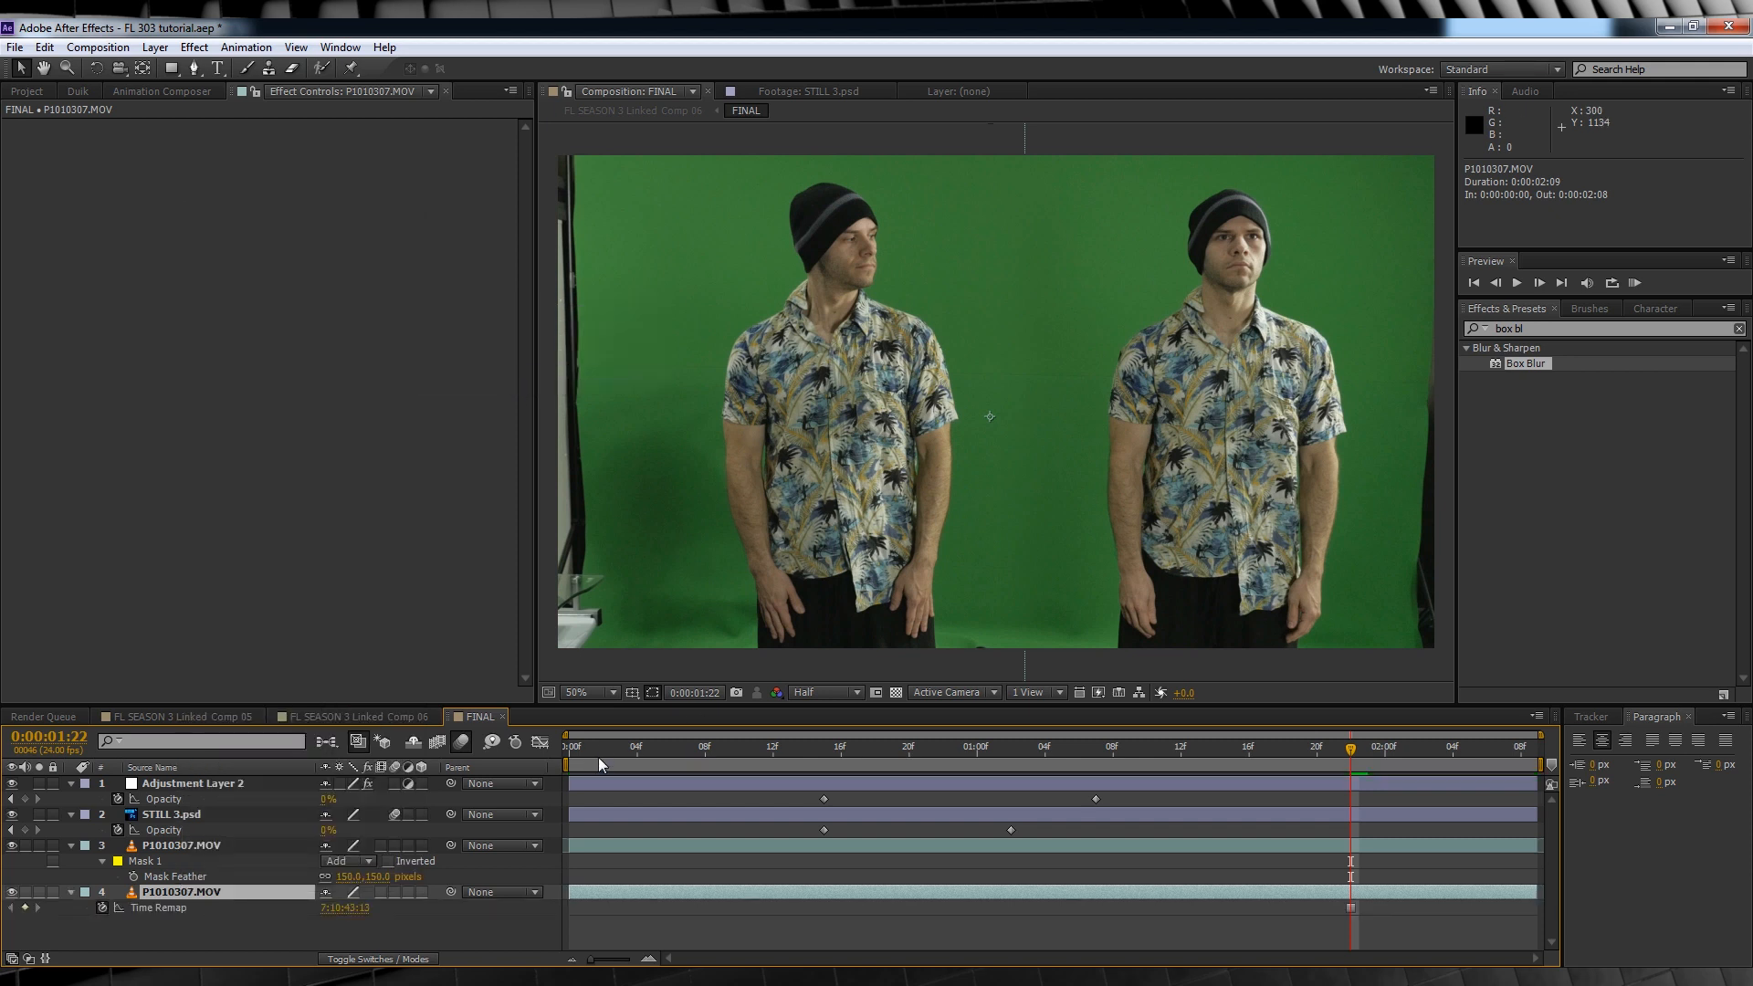